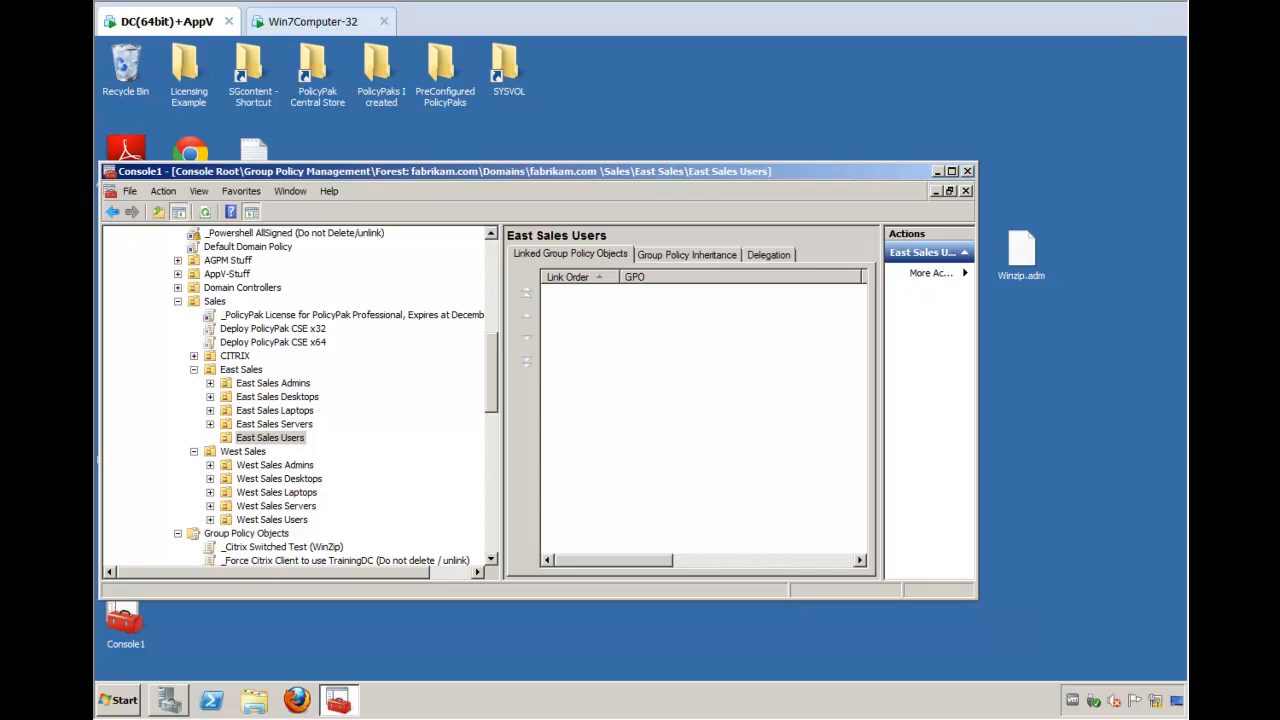
mouse_move(1087, 423)
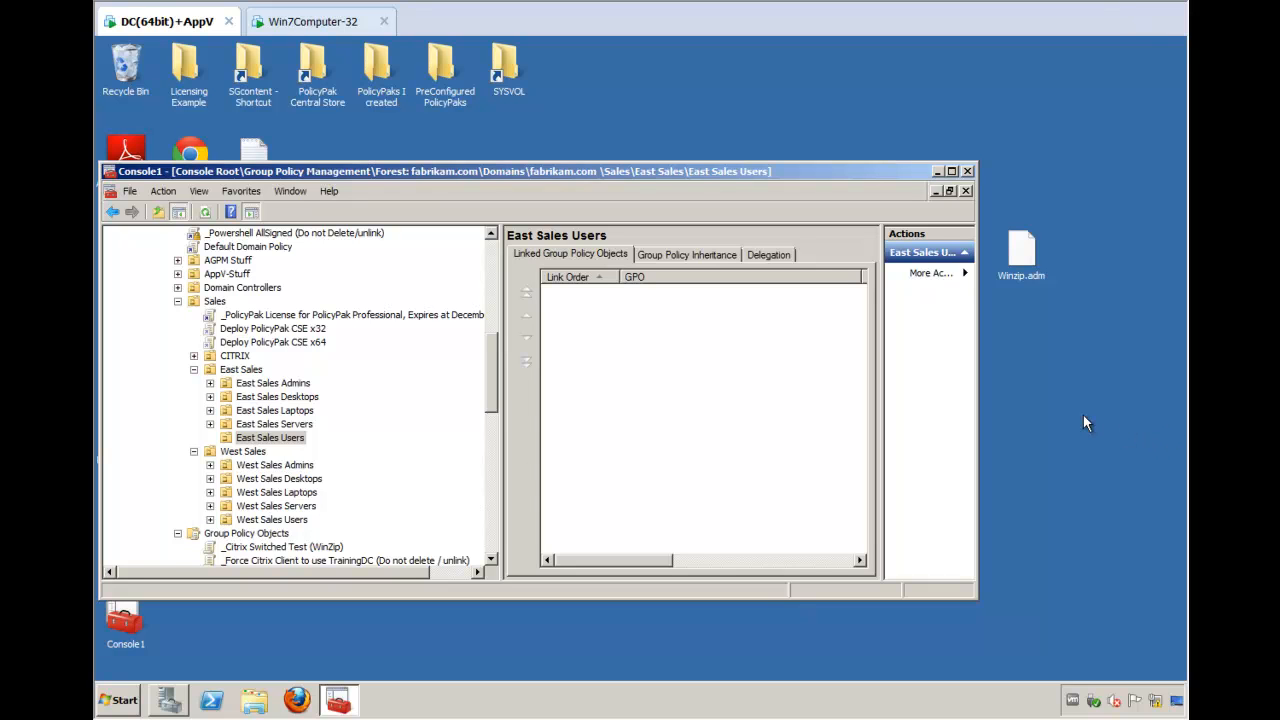
mouse_move(948, 372)
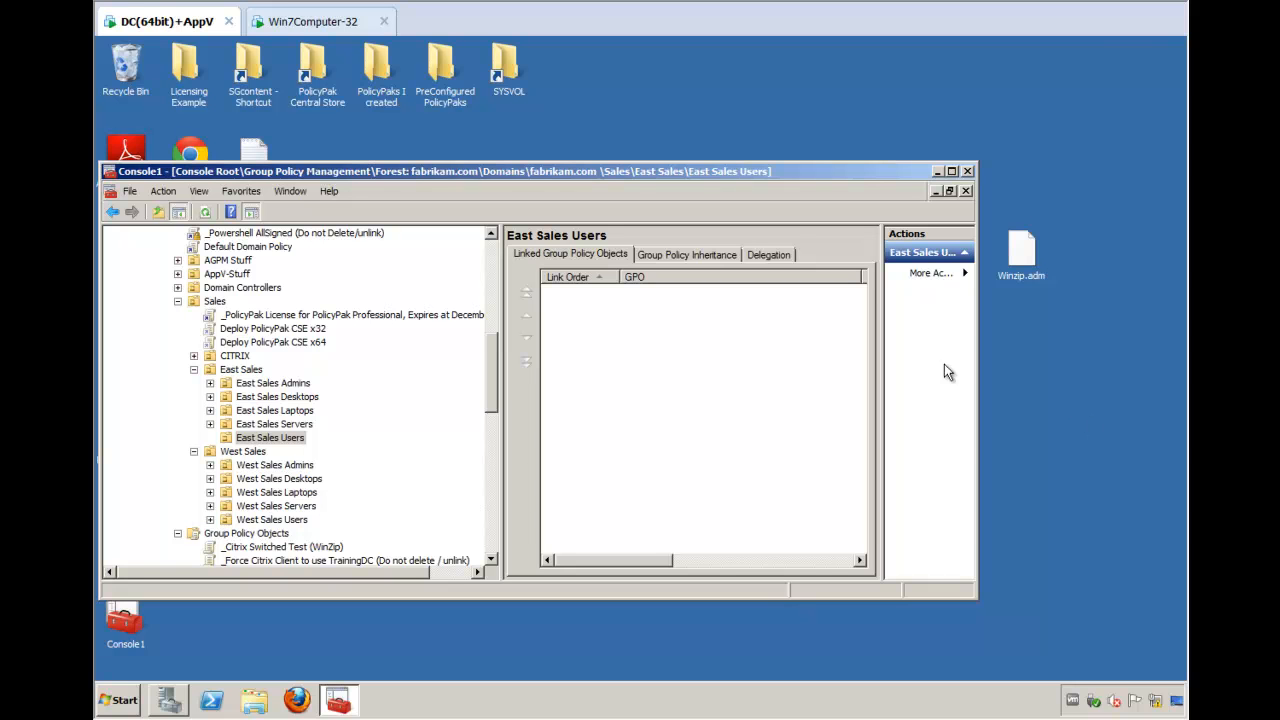
Step: On the Windows 7 client, launch WinZip and open its configuration settings
left_click(318, 21)
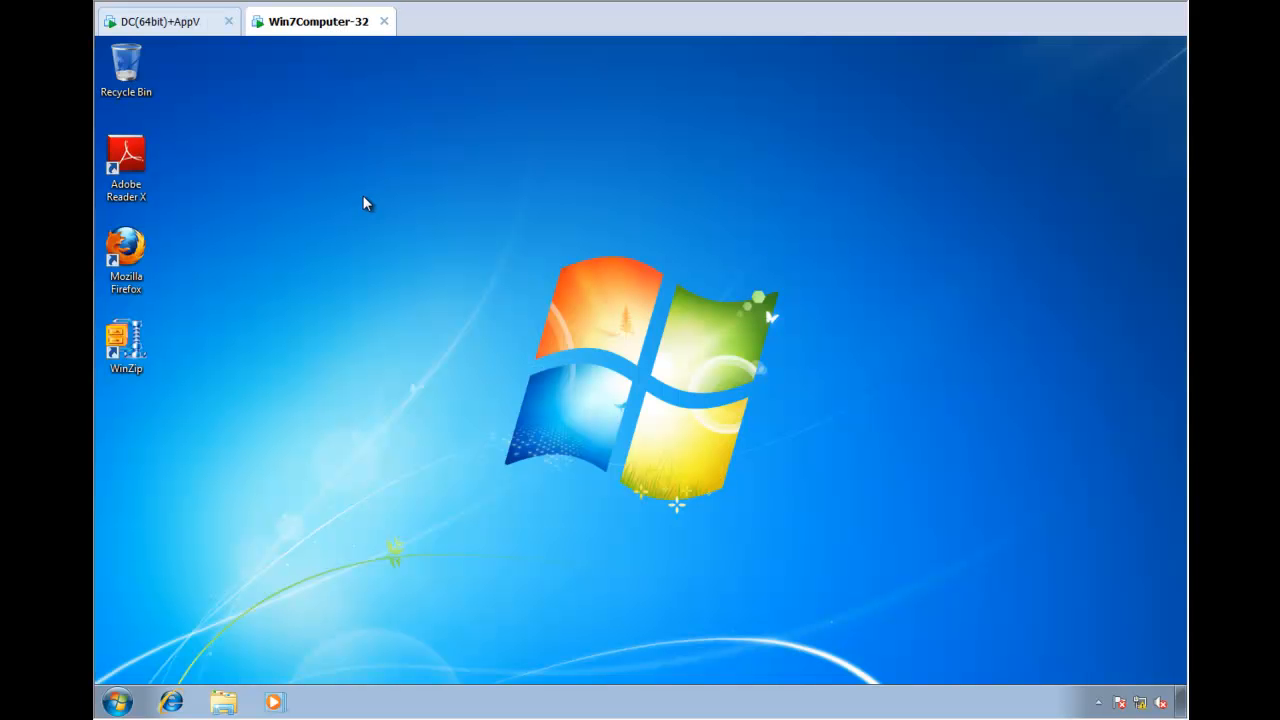
double_click(126, 345)
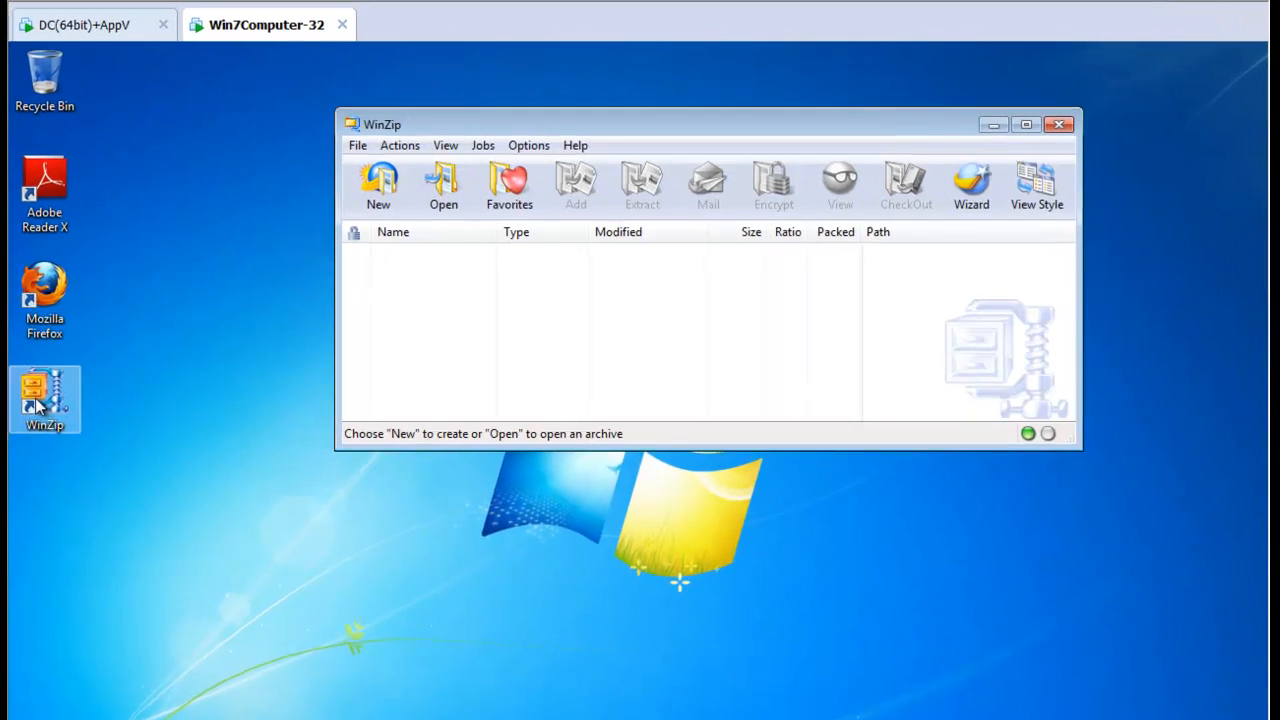
left_click(528, 145)
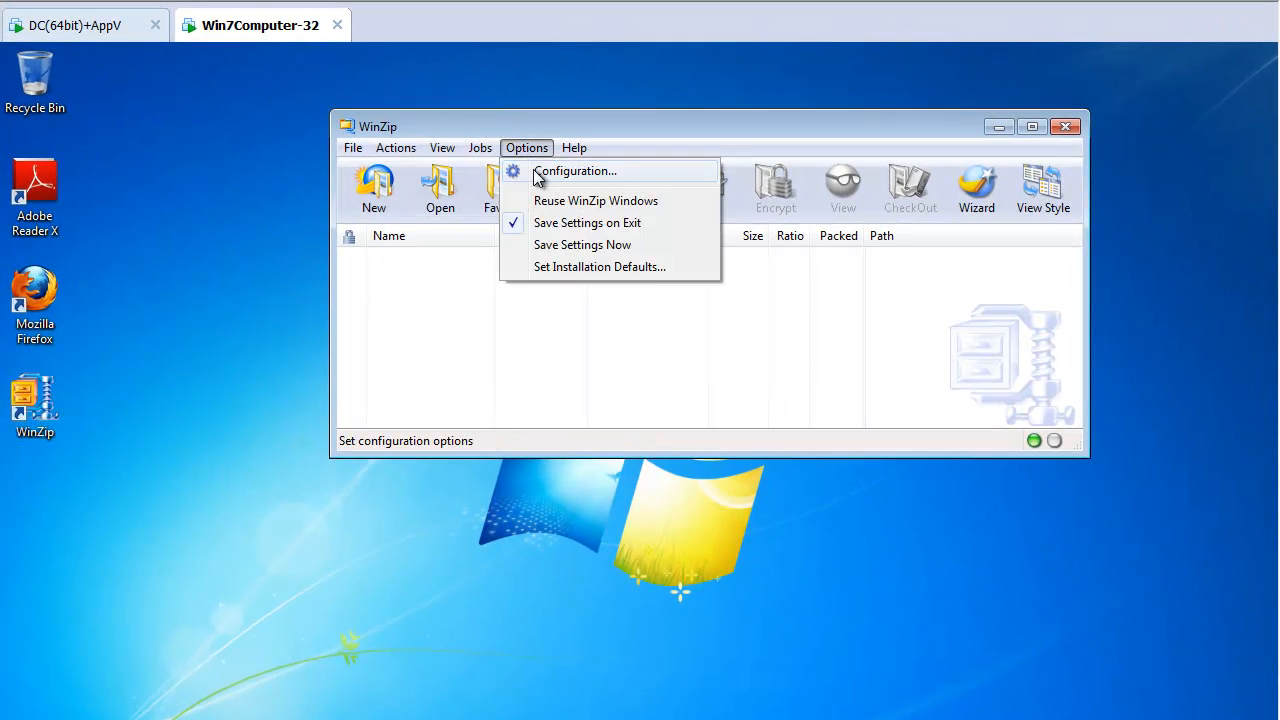
left_click(573, 170)
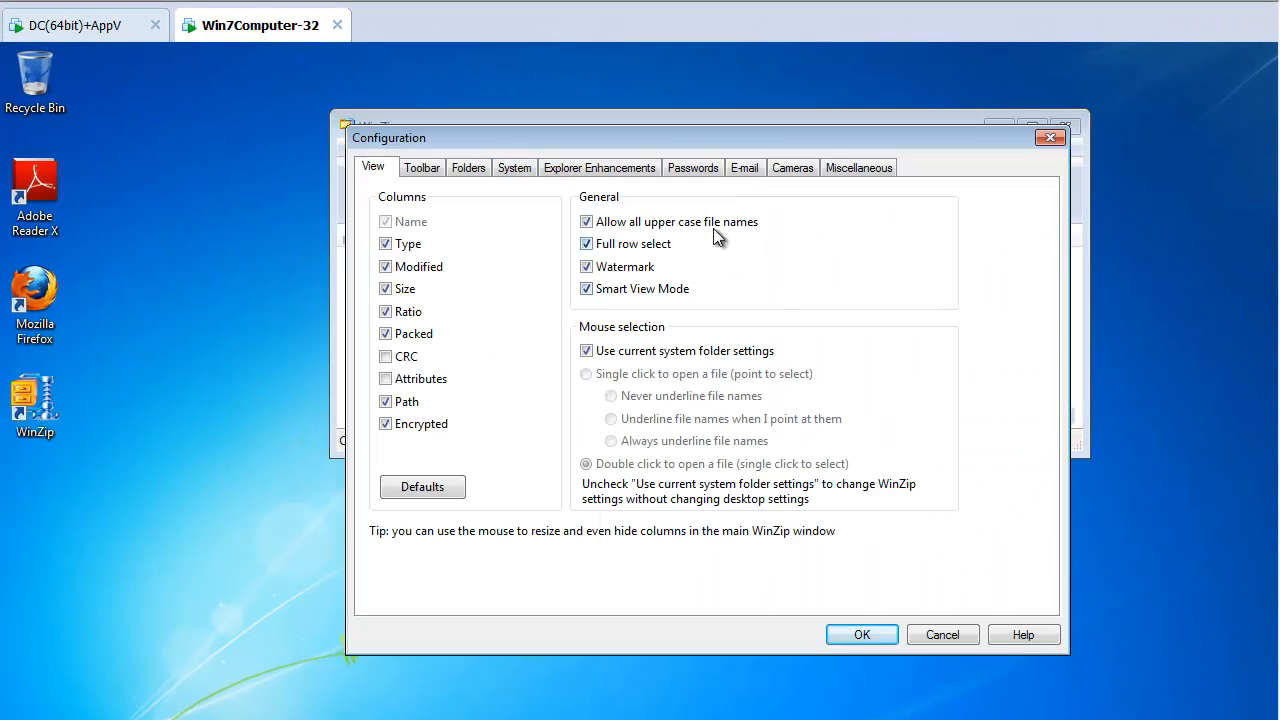
left_click(692, 167)
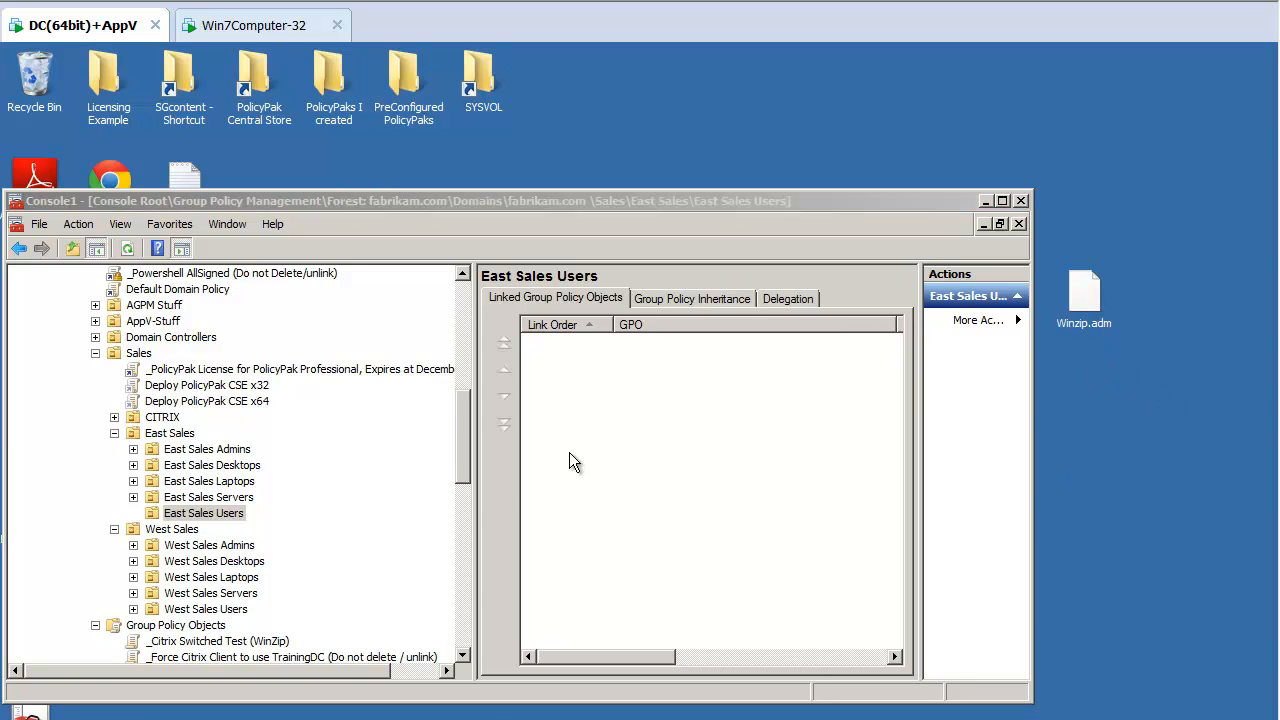
Step: Create a GPO named 'Use WinZip ADM' linked to the East Sales Users OU
right_click(203, 512)
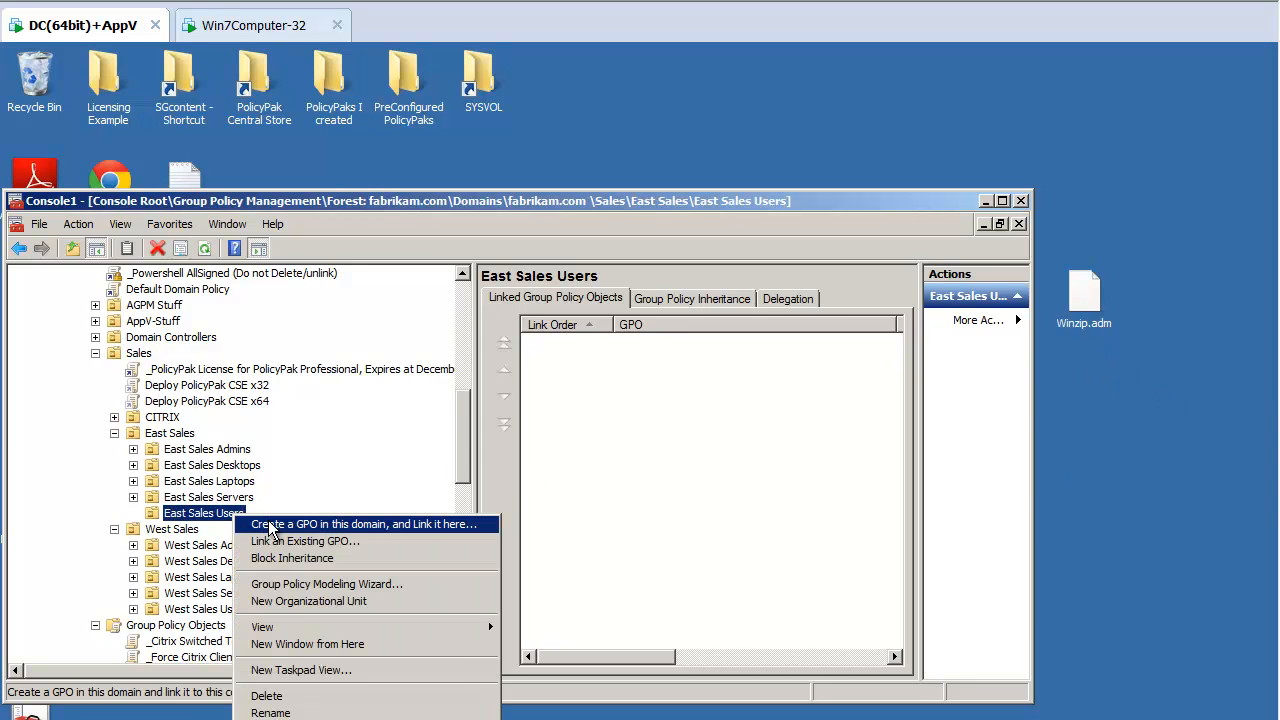
left_click(363, 523)
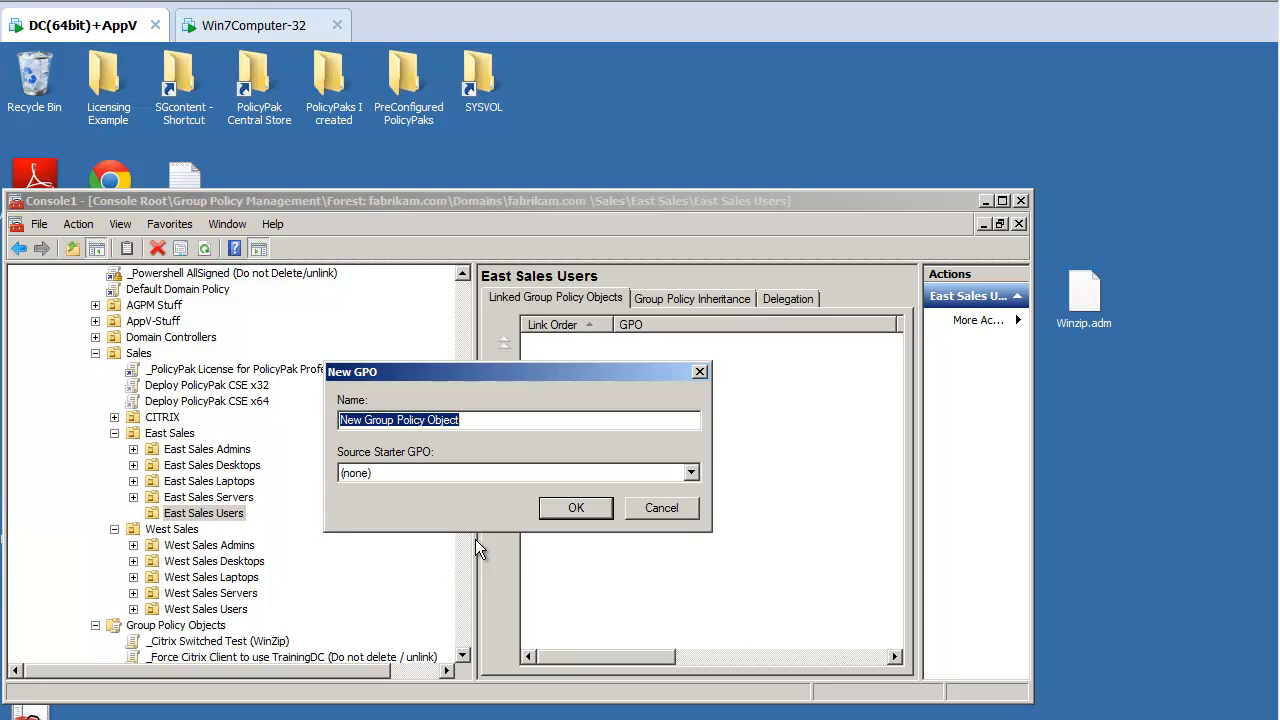
type("Use")
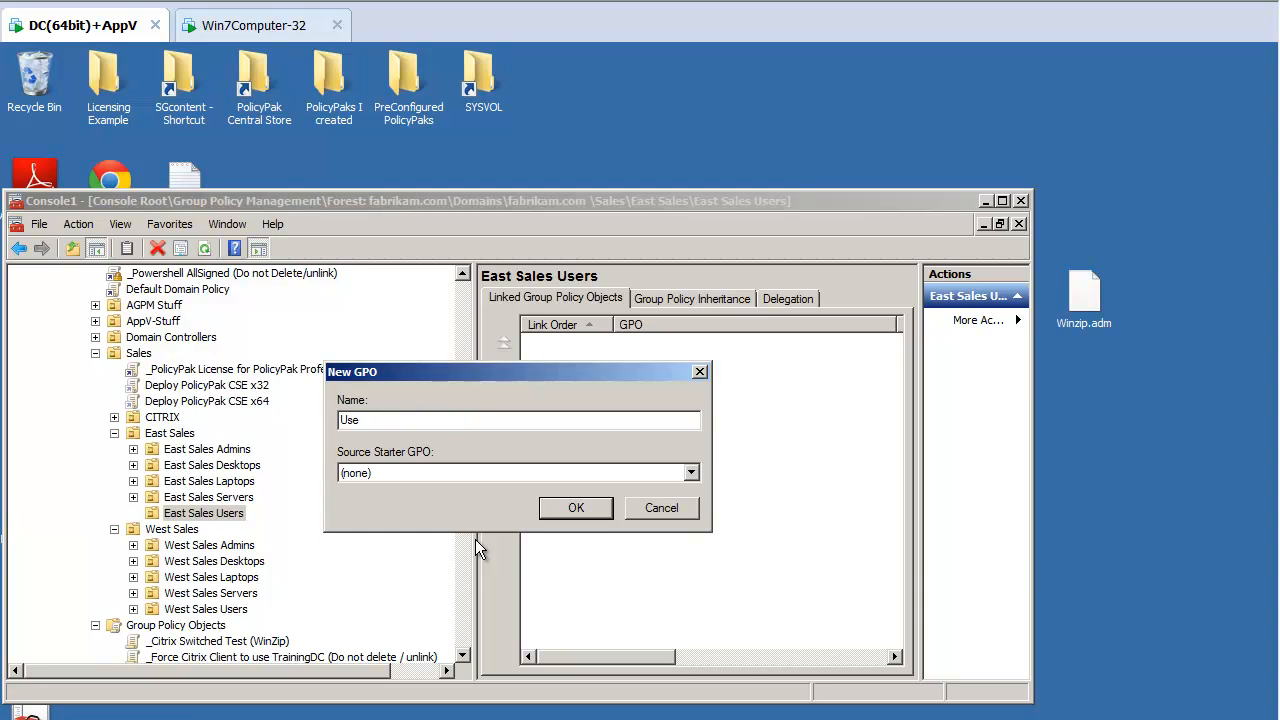
left_click(576, 507)
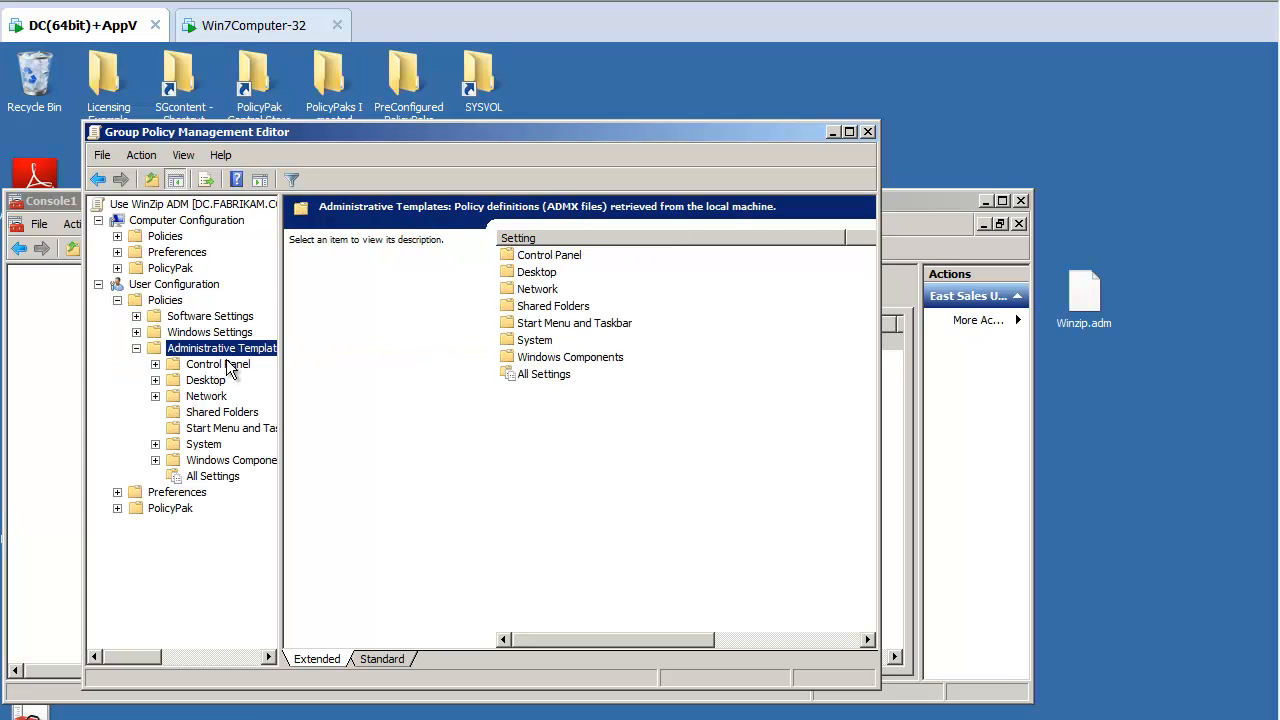
mouse_move(193, 390)
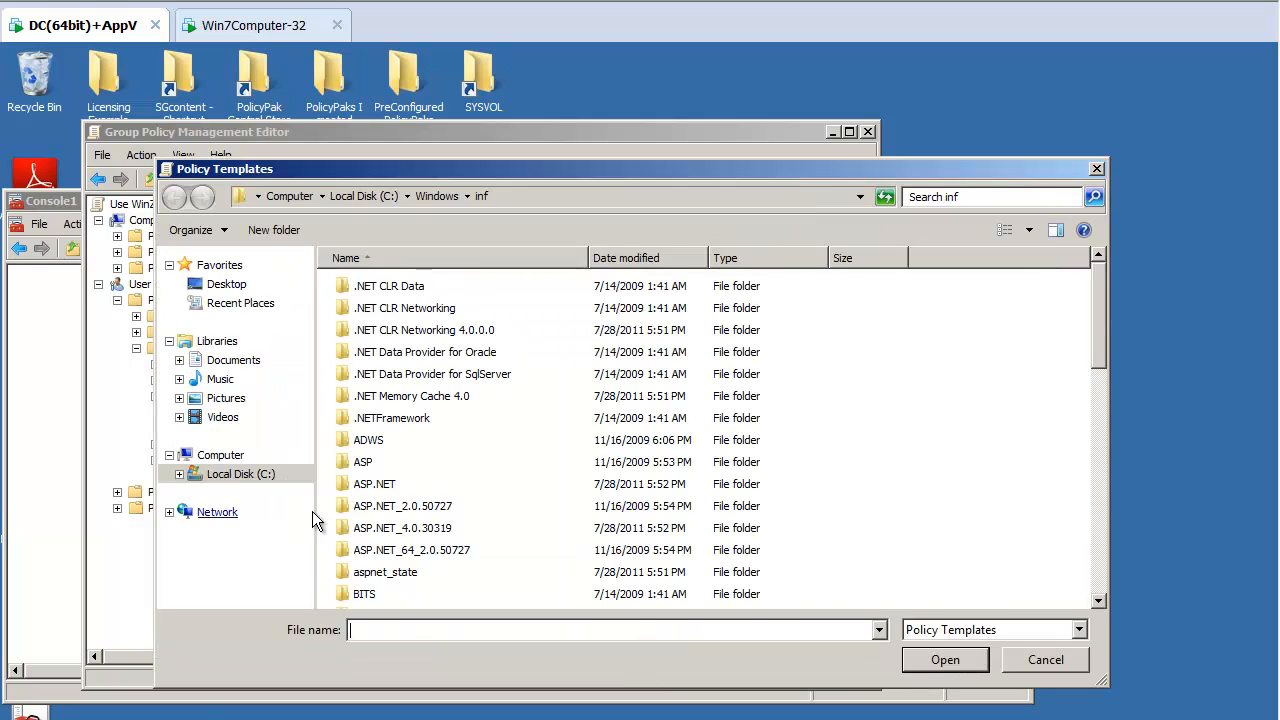
Step: Add Winzip.adm from the Desktop and show its Winzip settings under Classic Administrative Templates
left_click(226, 283)
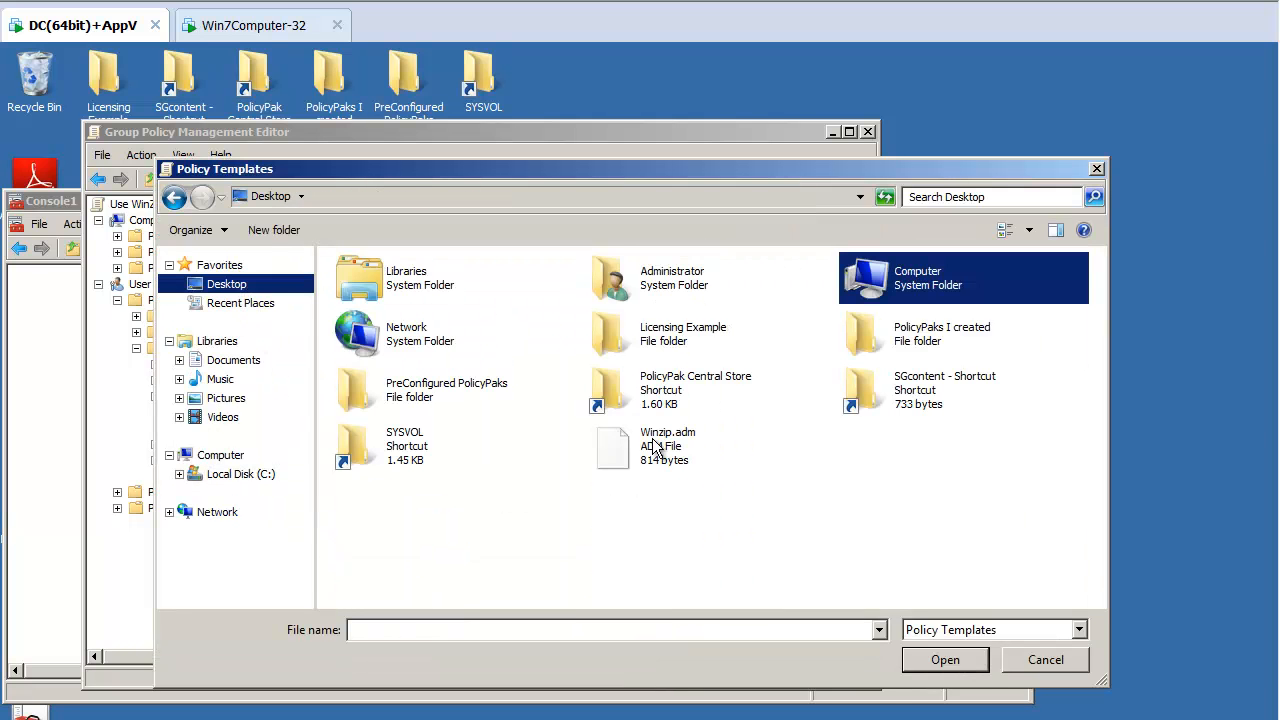
left_click(944, 659)
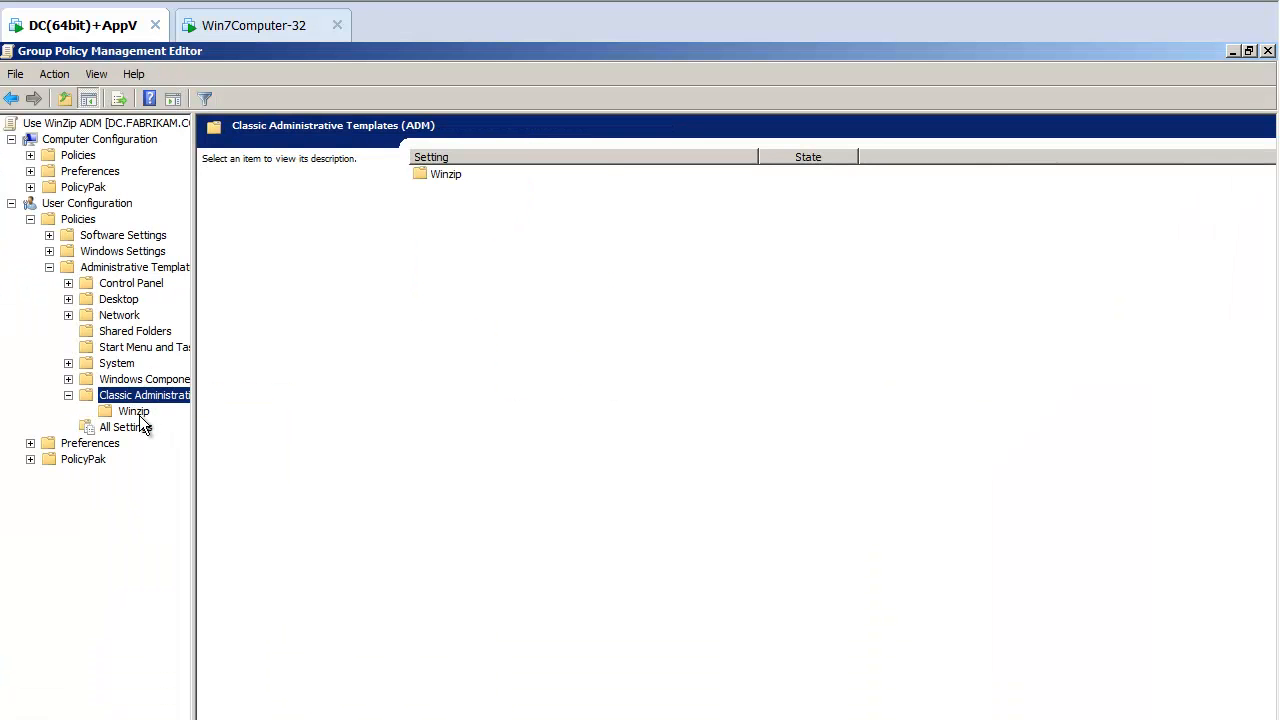
left_click(133, 411)
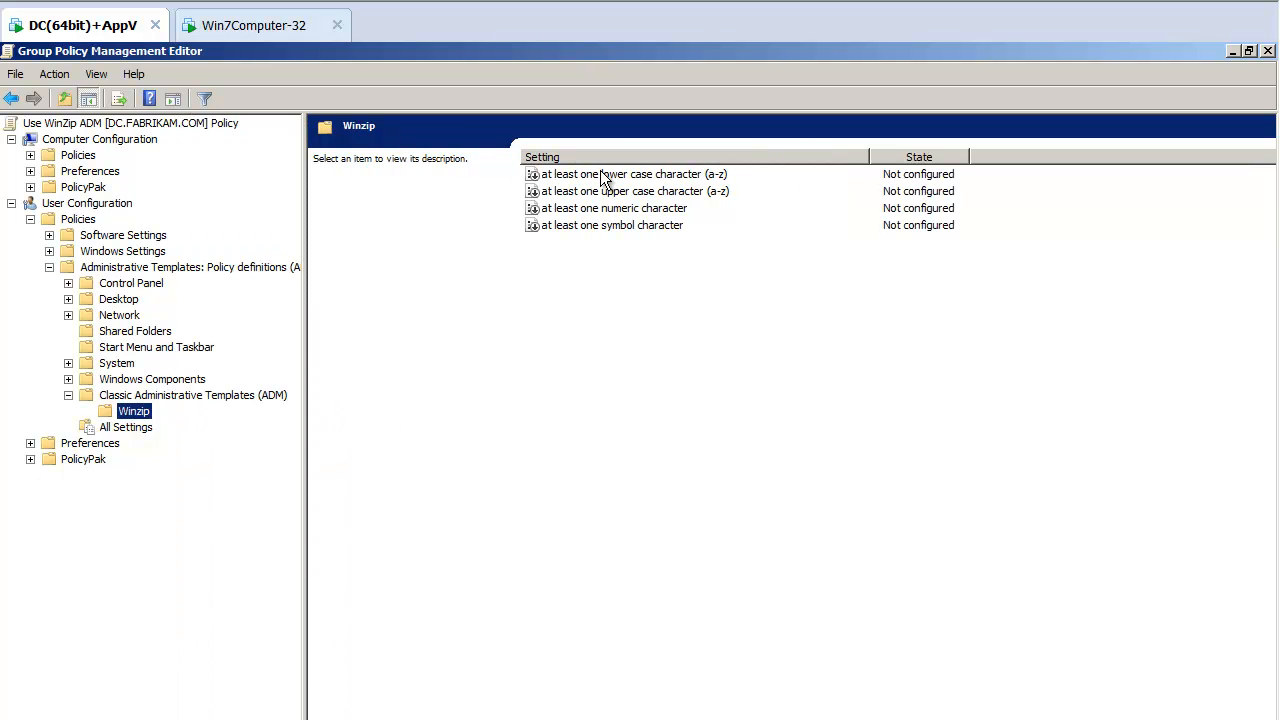
mouse_move(703, 80)
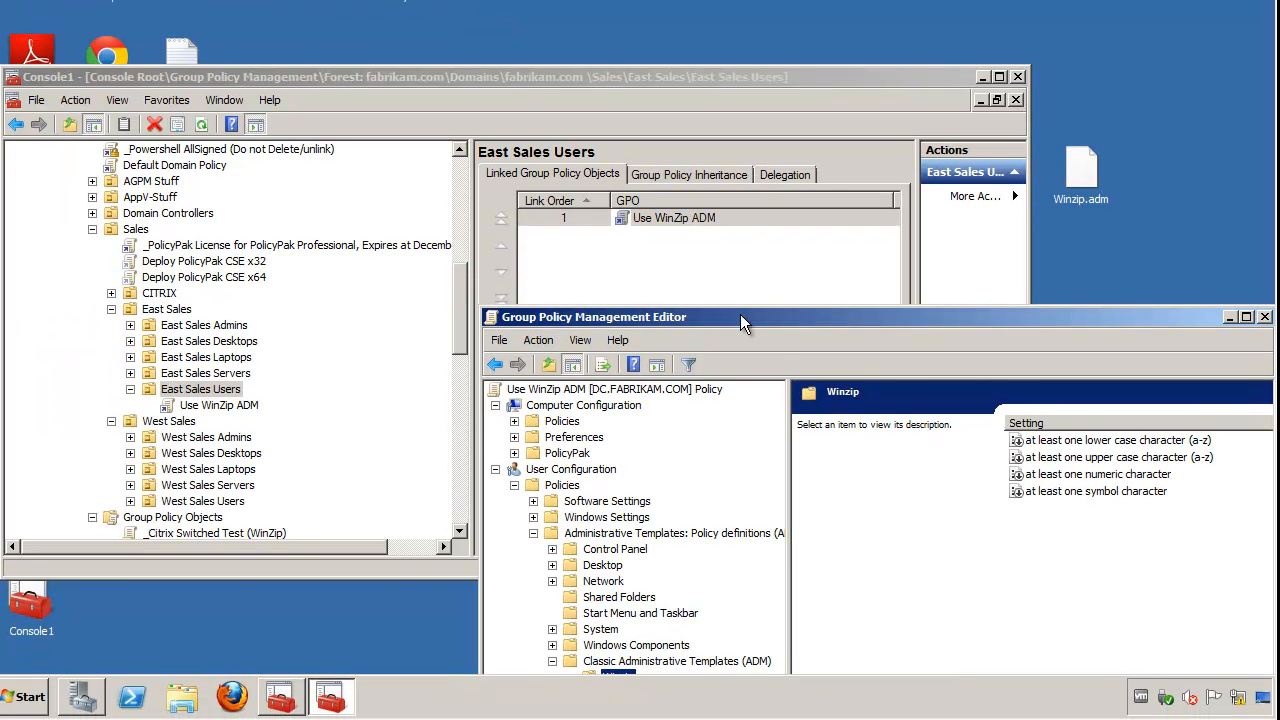
left_click(28, 697)
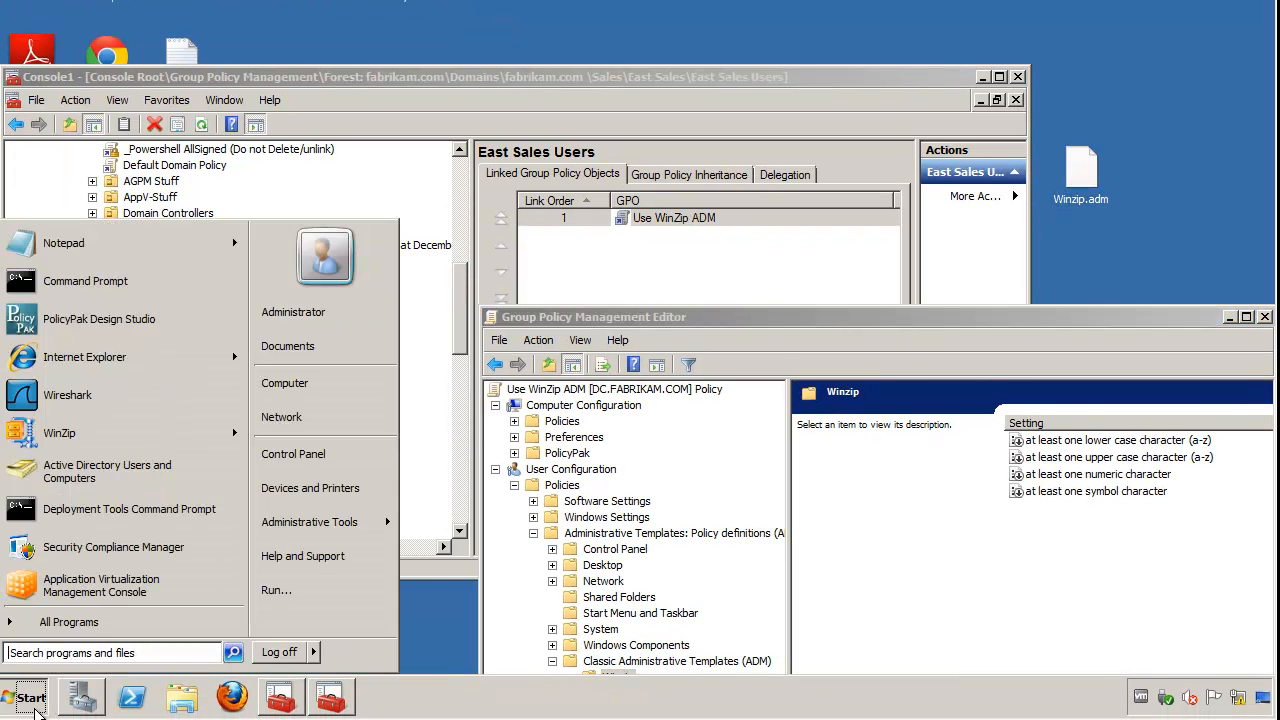
left_click(63, 243)
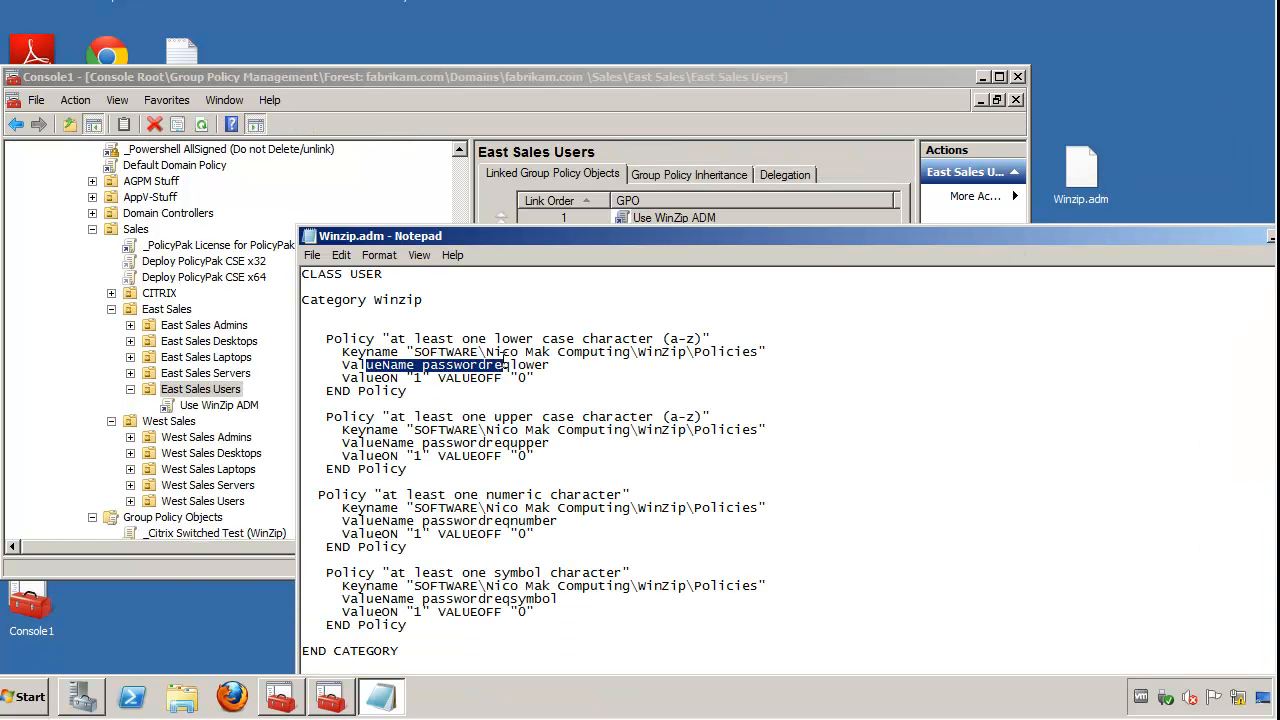
double_click(466, 612)
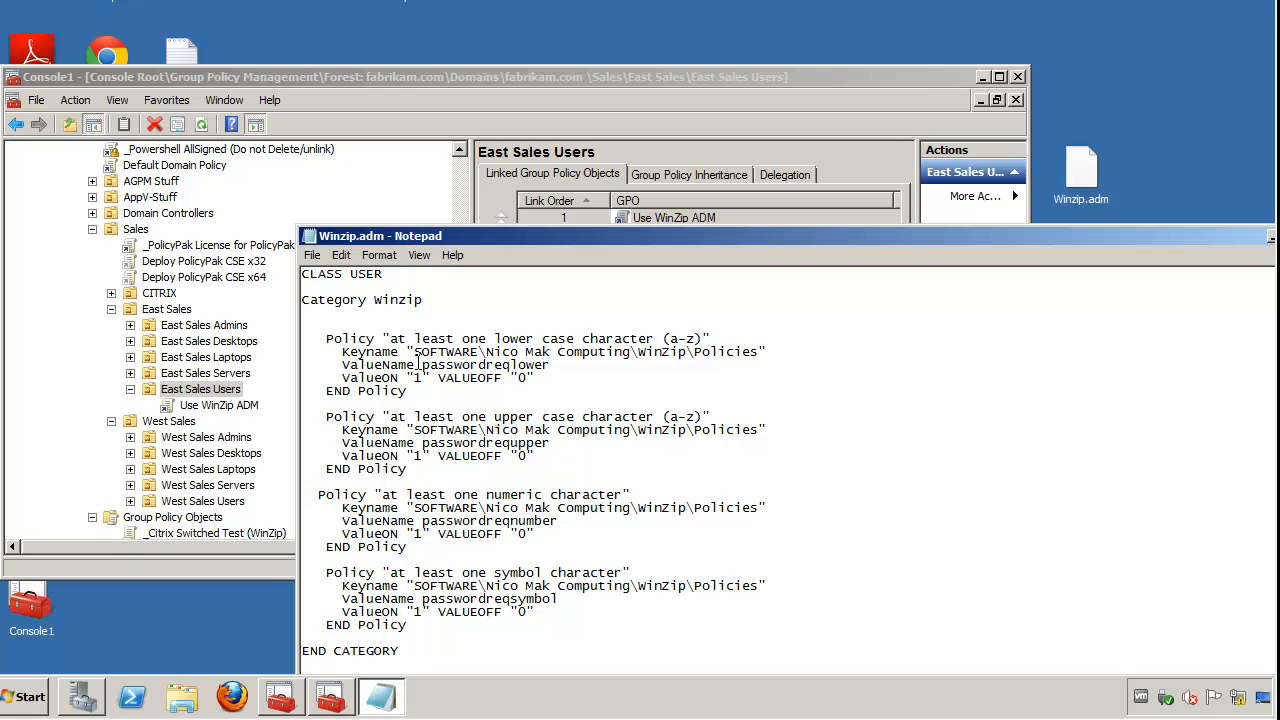
mouse_move(490, 425)
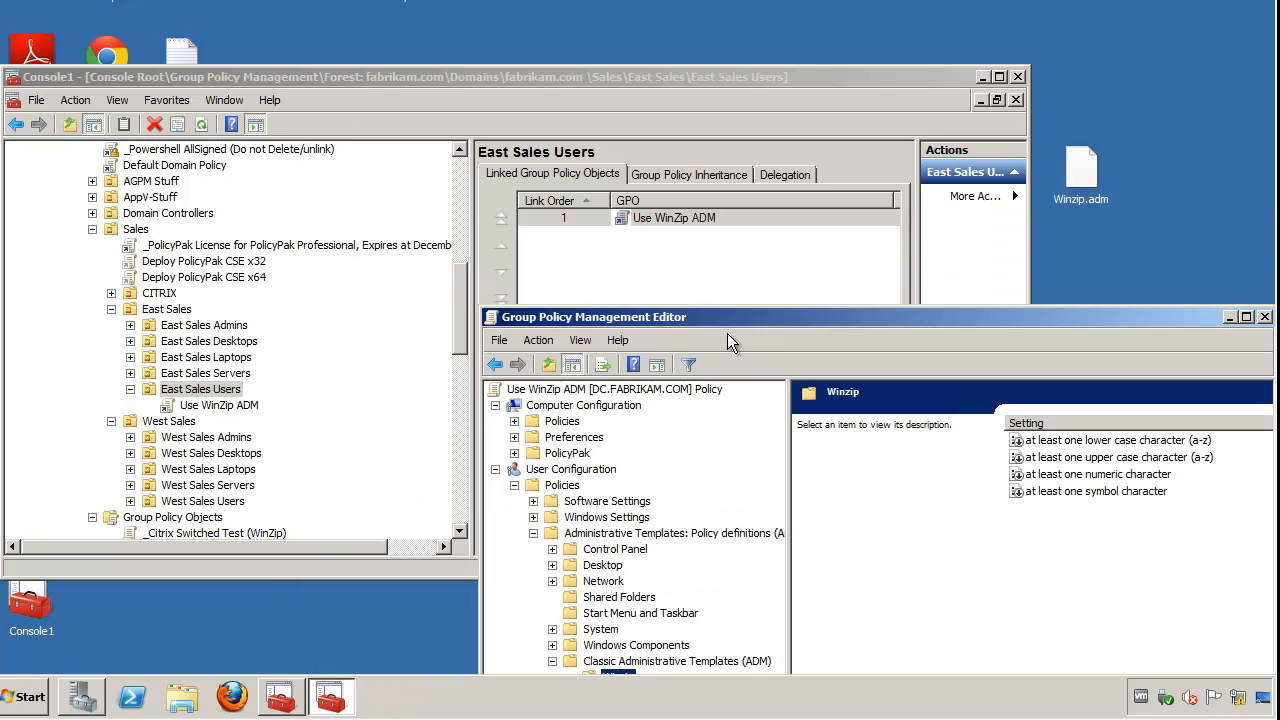
Step: Maximize the editor and enable each Winzip password setting, starting with lower case characters
left_click(1246, 317)
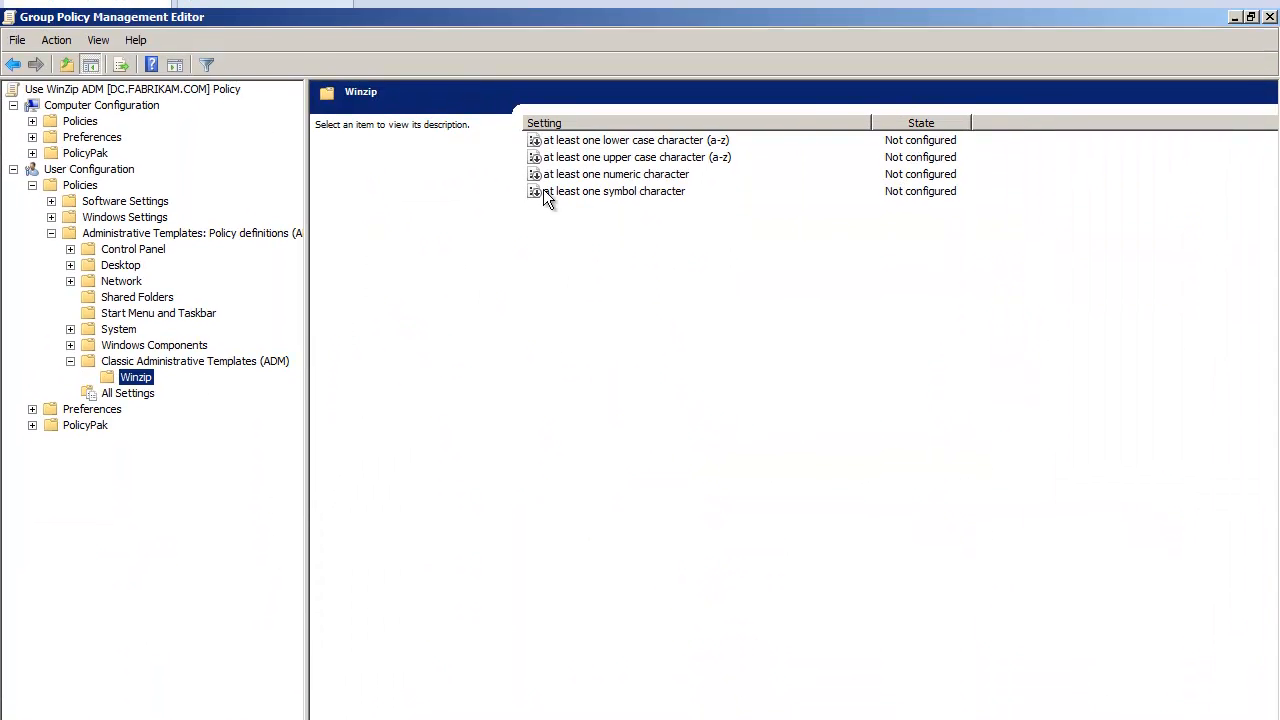
double_click(624, 140)
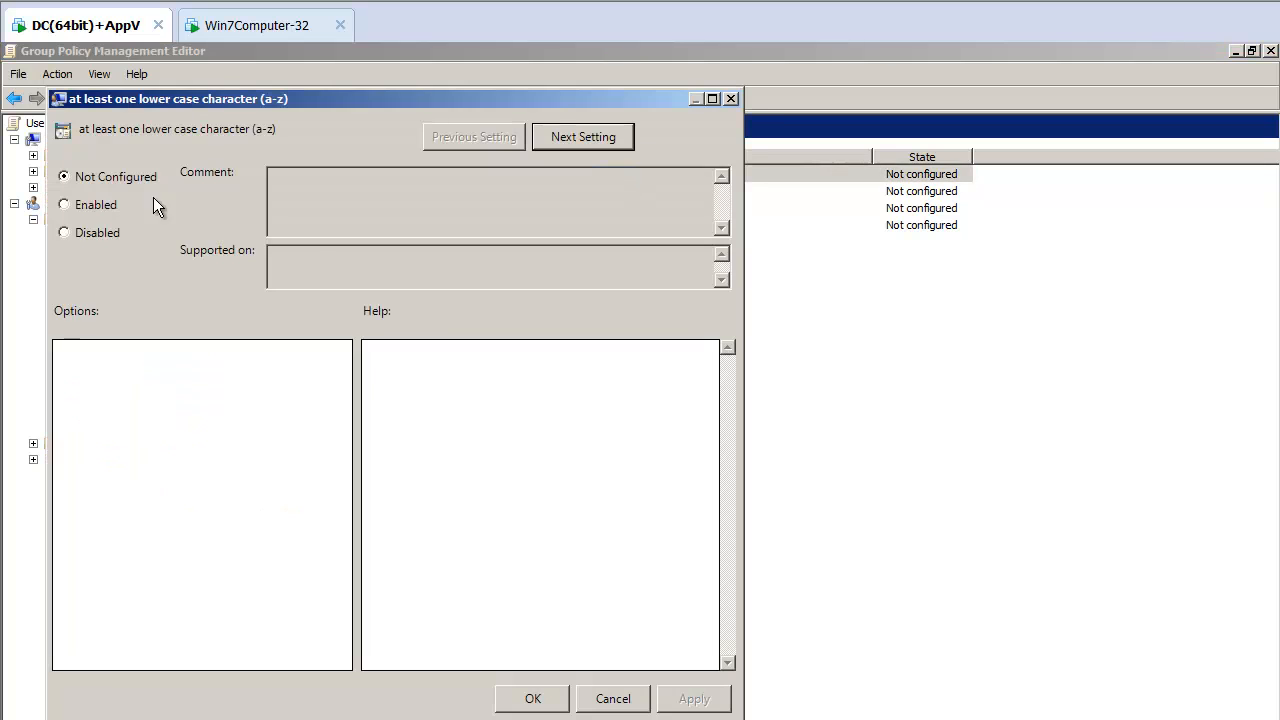
left_click(63, 204)
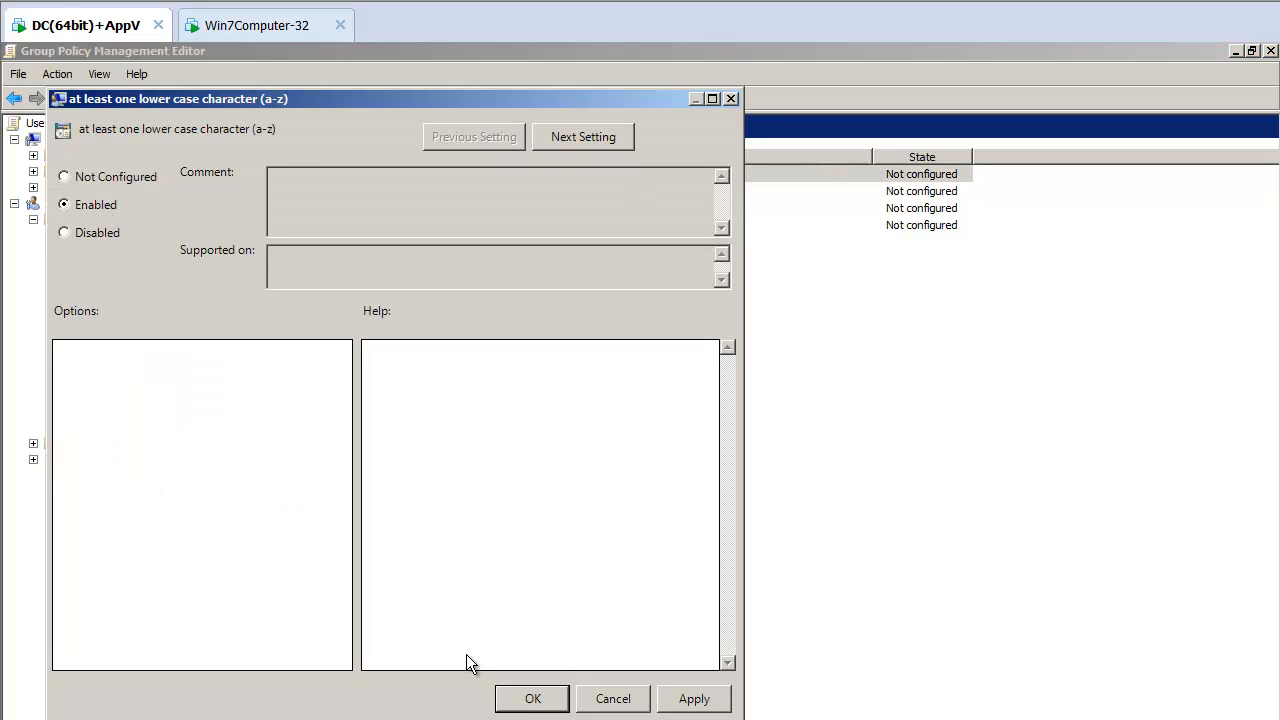
left_click(583, 136)
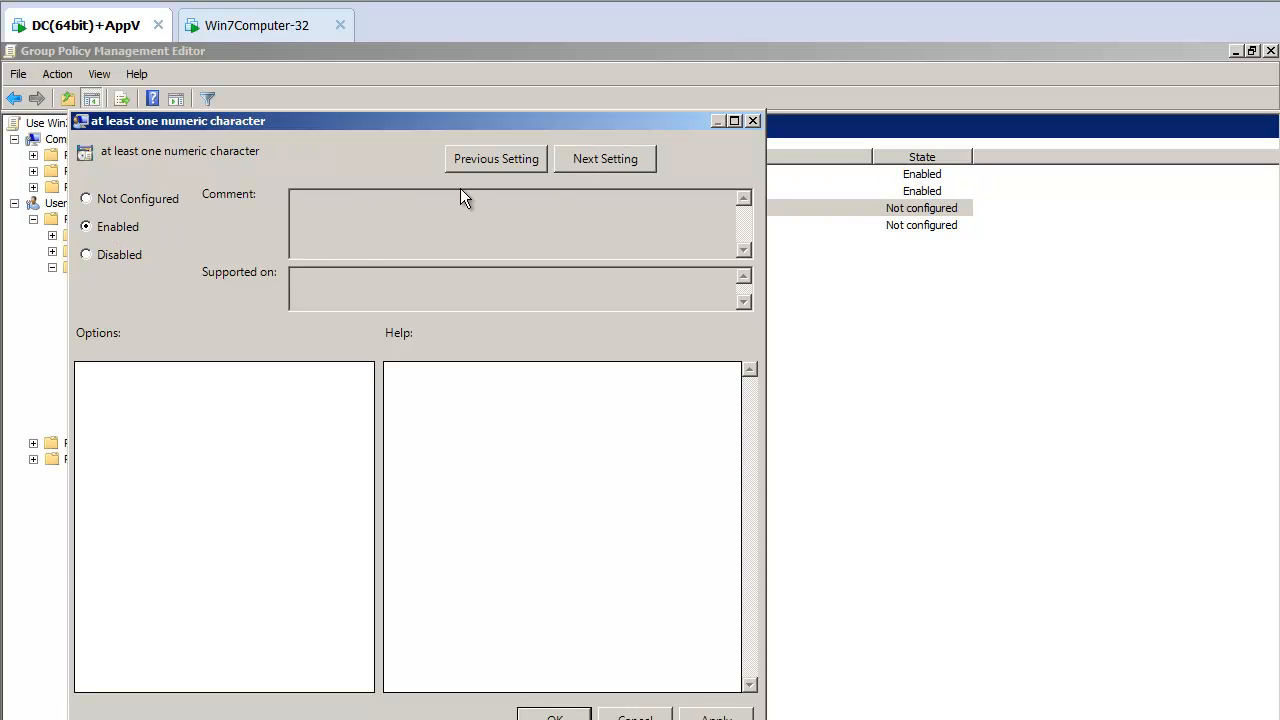
left_click(605, 158)
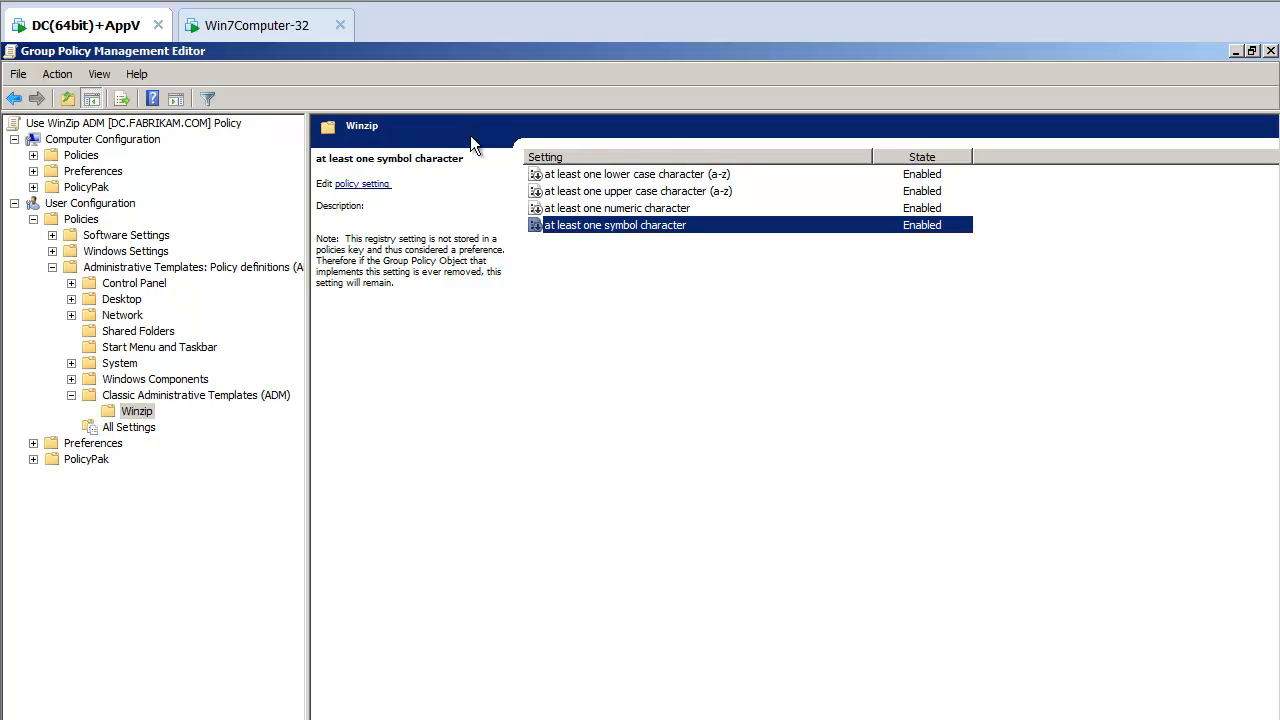
left_click(256, 25)
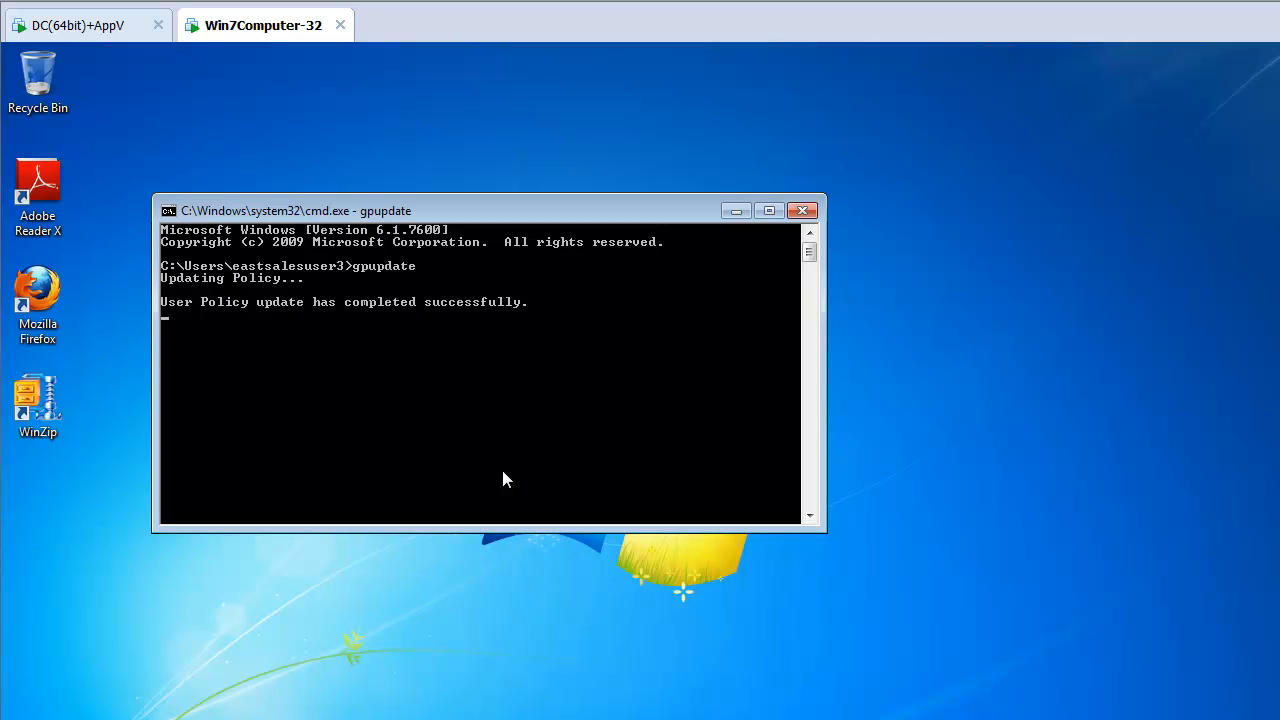
mouse_move(470, 627)
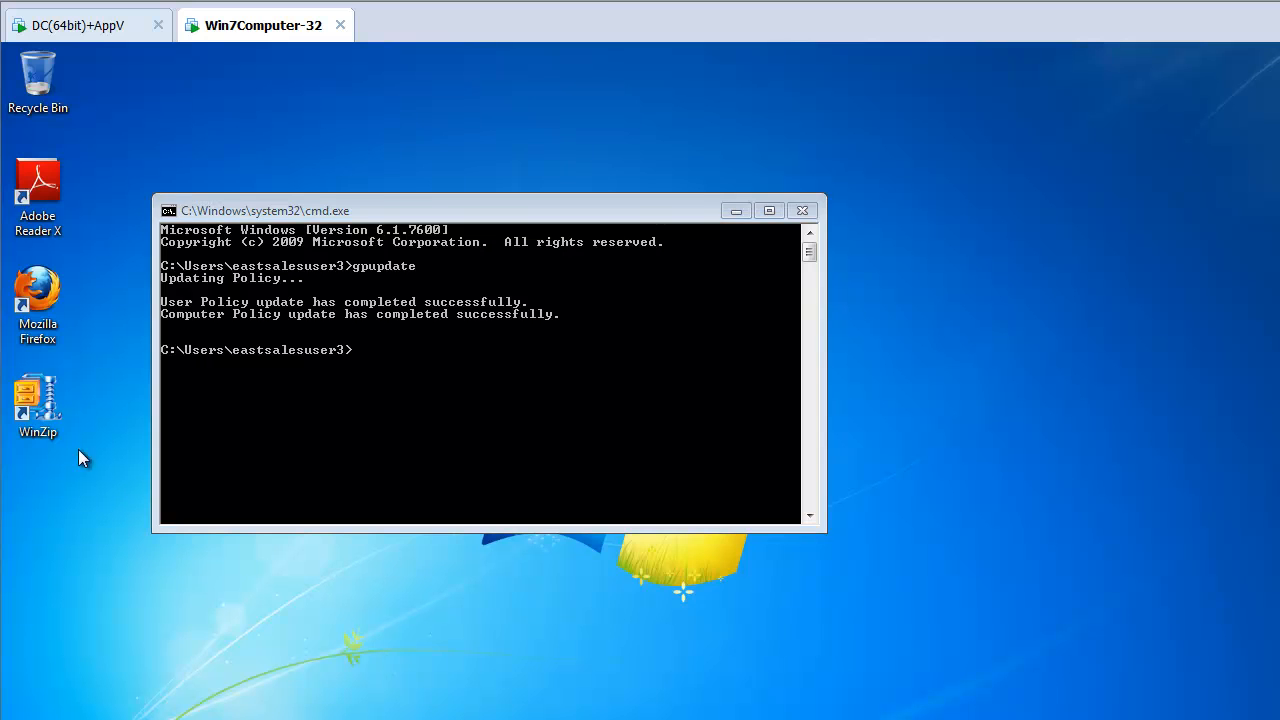
Step: Launch WinZip on the client, view its Passwords configuration, and close the dialog
double_click(37, 395)
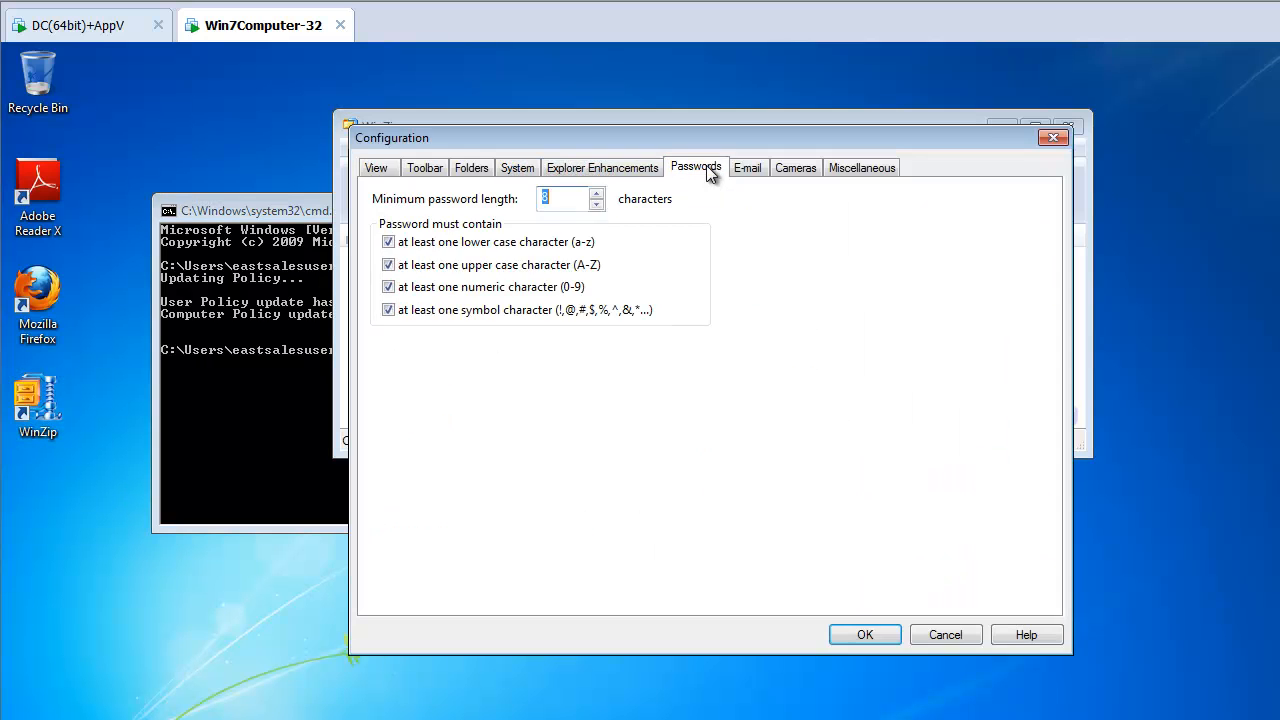
mouse_move(770, 463)
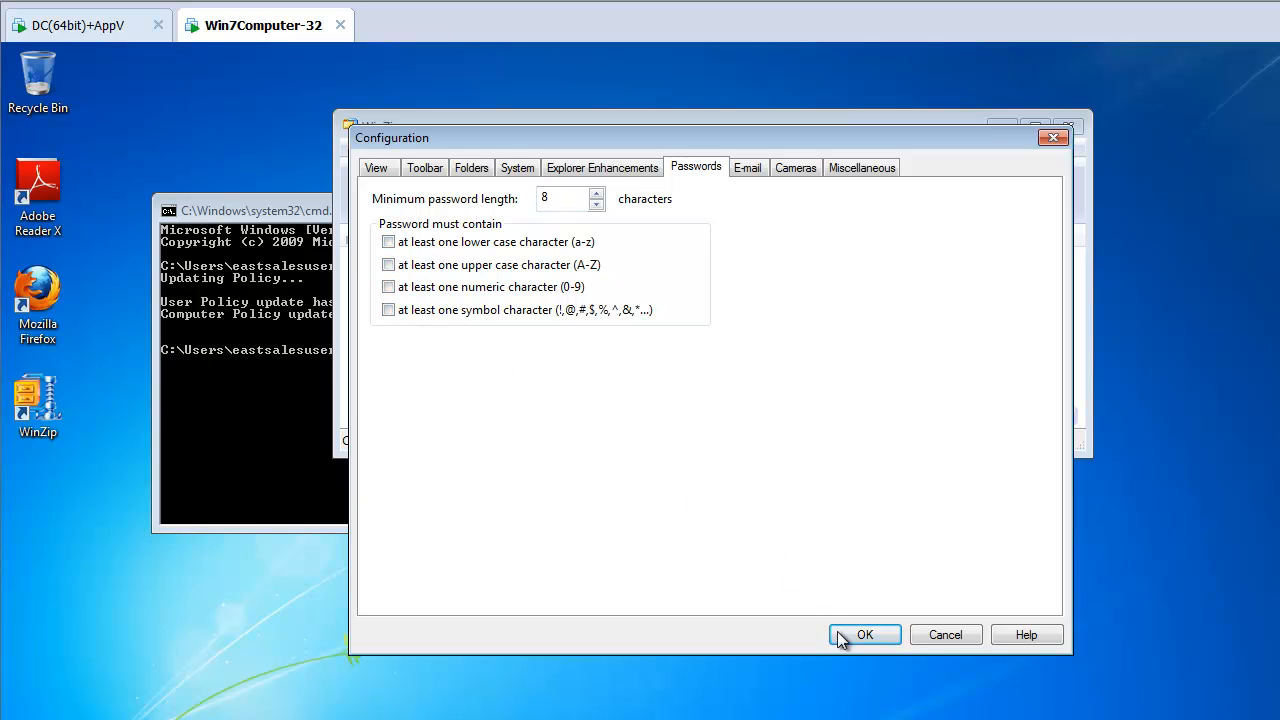
left_click(864, 634)
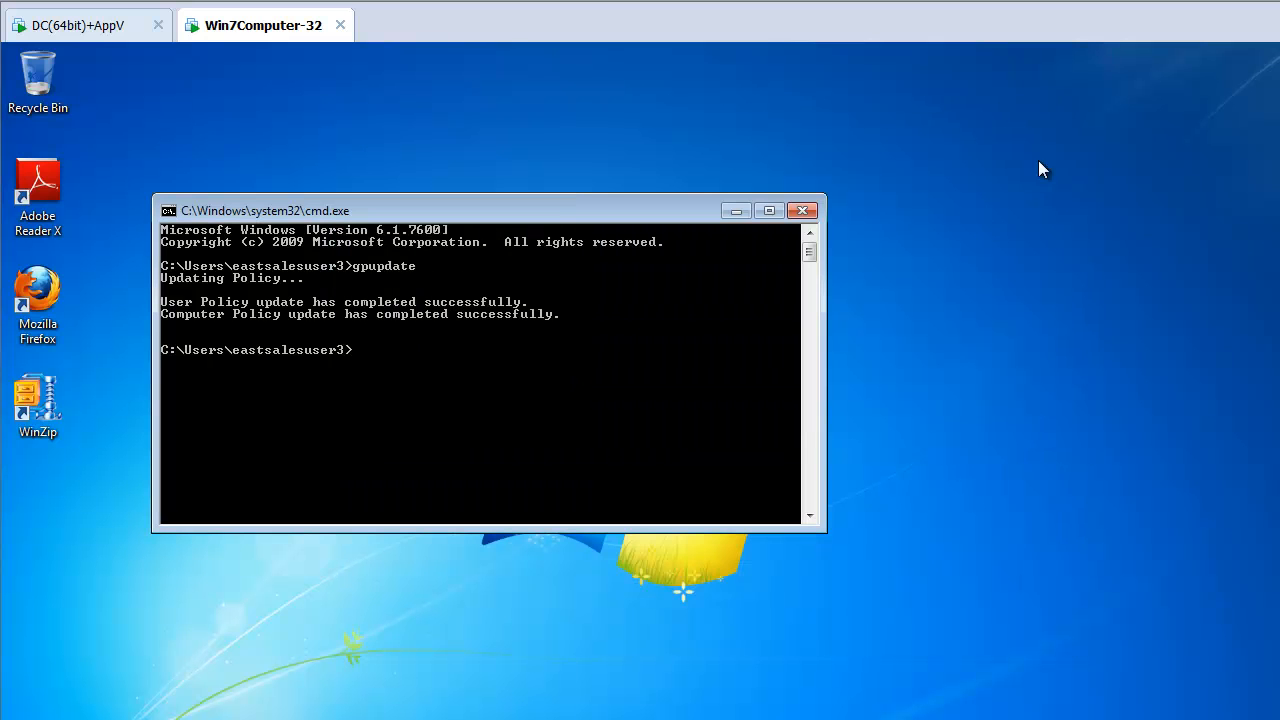
mouse_move(16, 505)
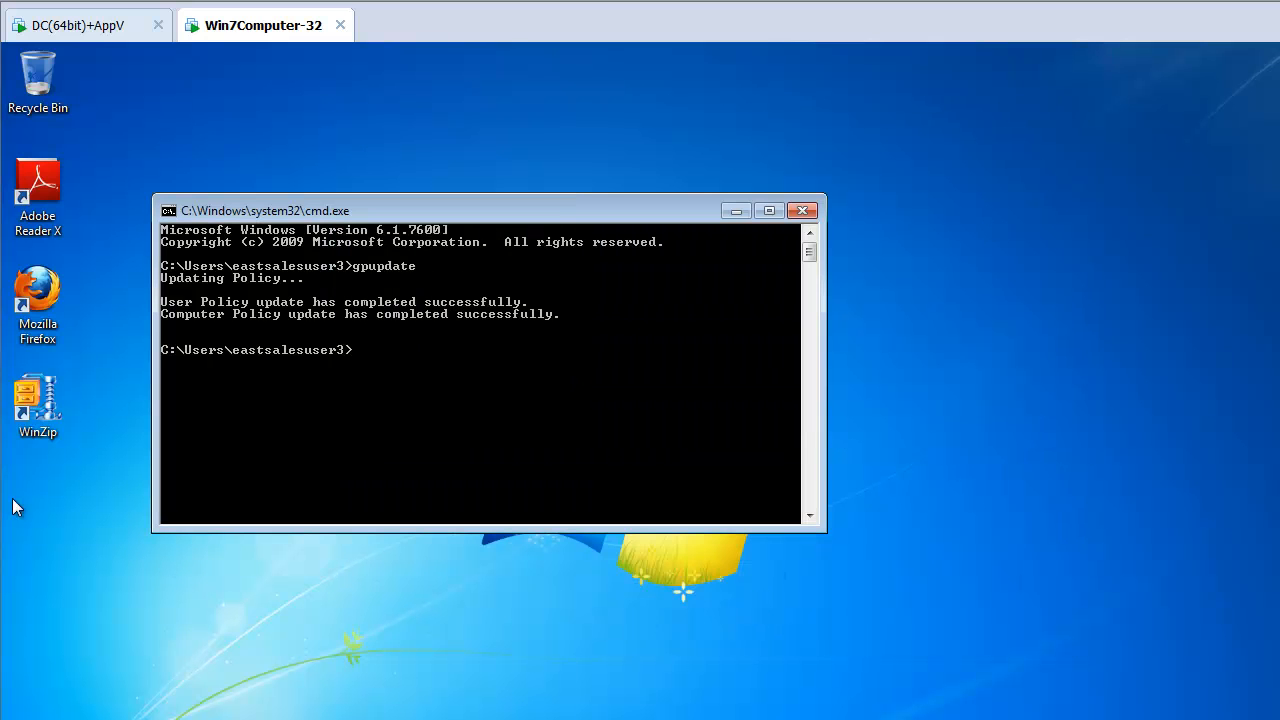
double_click(37, 400)
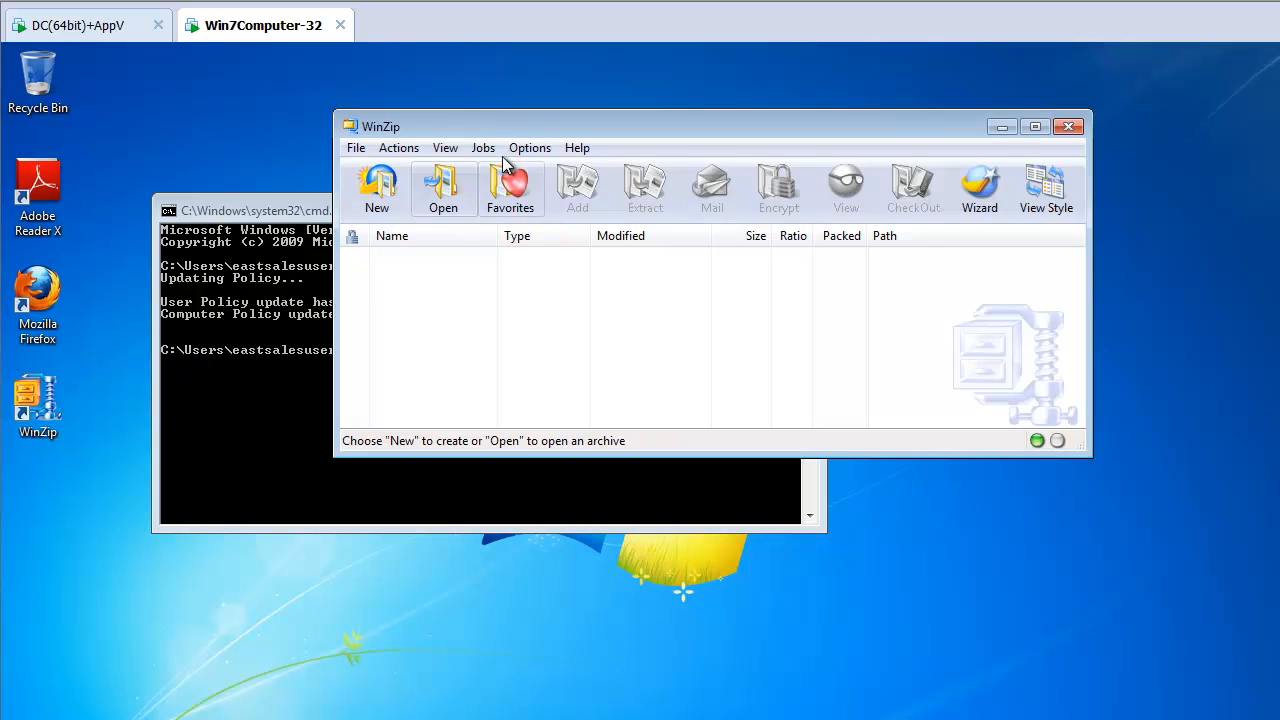
left_click(529, 147)
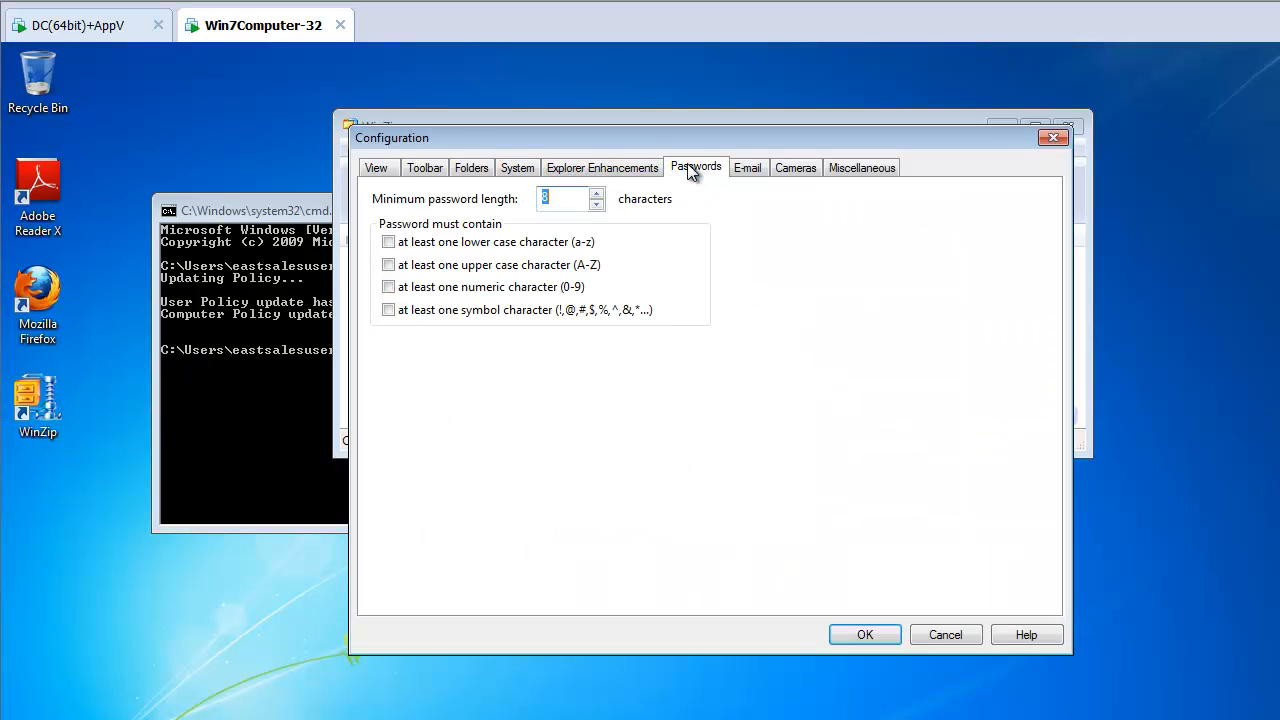
mouse_move(692, 192)
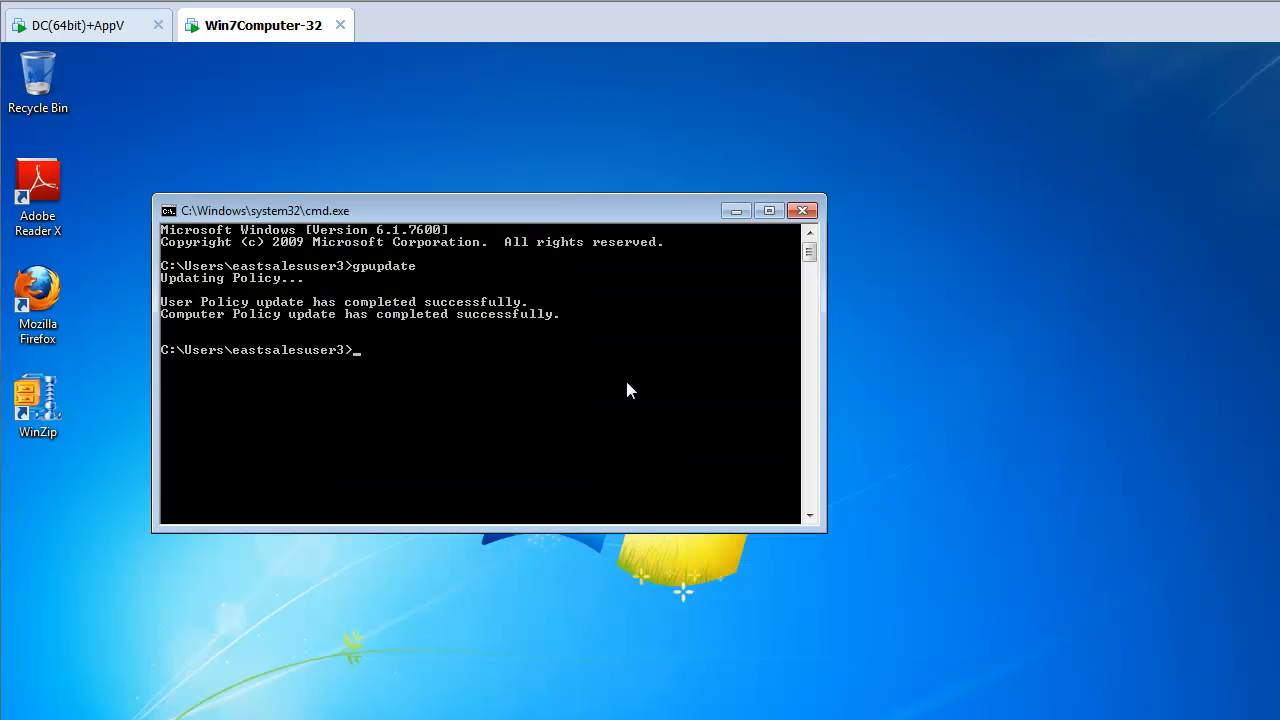
Step: Clear the Command Prompt with cls and rerun gpupdate
type("cl")
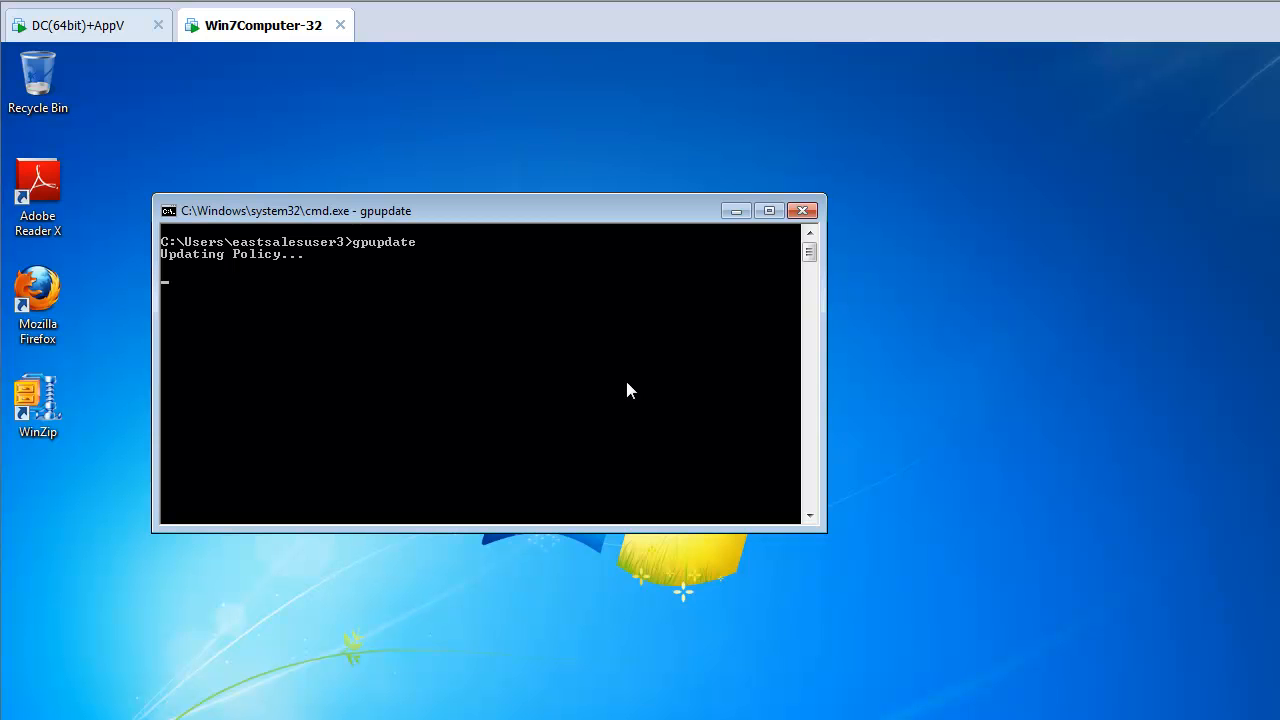
mouse_move(623, 391)
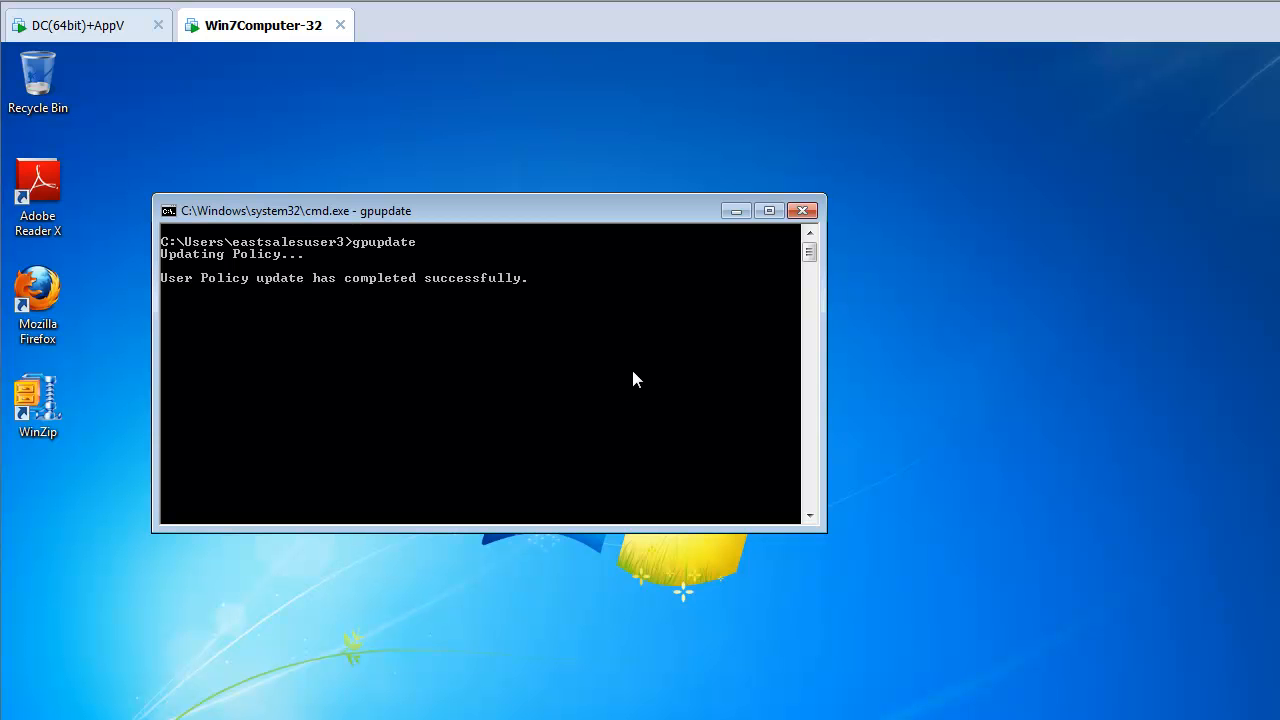
mouse_move(85, 430)
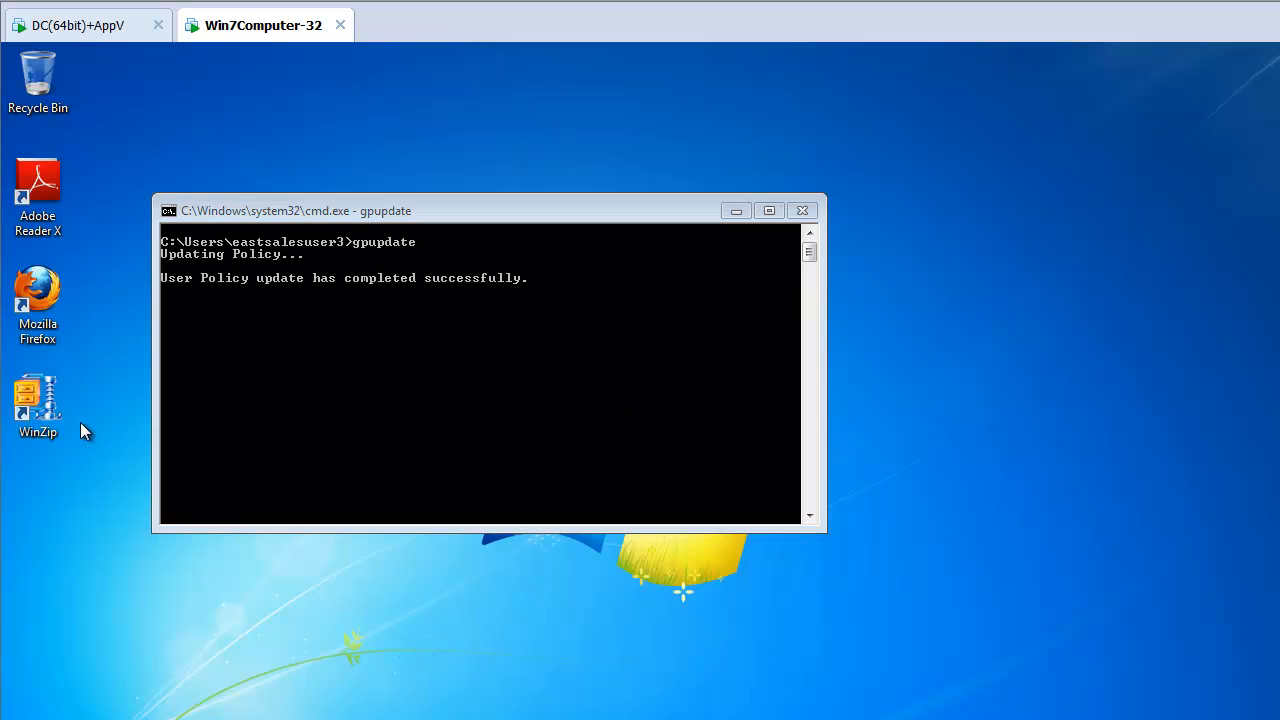
Step: Reopen WinZip's Passwords configuration, confirm no requirements are checked, then close it
double_click(37, 400)
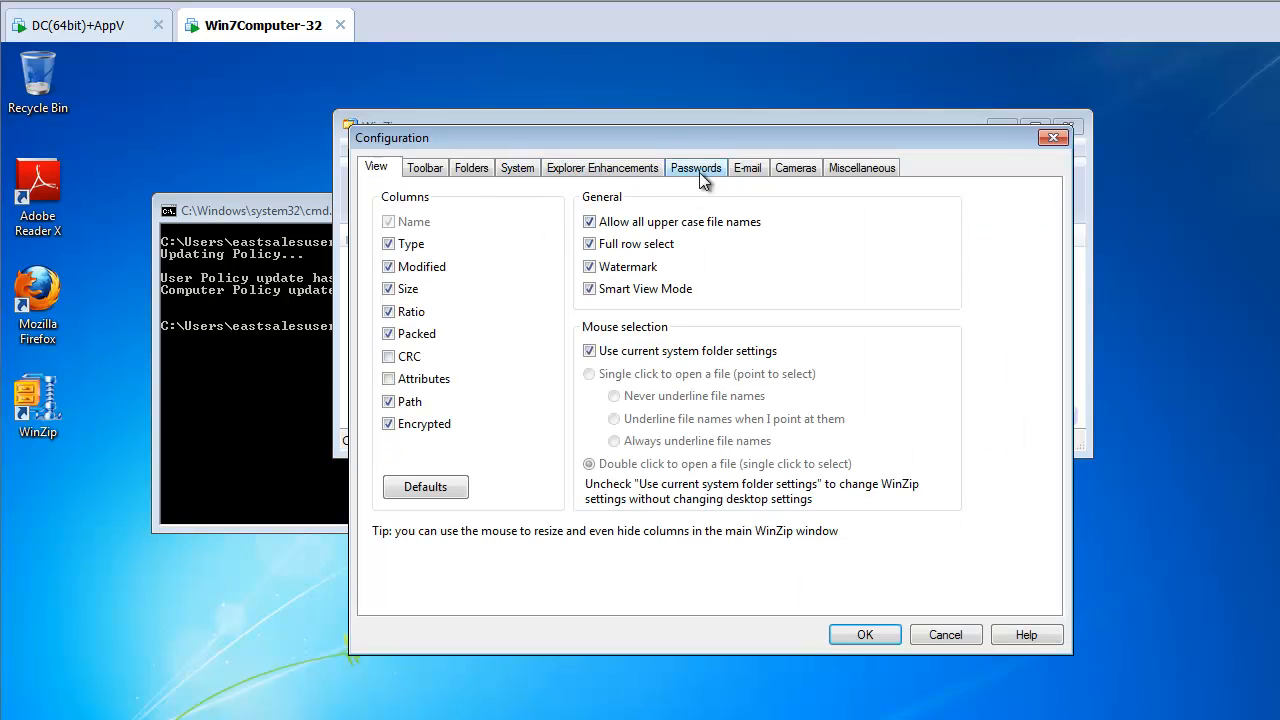
left_click(695, 167)
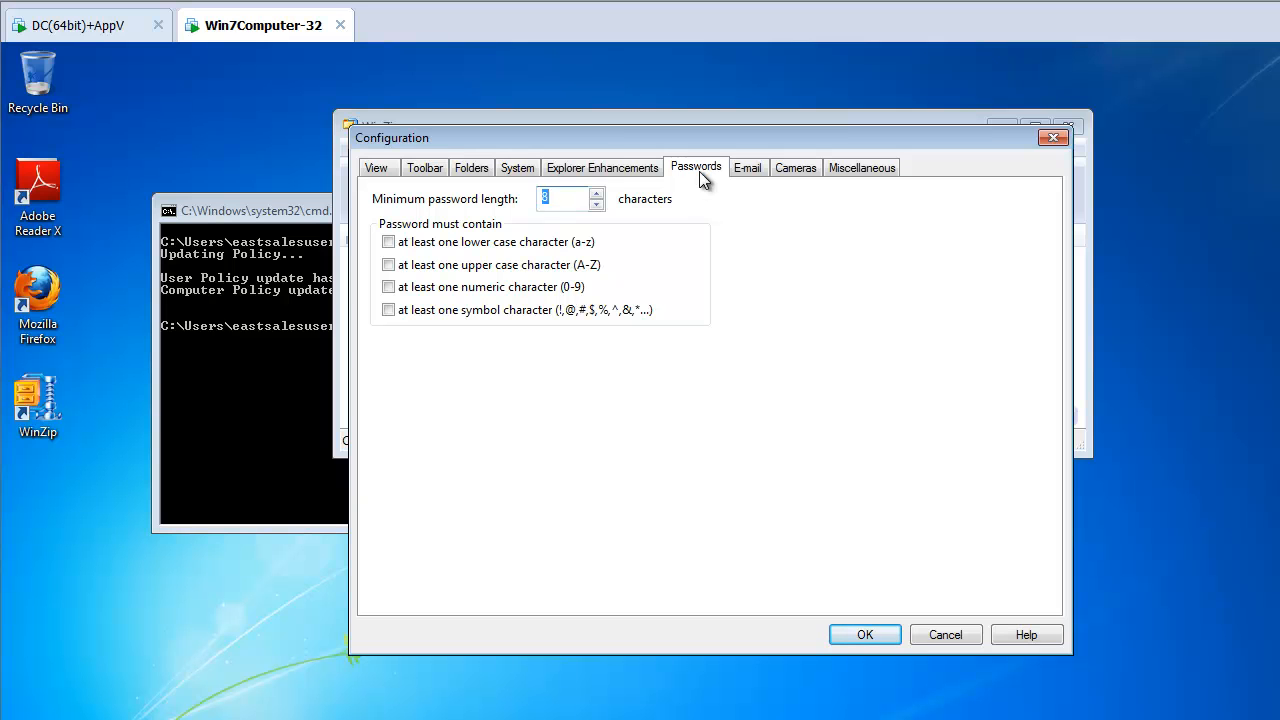
mouse_move(1057, 138)
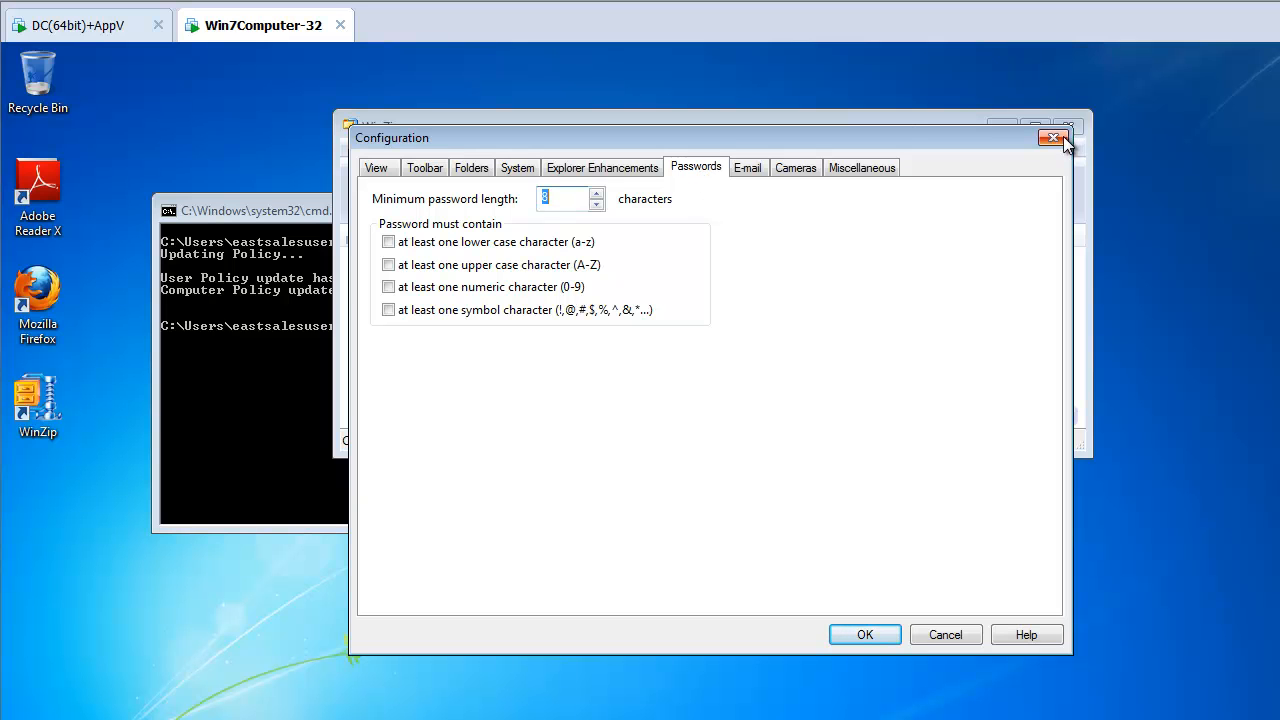
left_click(1066, 138)
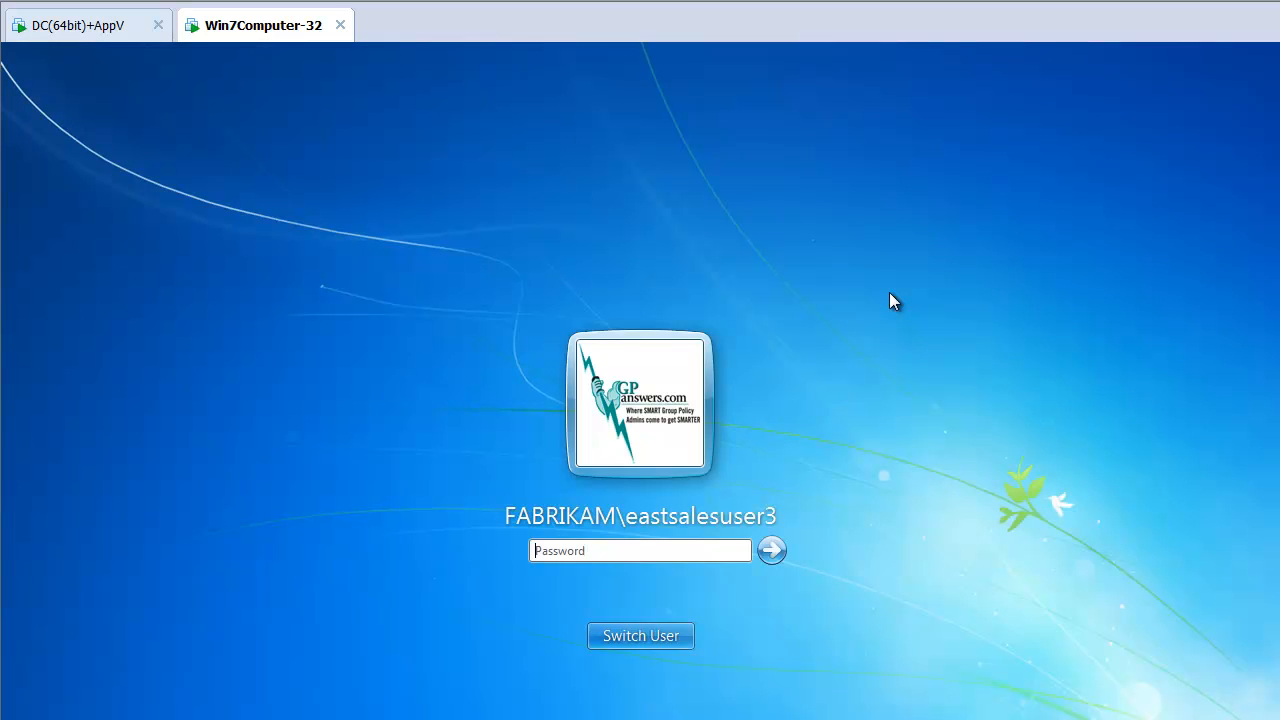
Step: Sign back in to Windows, launch WinZip and reopen its Passwords configuration
left_click(771, 550)
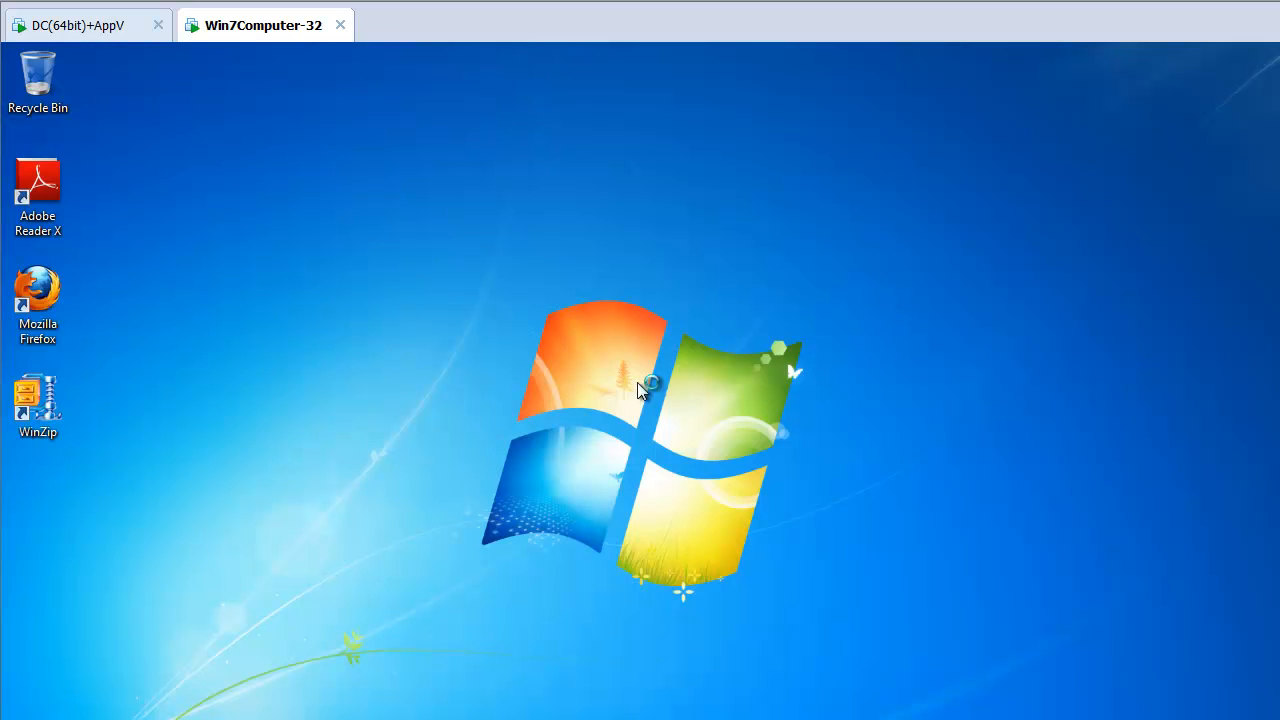
double_click(37, 400)
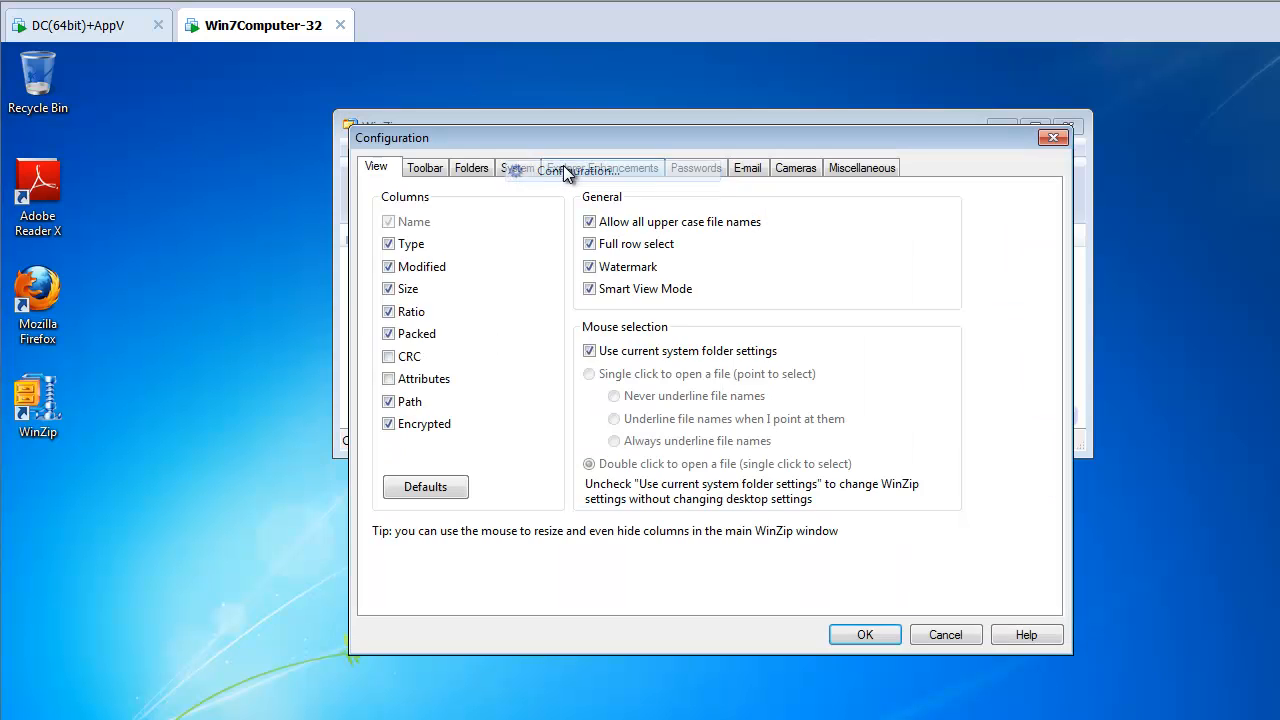
left_click(695, 167)
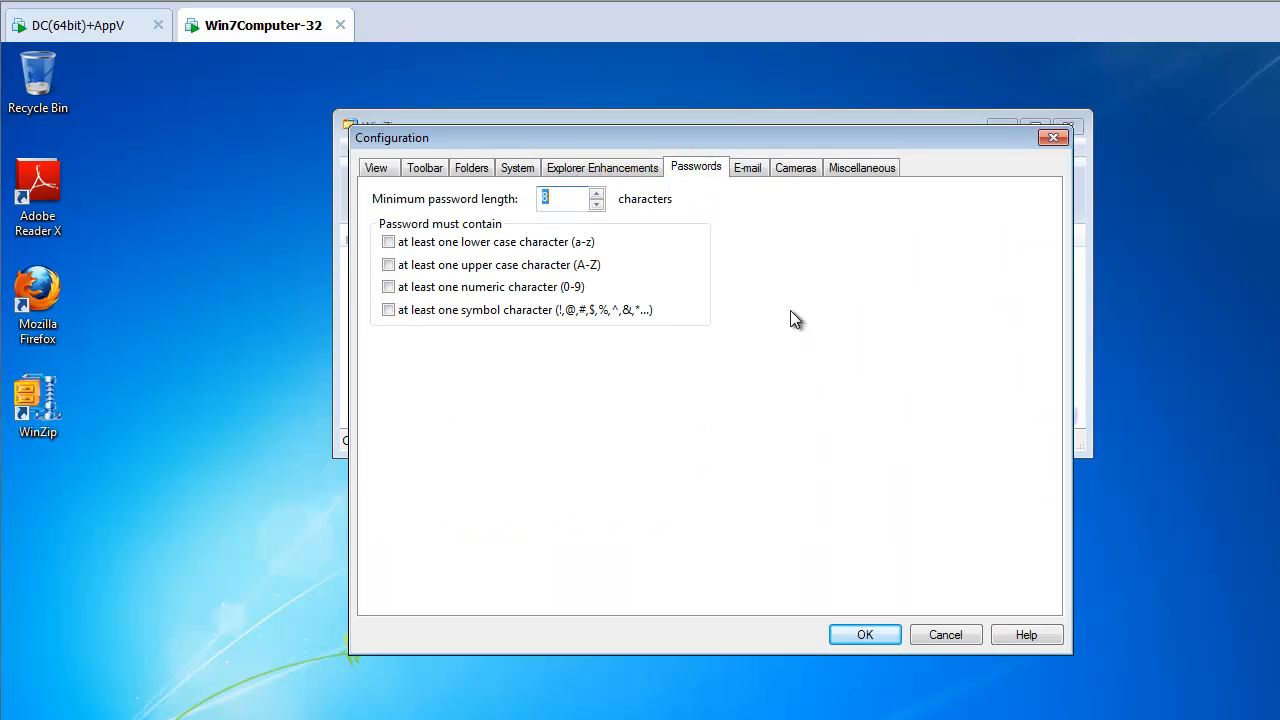
mouse_move(809, 333)
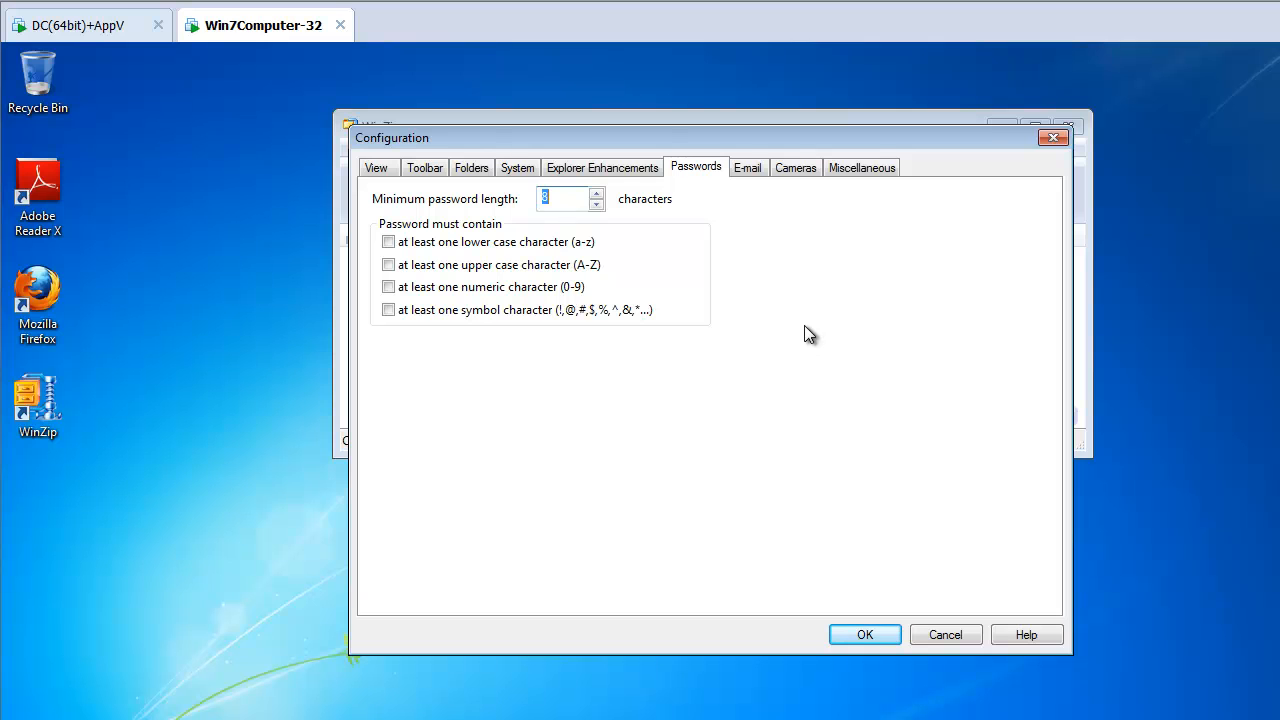
mouse_move(805, 335)
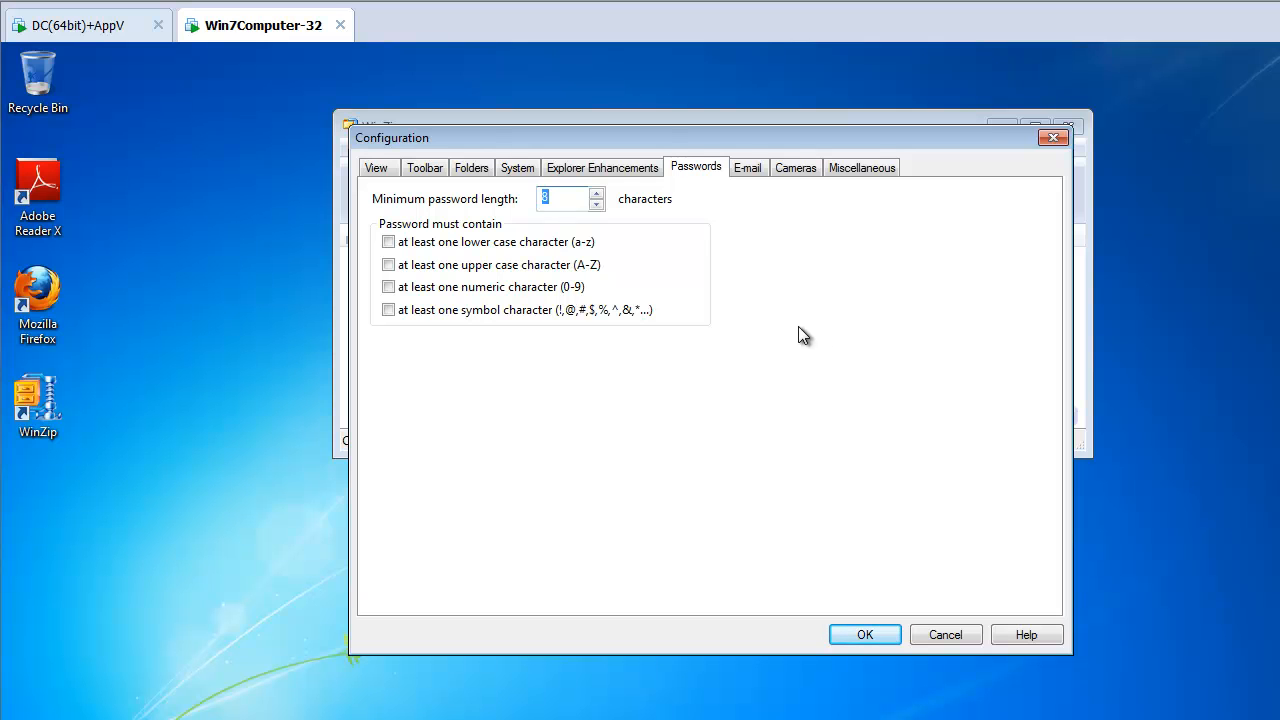
mouse_move(818, 335)
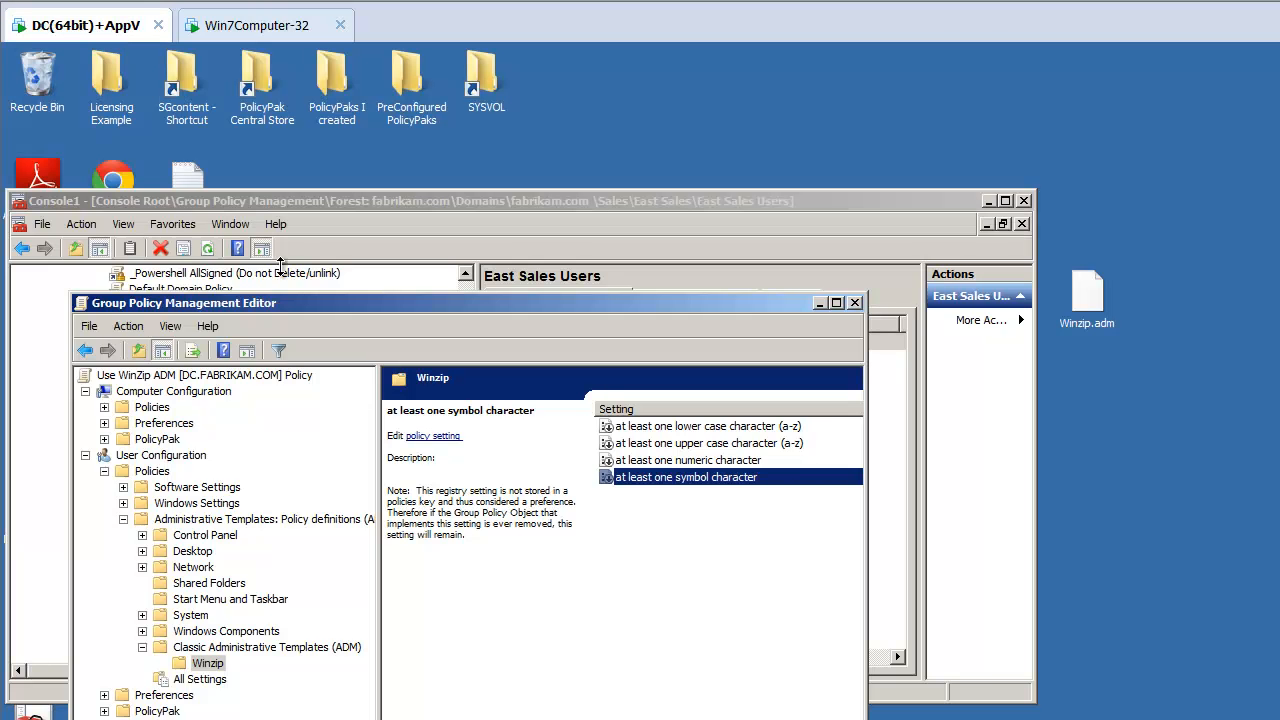
mouse_move(838, 306)
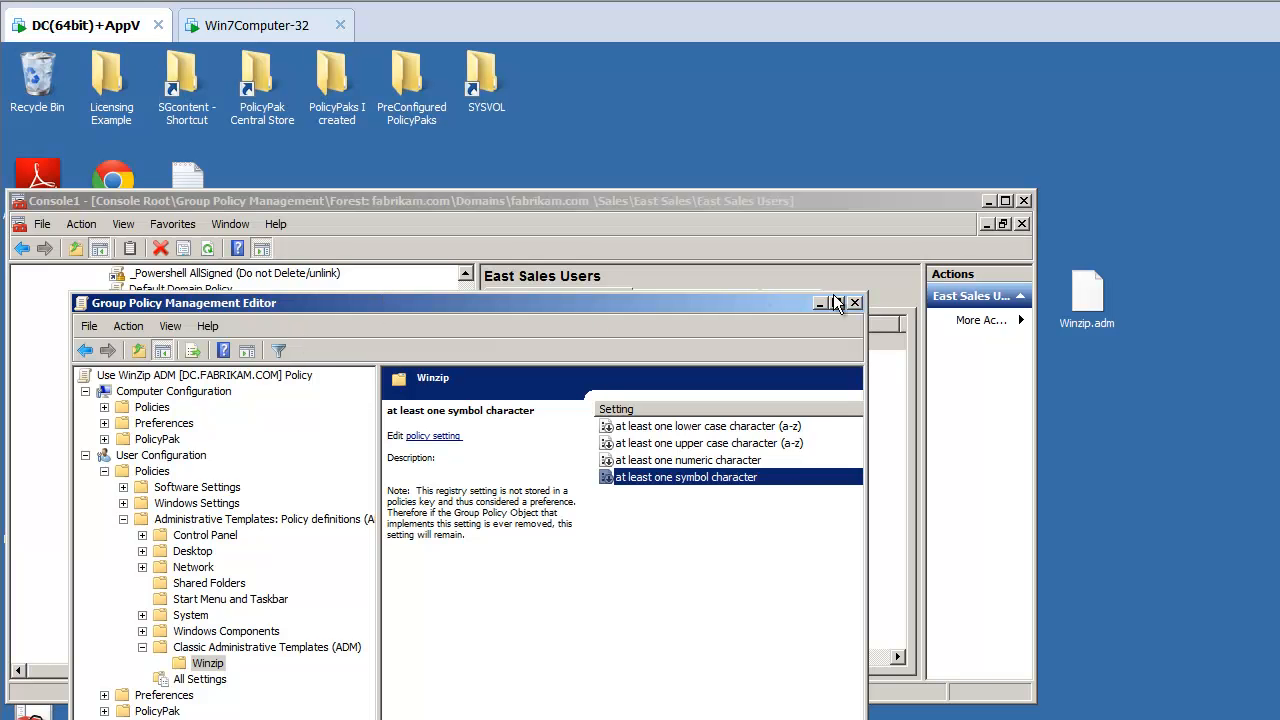
Step: Close the editor and create GPO 'Lockdown Winzip using PolicyPak' linked to East Sales Users
left_click(855, 302)
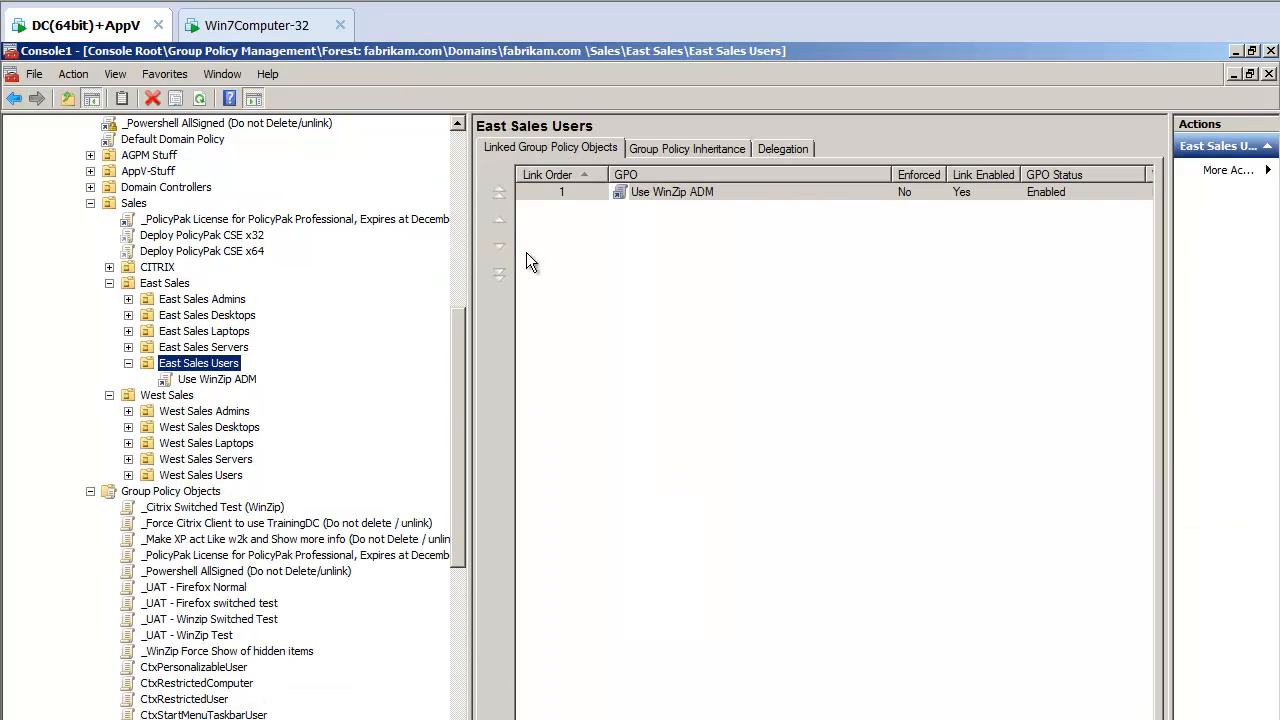
right_click(217, 379)
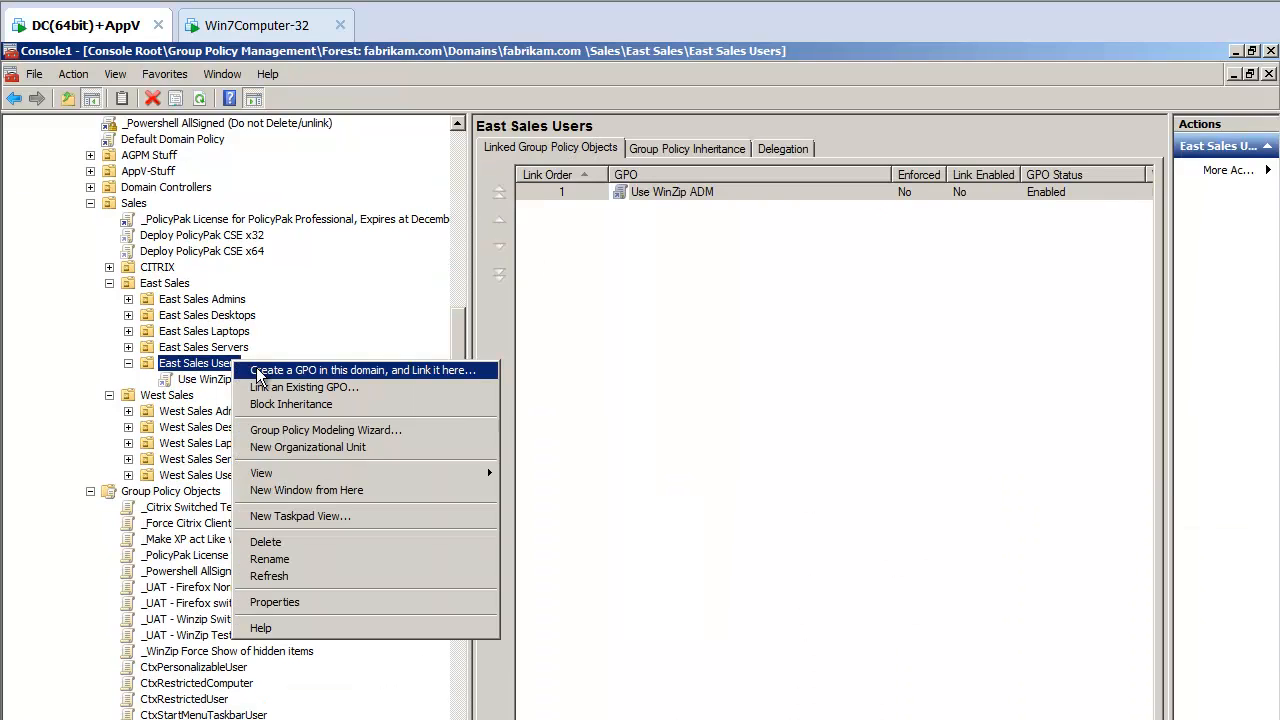
left_click(362, 370)
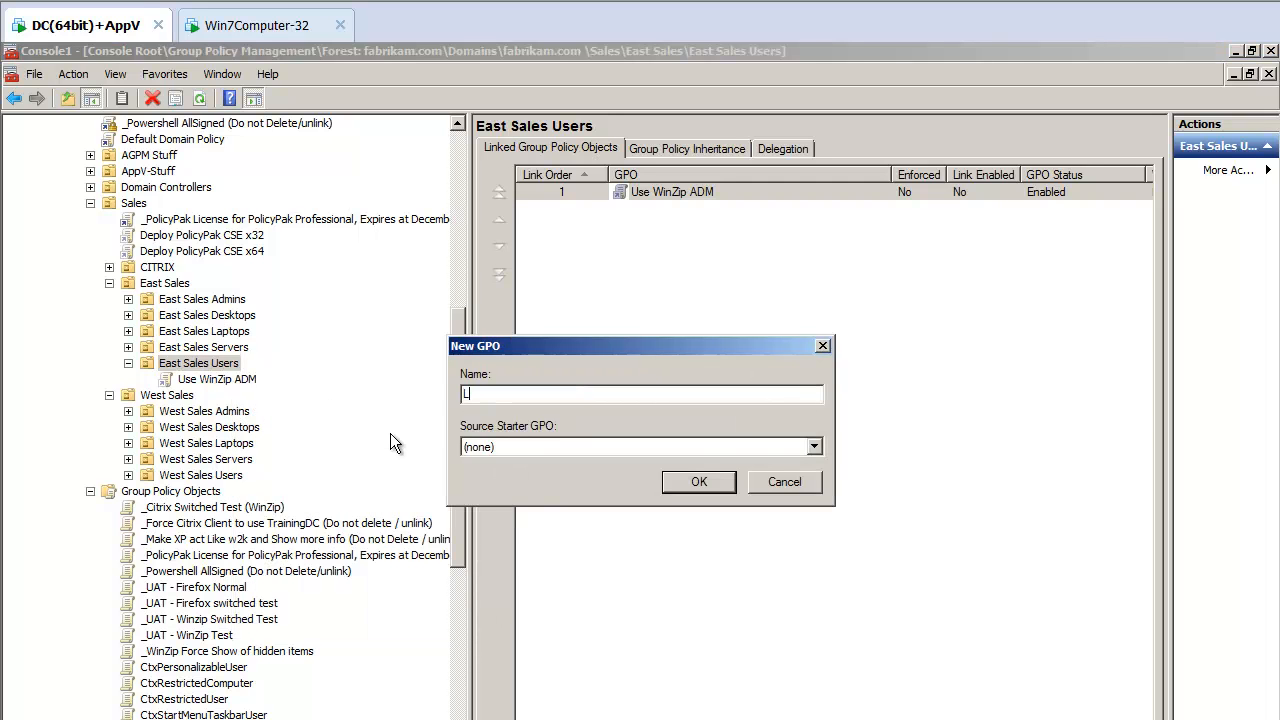
type("ockdown Winzip")
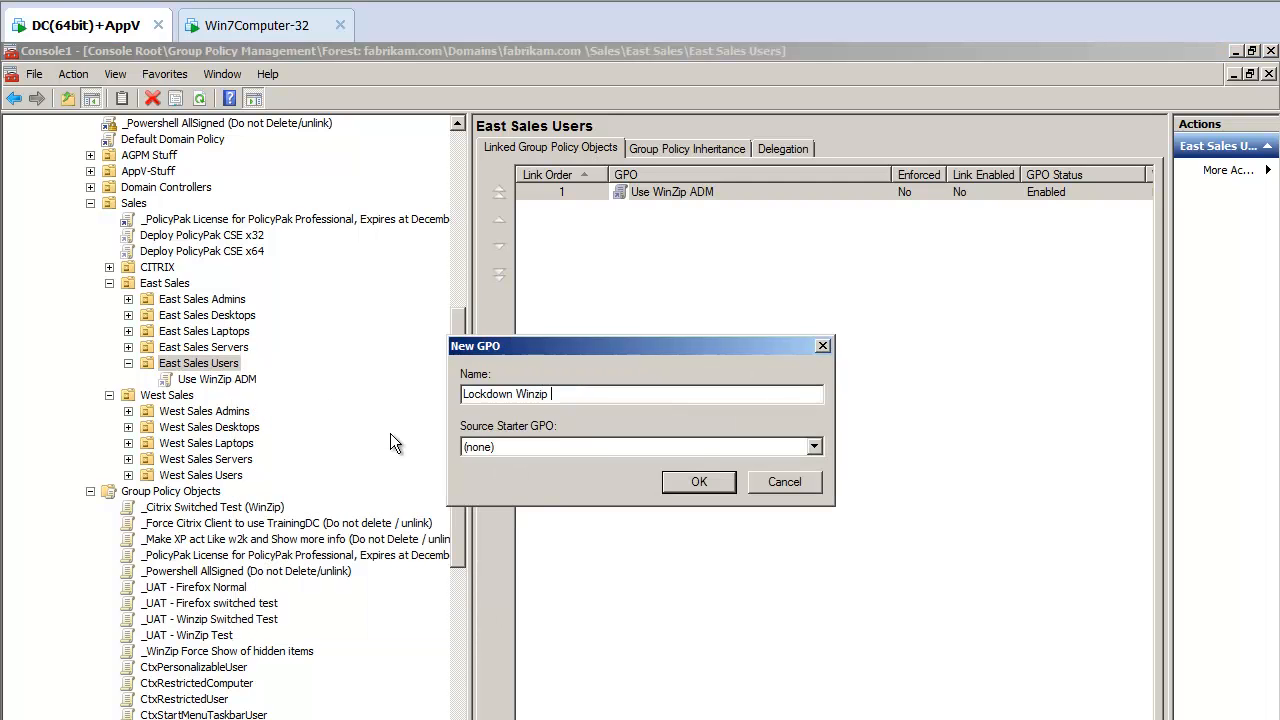
type("using PolicyP")
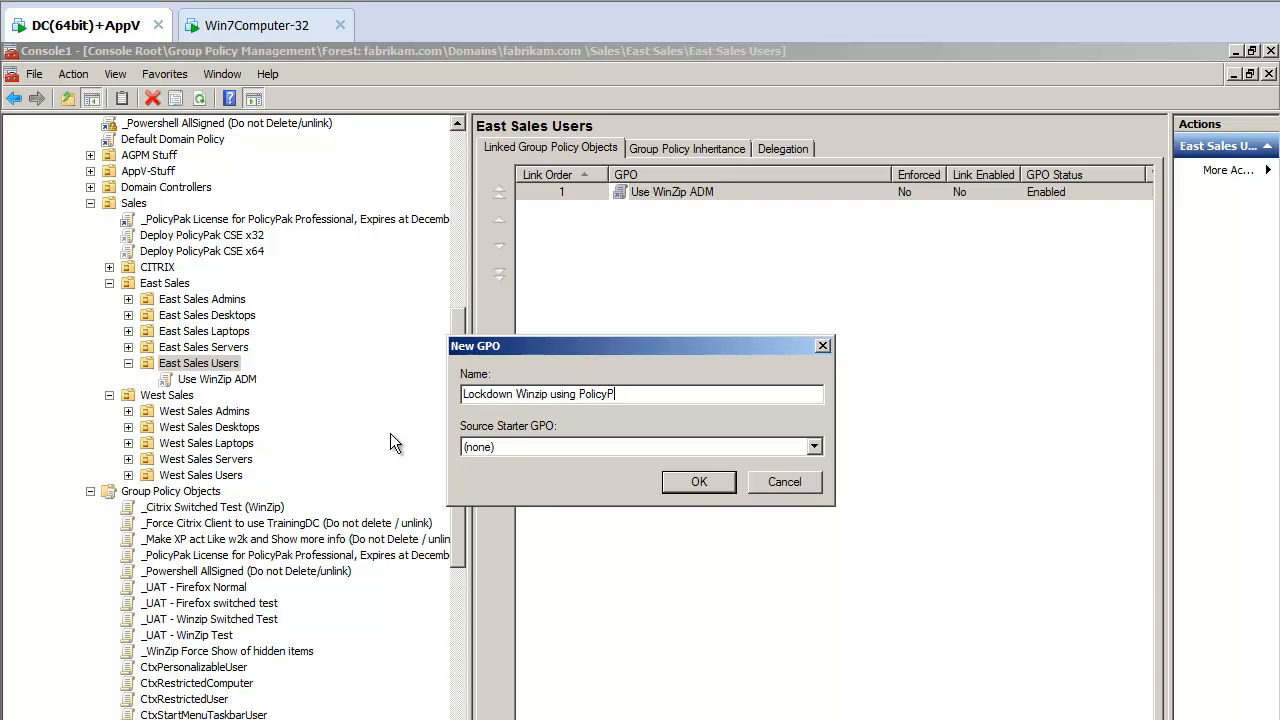
left_click(698, 481)
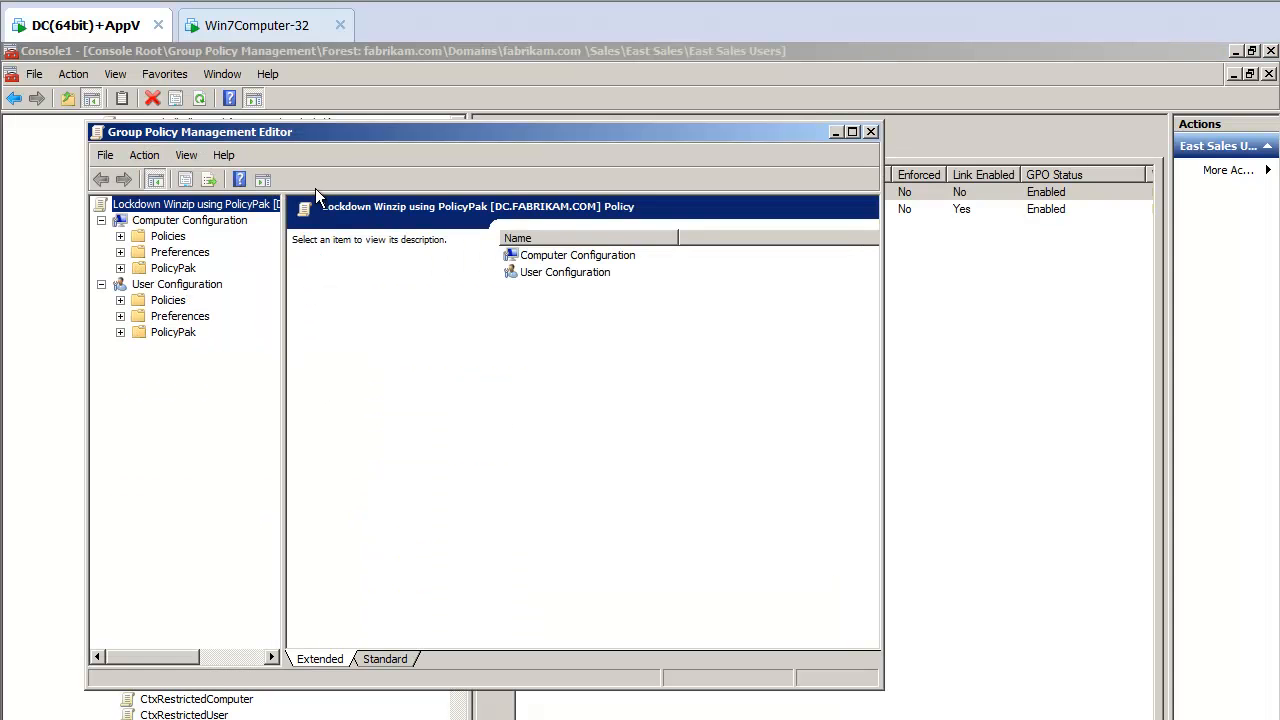
Step: Add PolicyPak for WinZip 14 and Later under User Configuration > PolicyPak > Applications
left_click(852, 131)
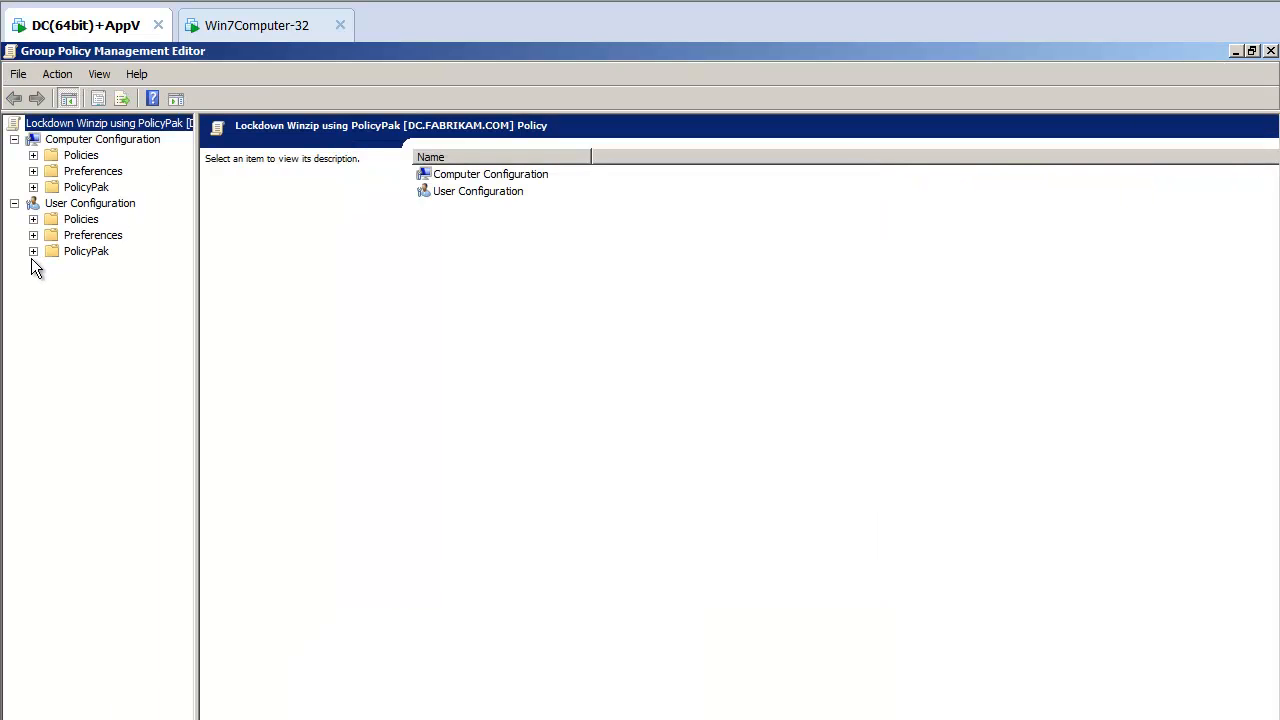
left_click(33, 251)
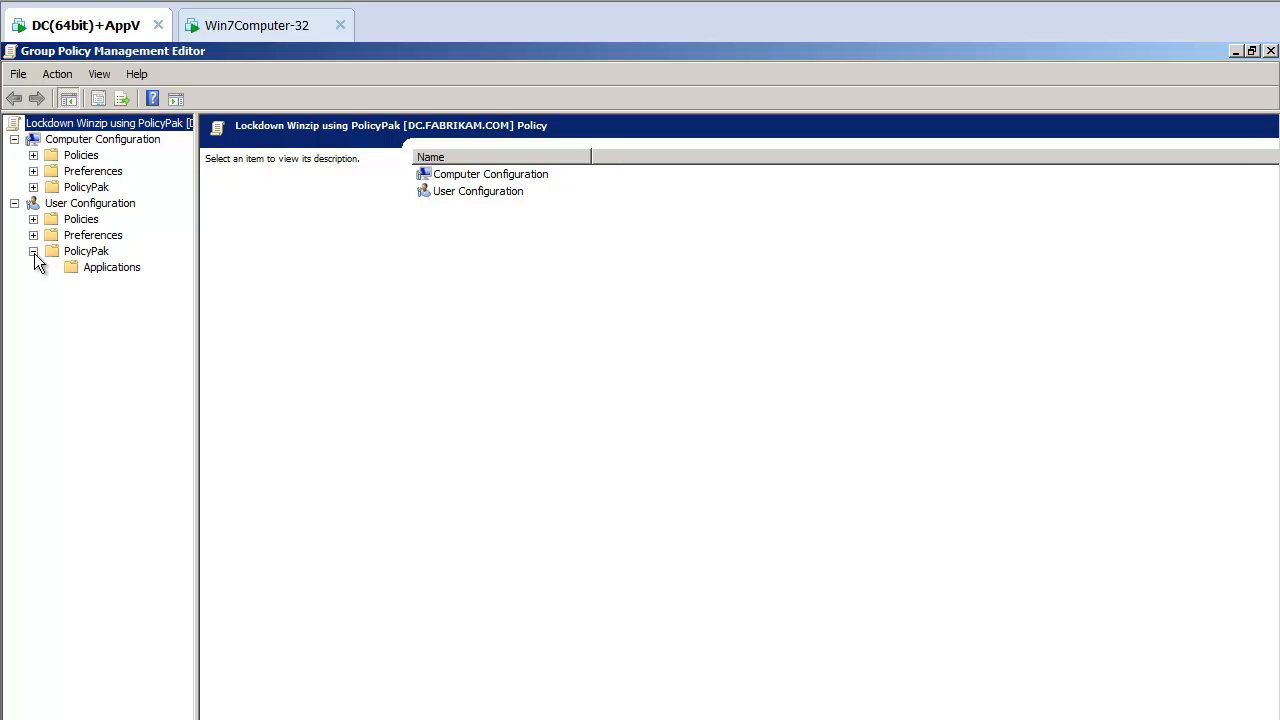
left_click(111, 267)
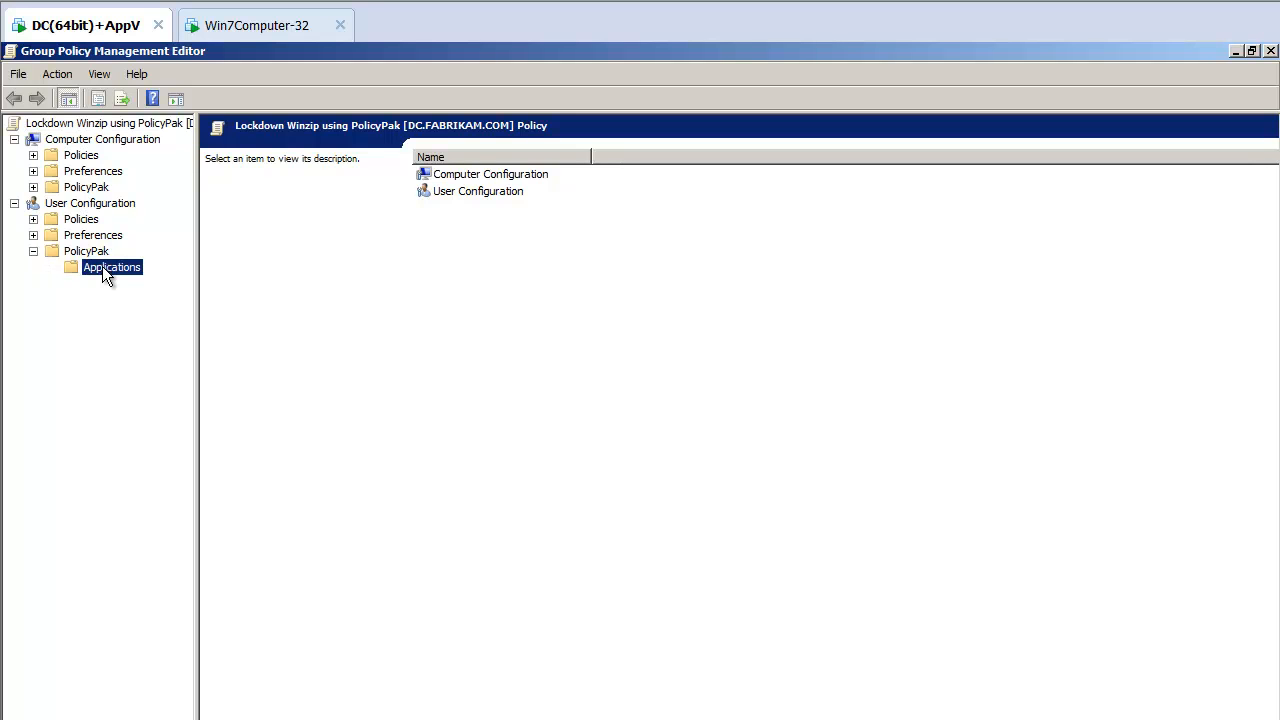
left_click(111, 267)
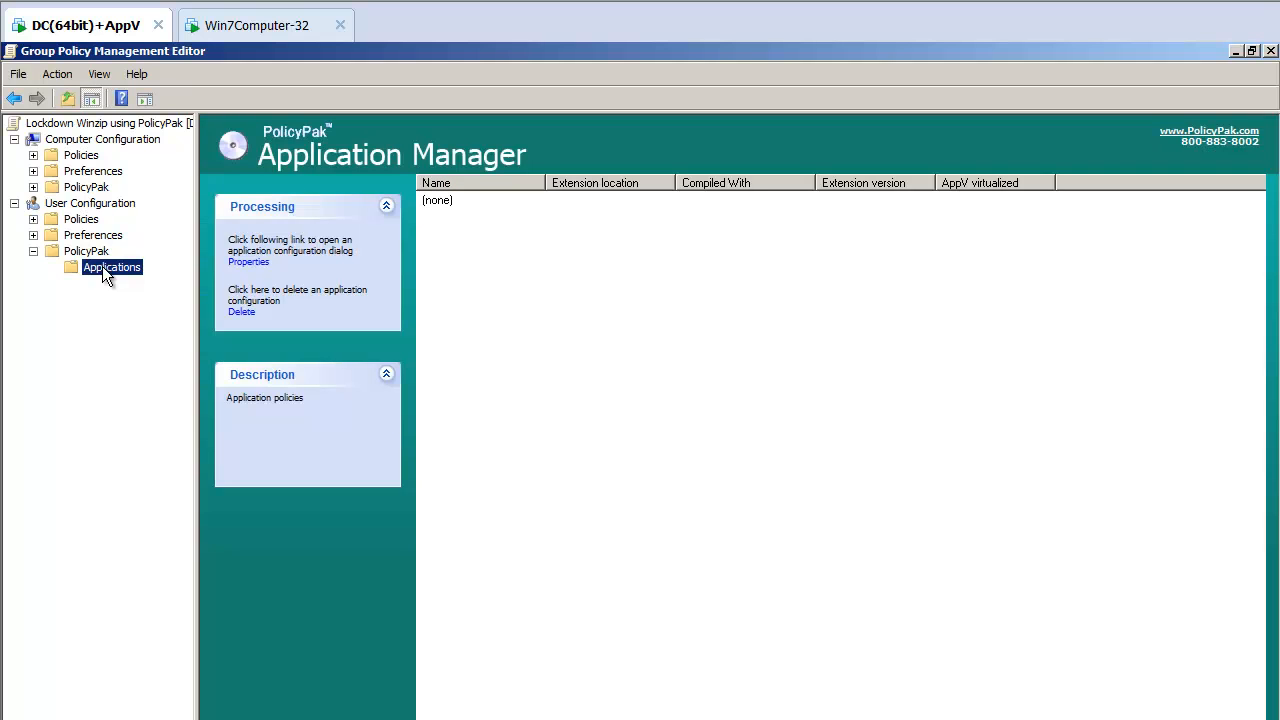
right_click(111, 267)
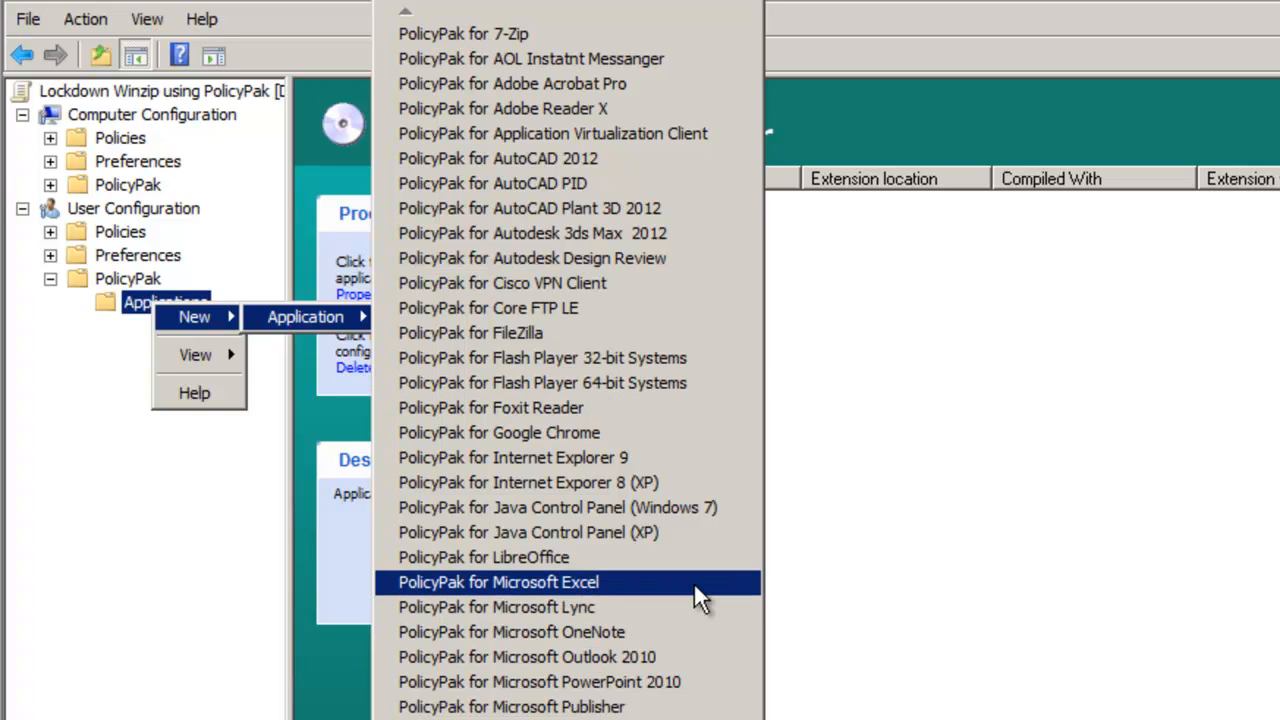
mouse_move(700, 590)
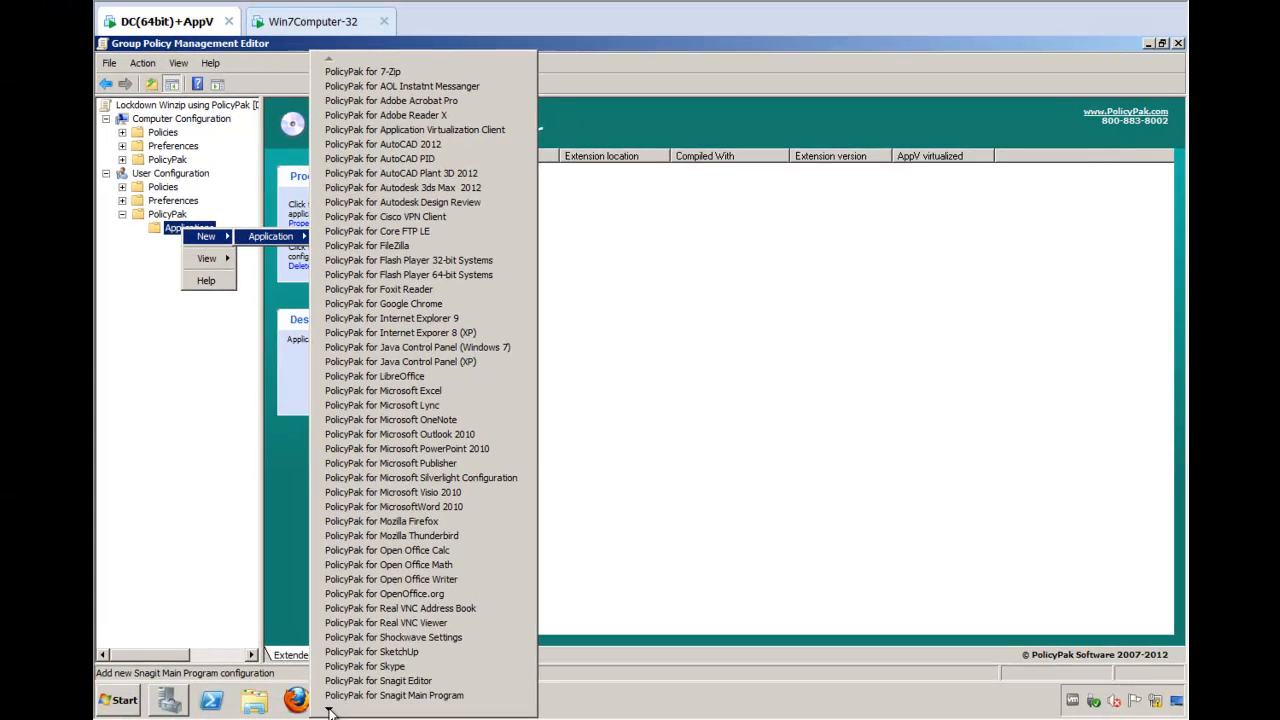
scroll("down", 3)
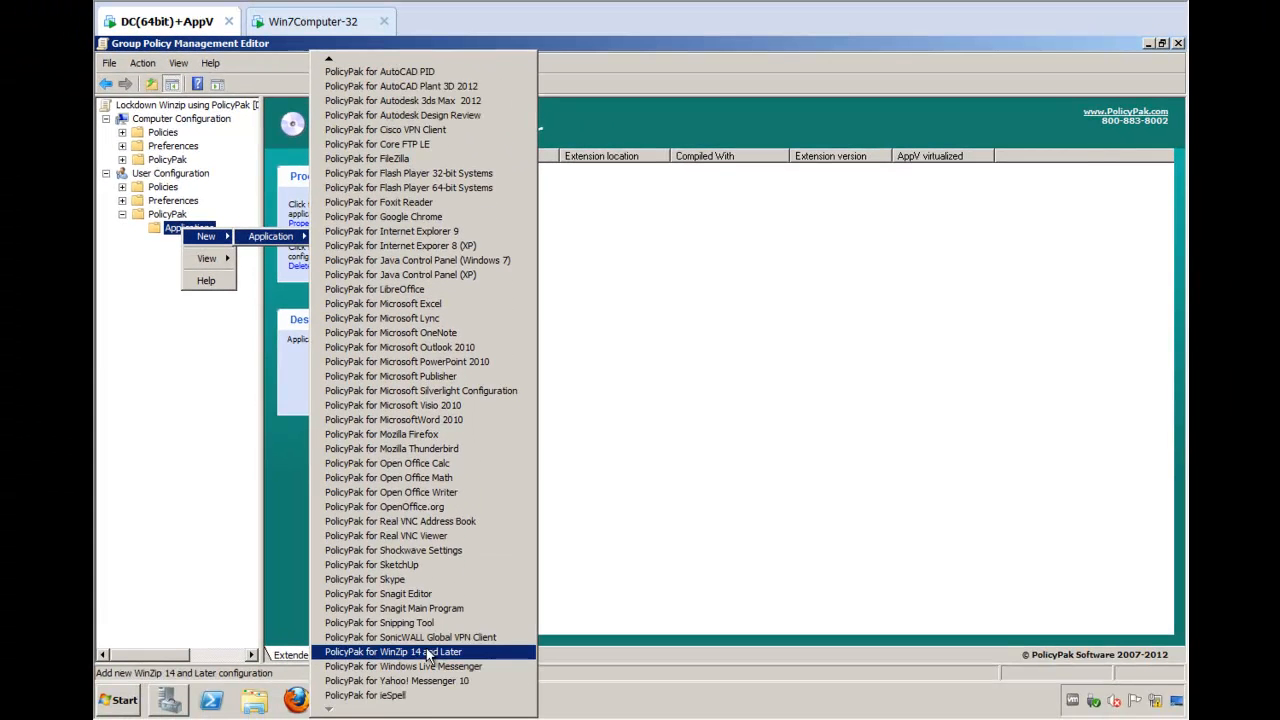
left_click(393, 651)
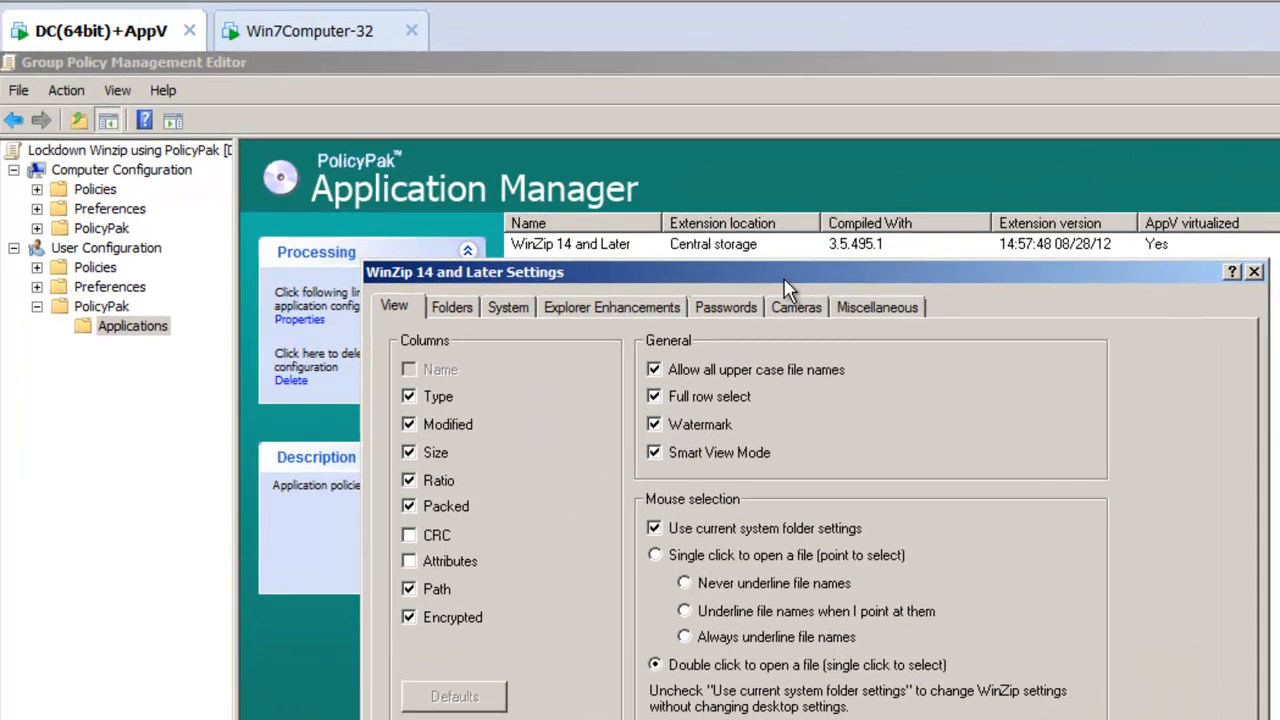
Step: Review the Folders and Explorer tabs, then require lowercase and uppercase password characters
left_click(451, 307)
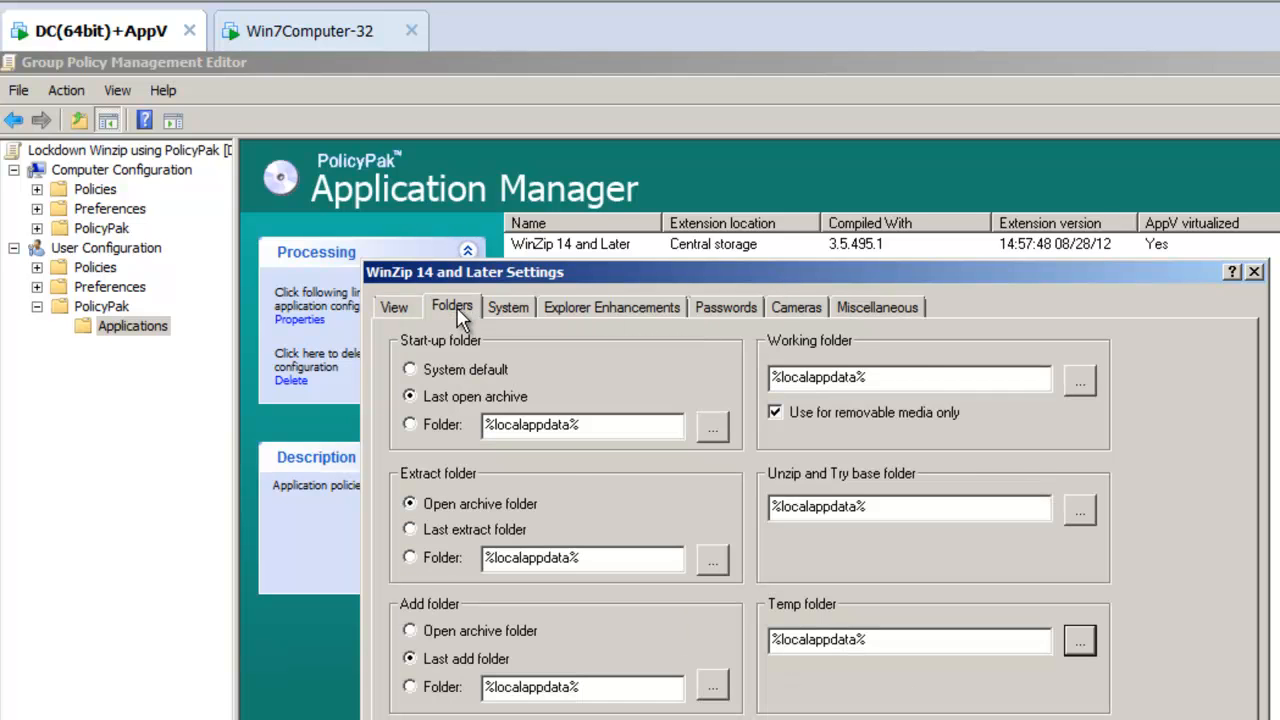
left_click(611, 306)
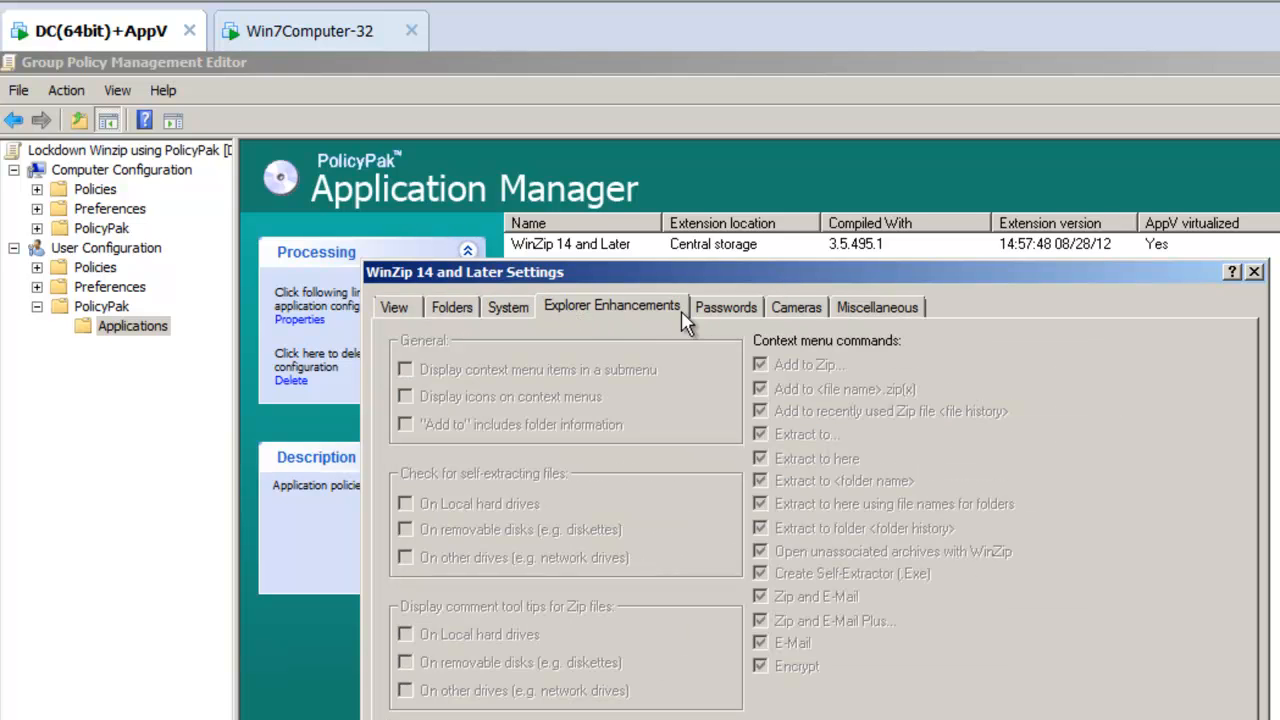
left_click(725, 307)
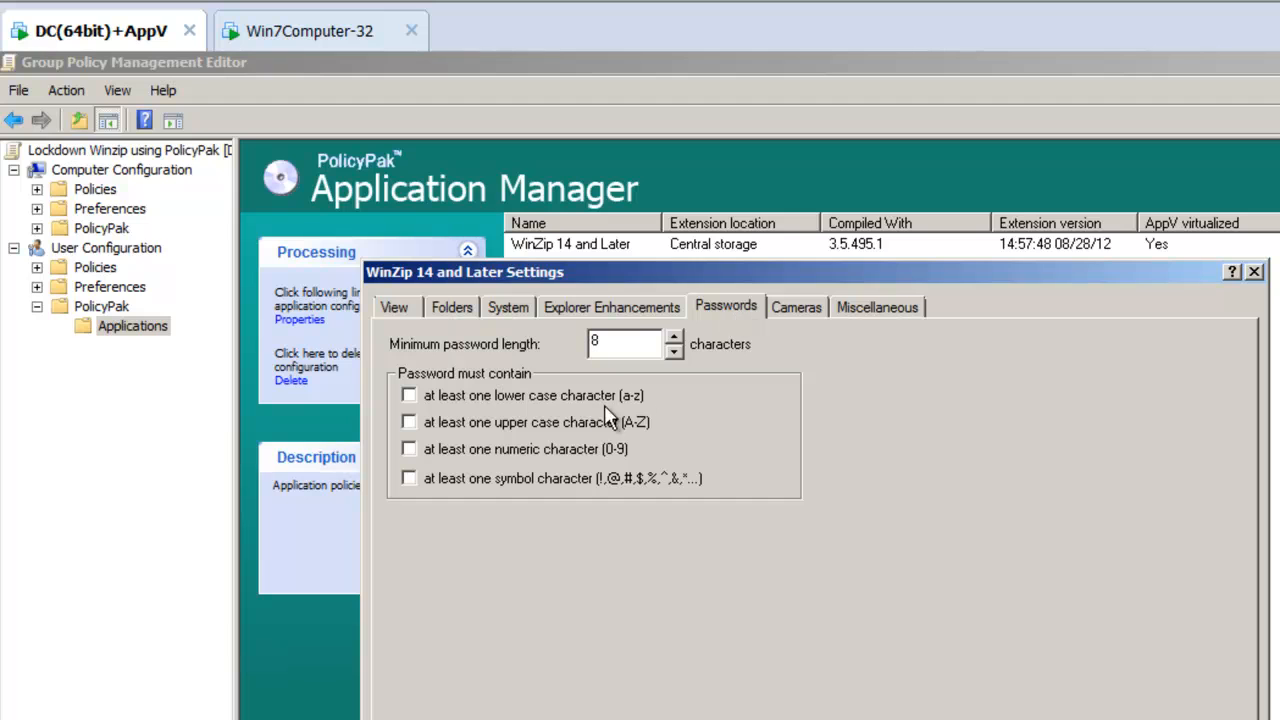
left_click(408, 421)
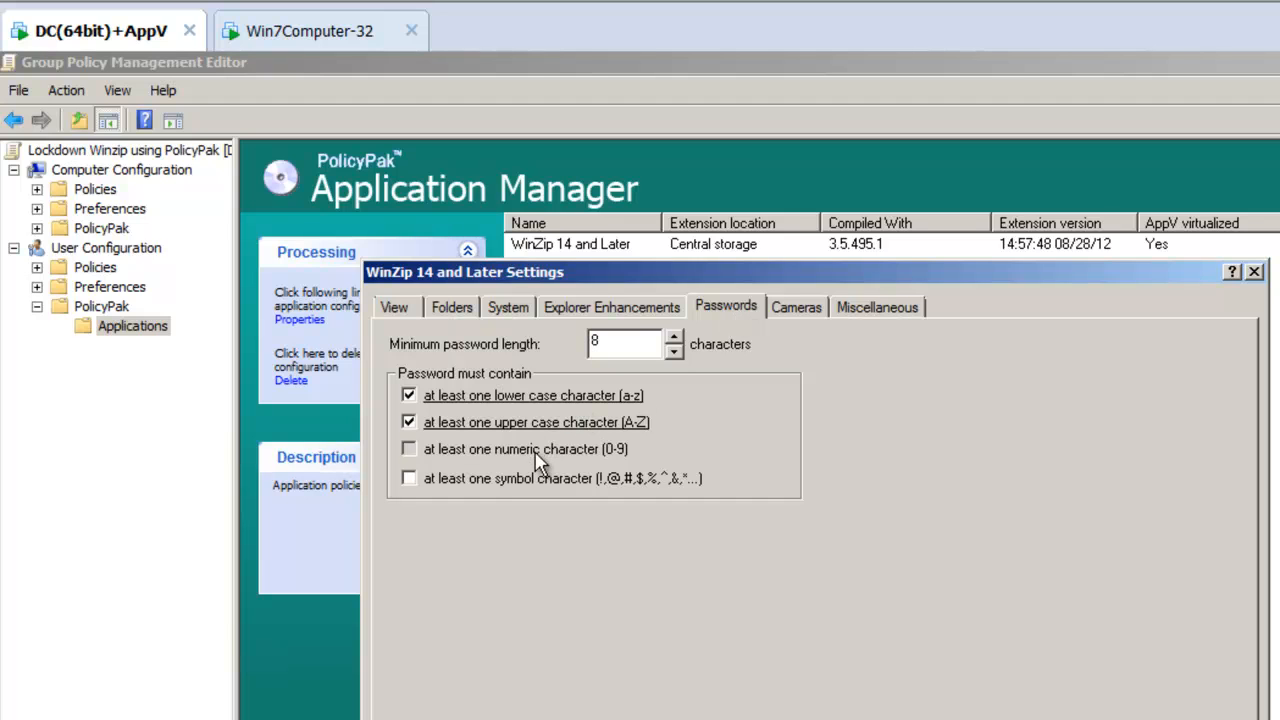
left_click(408, 448)
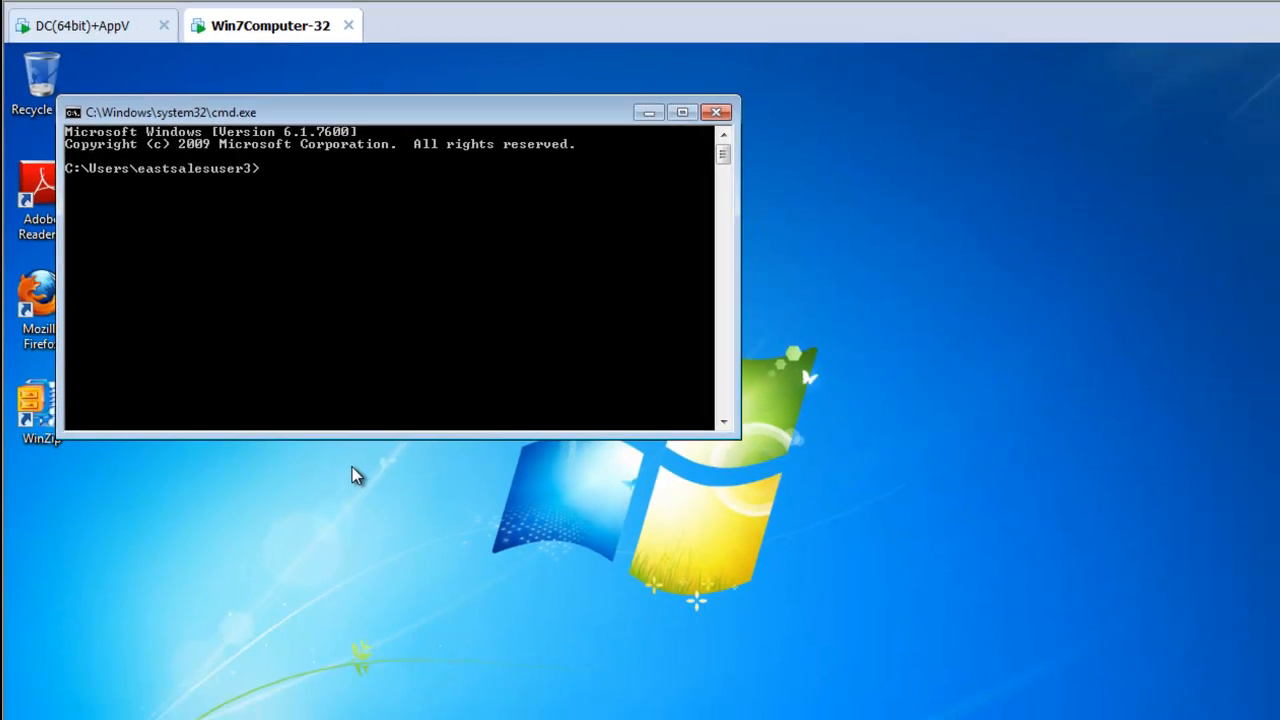
Step: Run gpupdate in Command Prompt to refresh user and computer policy
type("gpupdate")
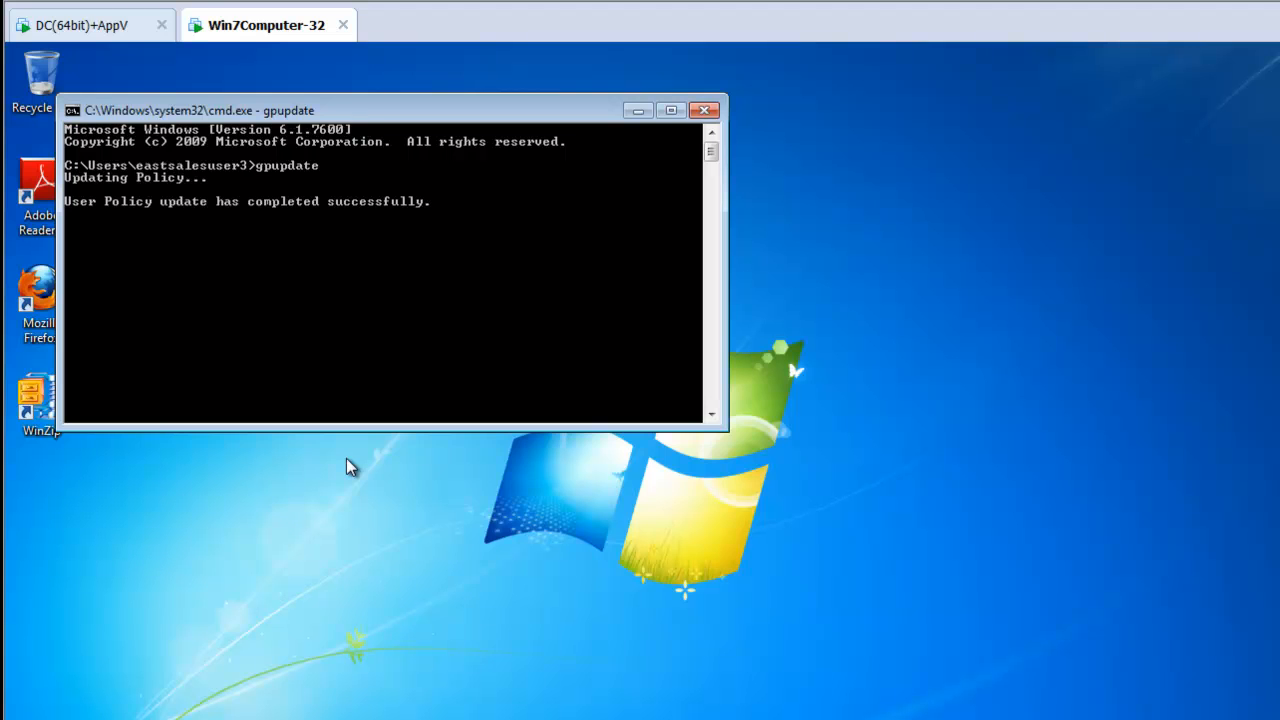
mouse_move(220, 539)
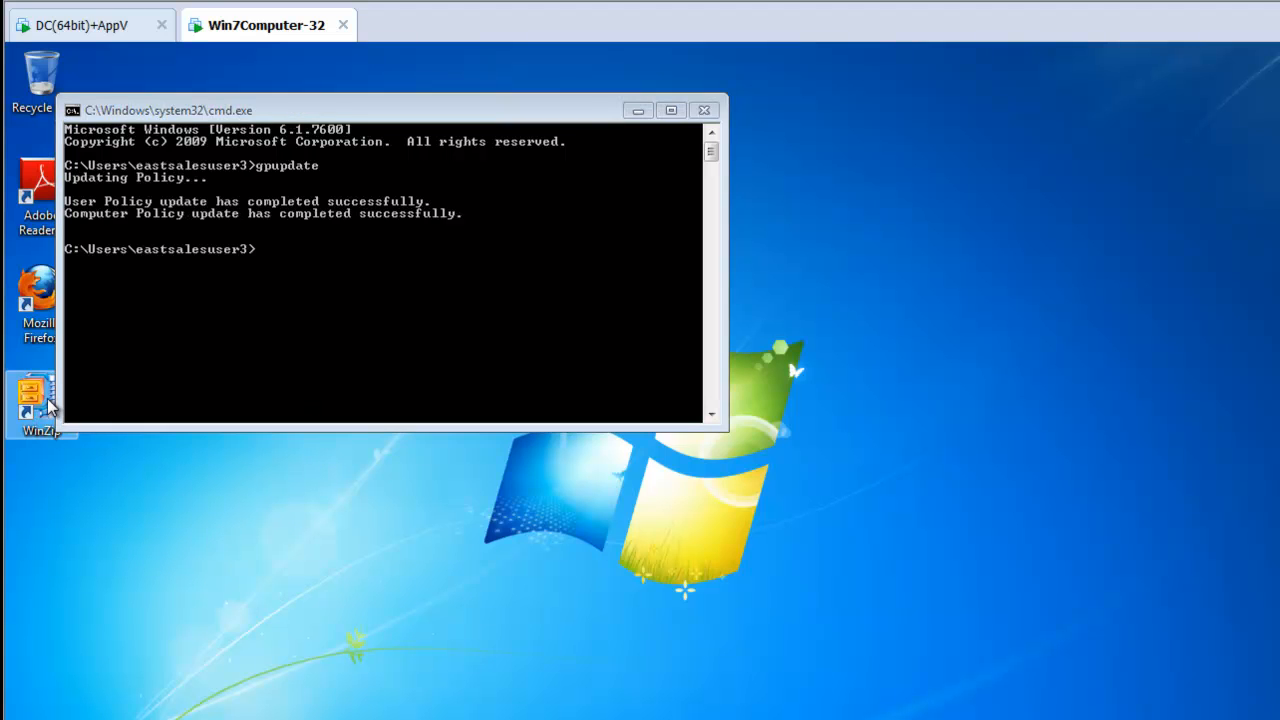
double_click(40, 400)
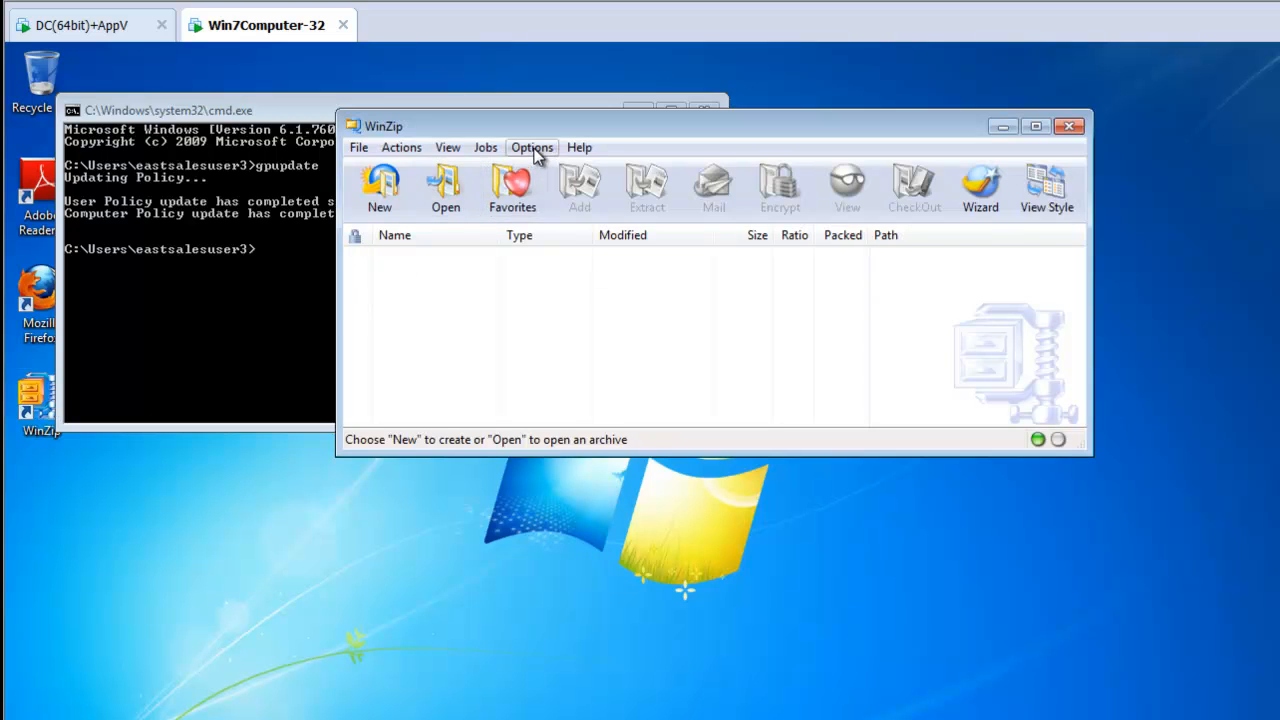
left_click(532, 147)
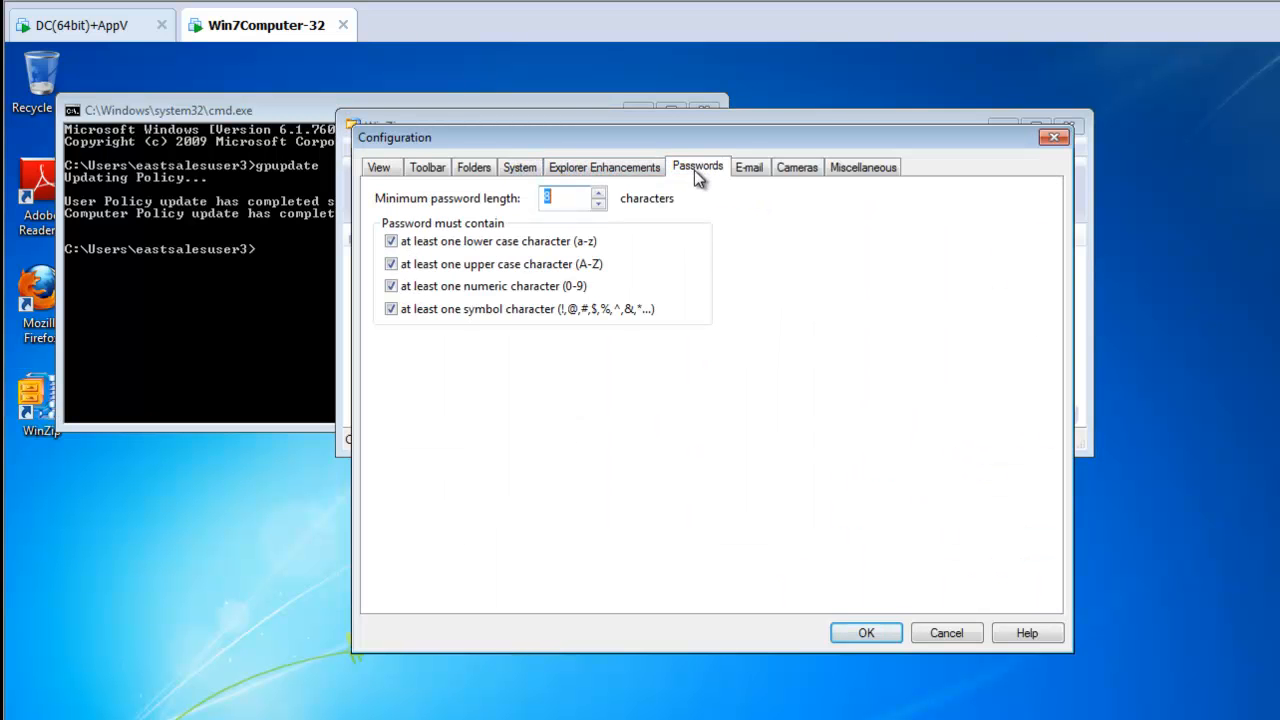
mouse_move(793, 427)
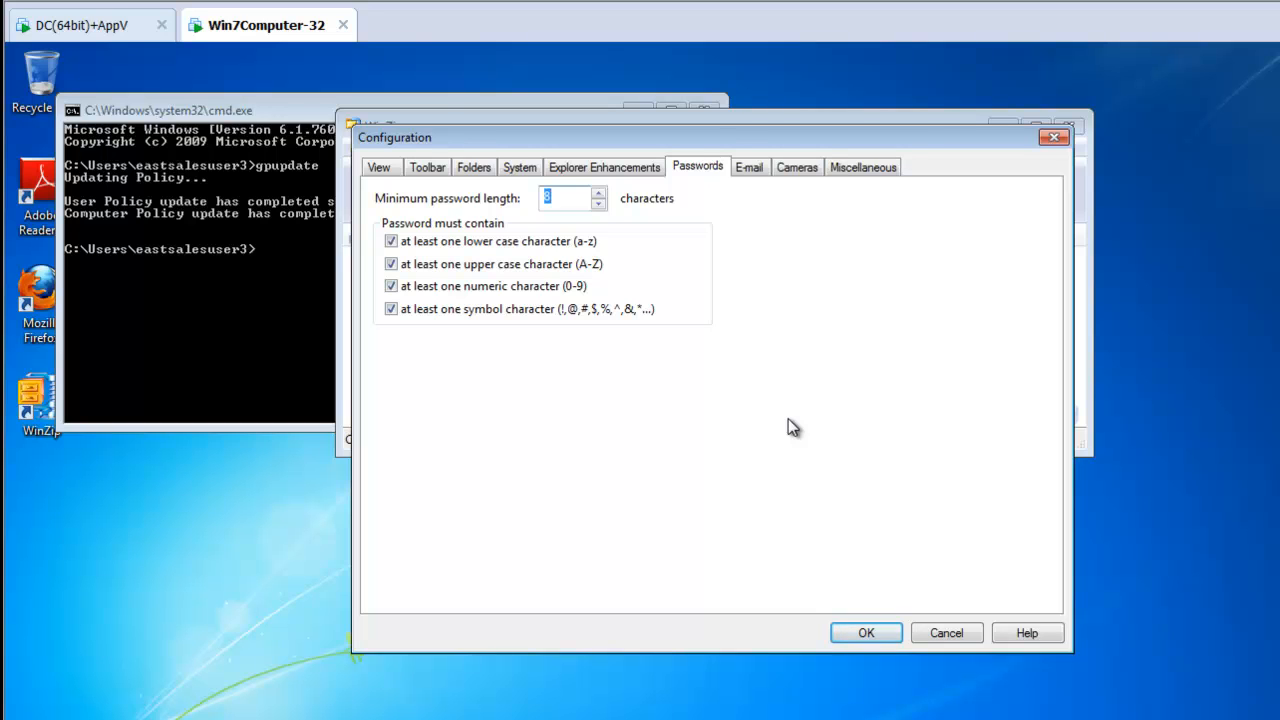
mouse_move(733, 417)
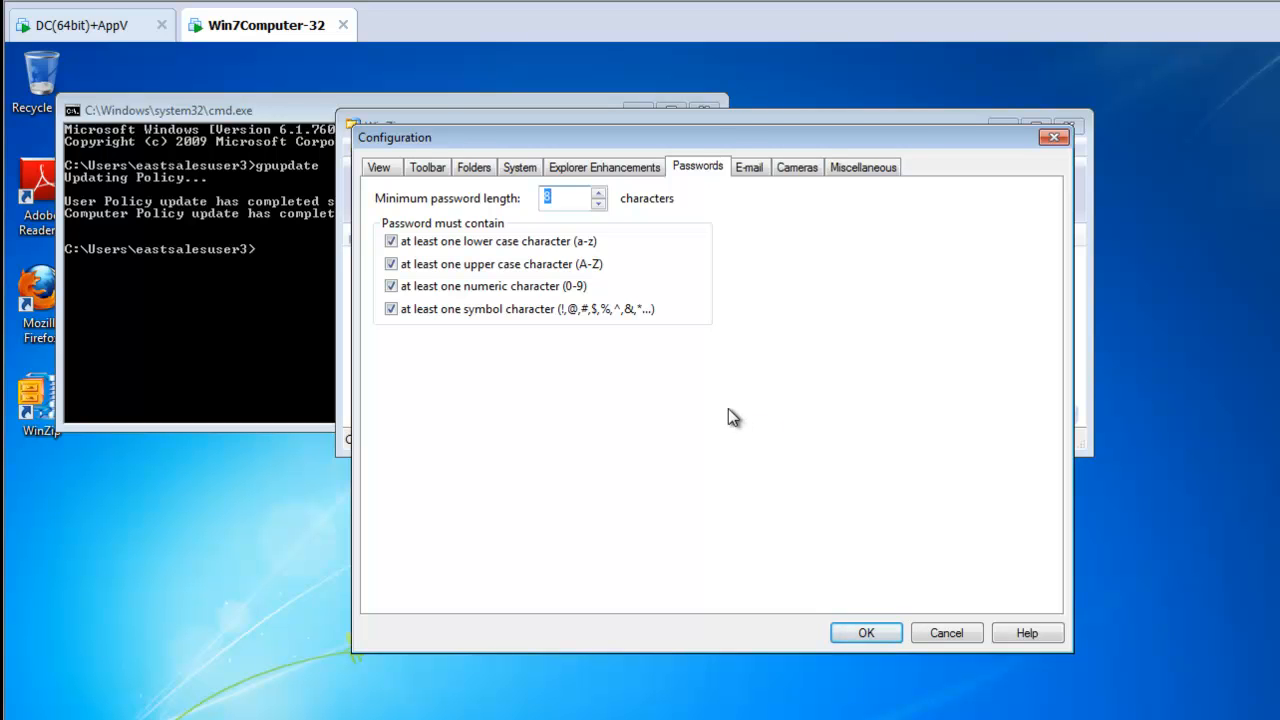
mouse_move(470, 280)
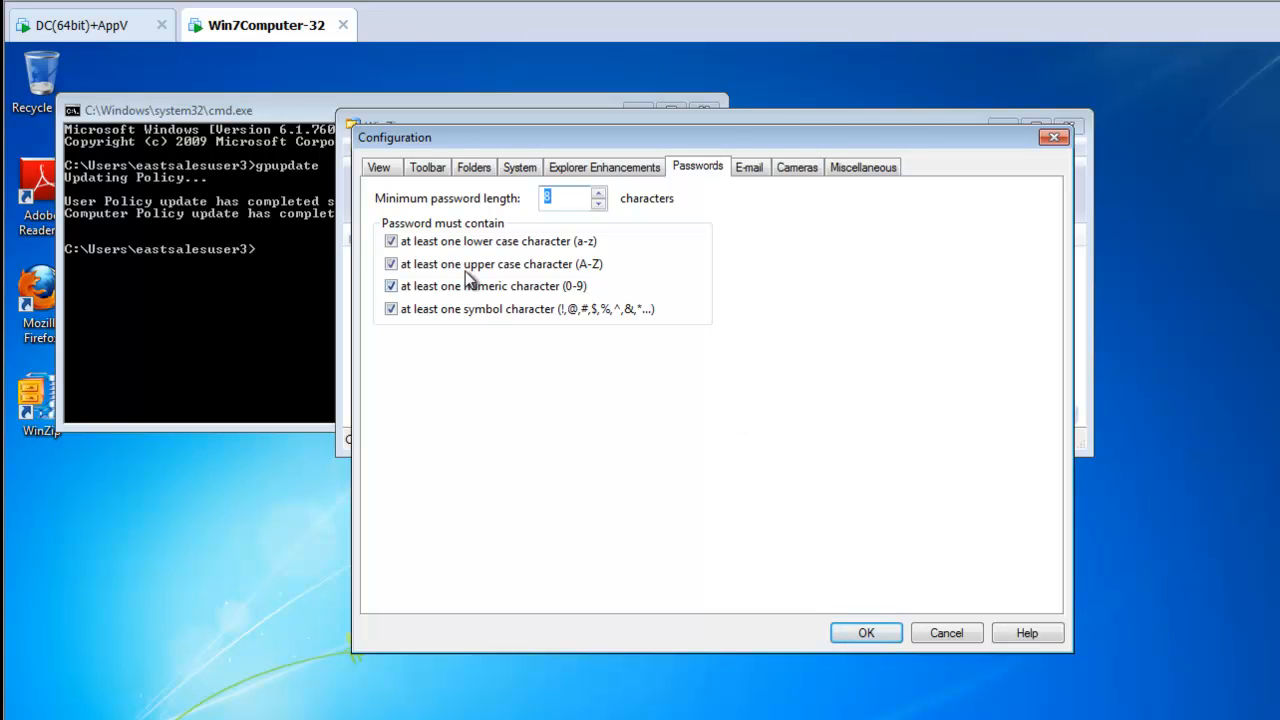
left_click(391, 241)
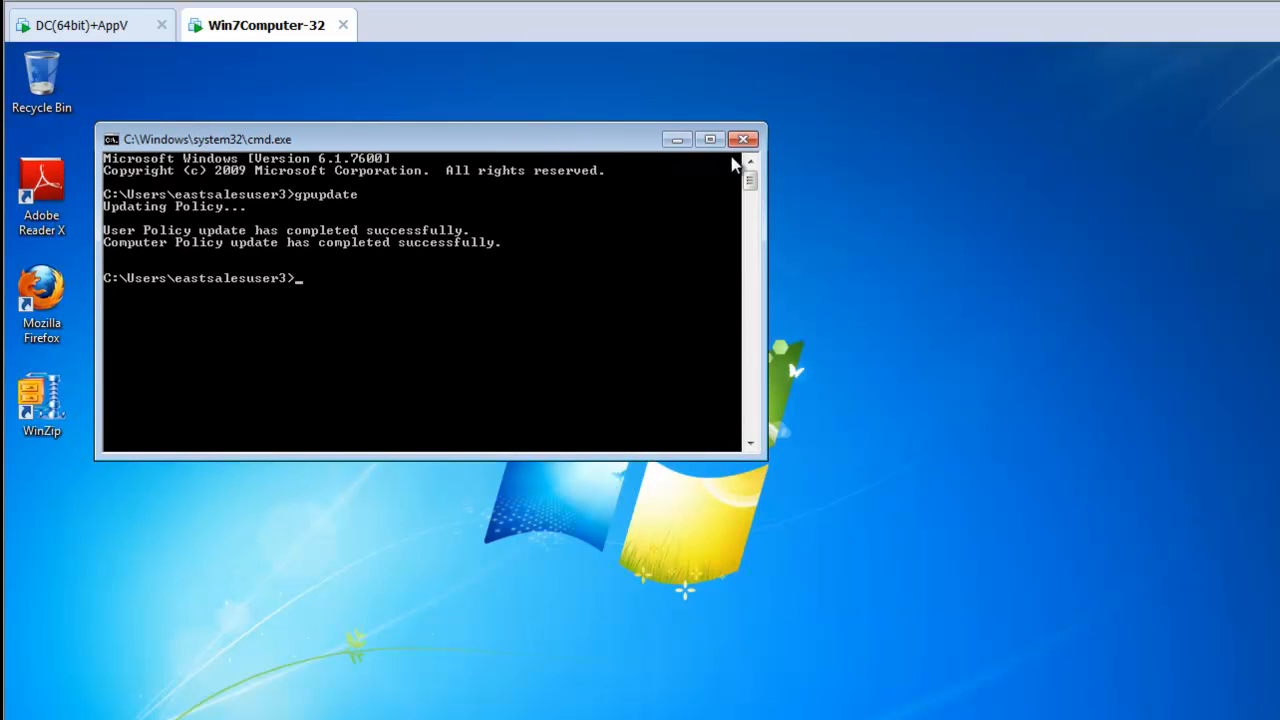
Step: Close cmd, relaunch WinZip and open the Passwords tab of its Options > Configuration
left_click(744, 139)
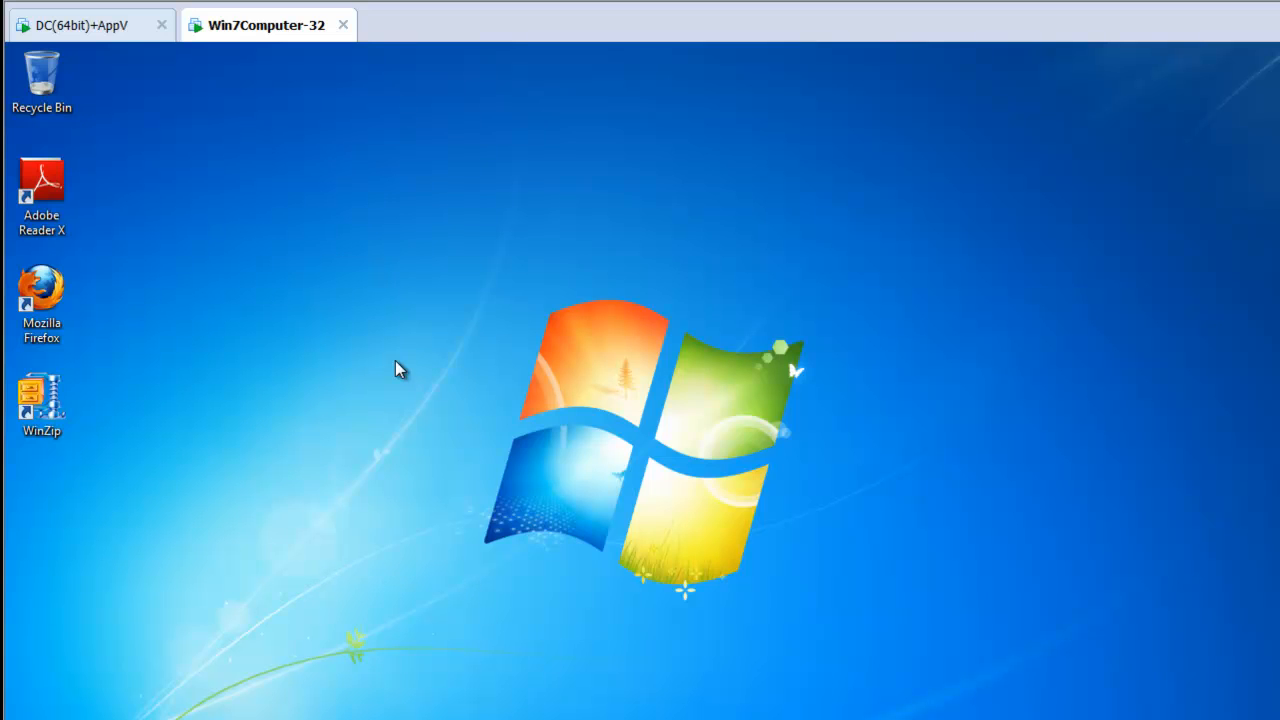
left_click(42, 400)
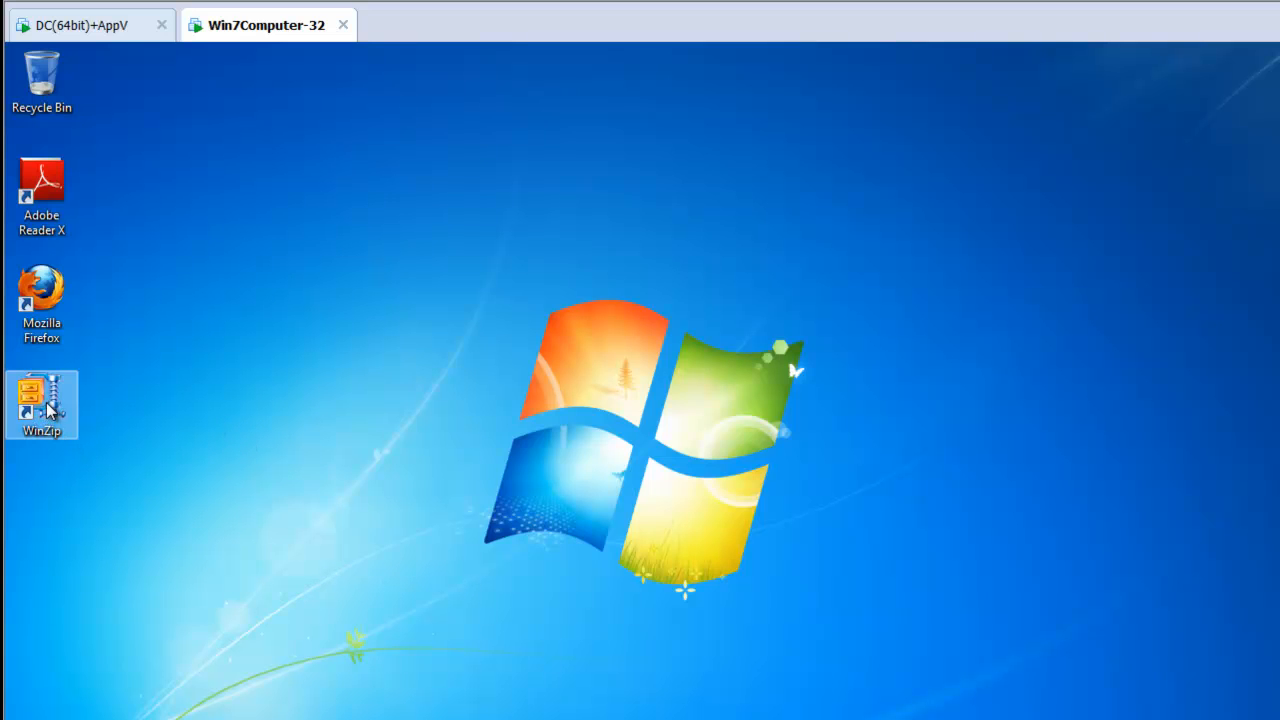
double_click(41, 405)
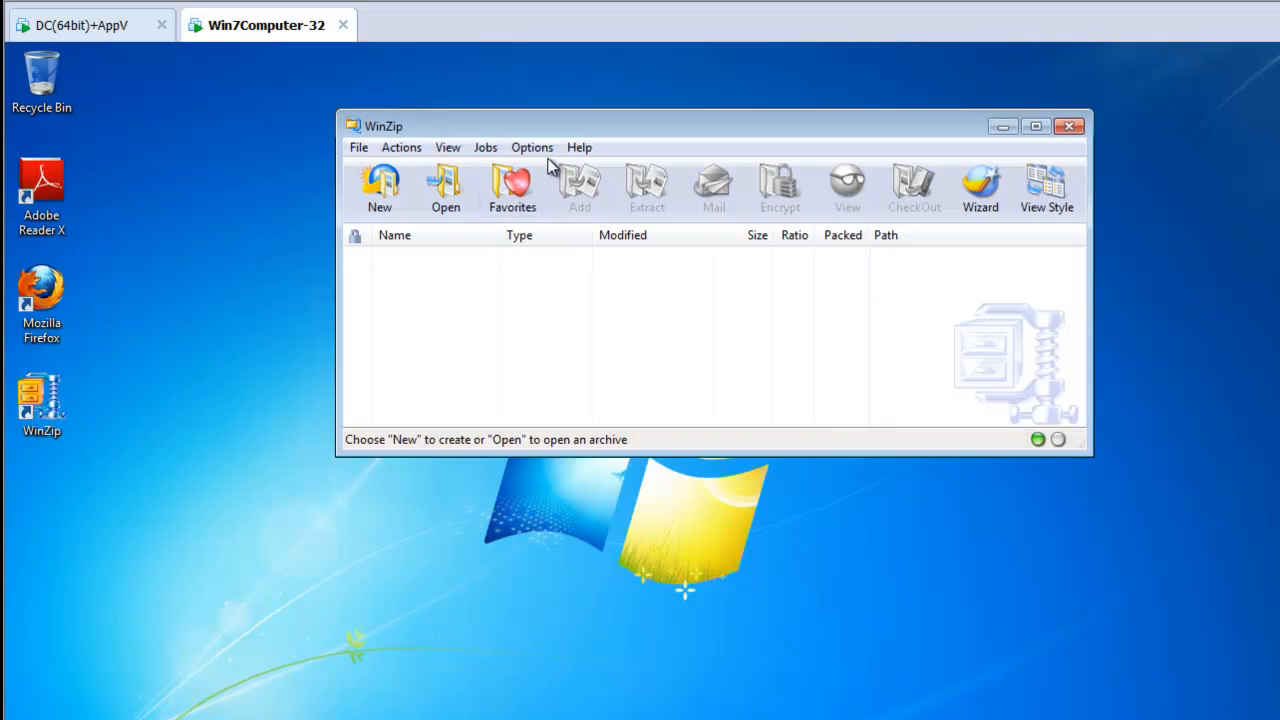
left_click(532, 147)
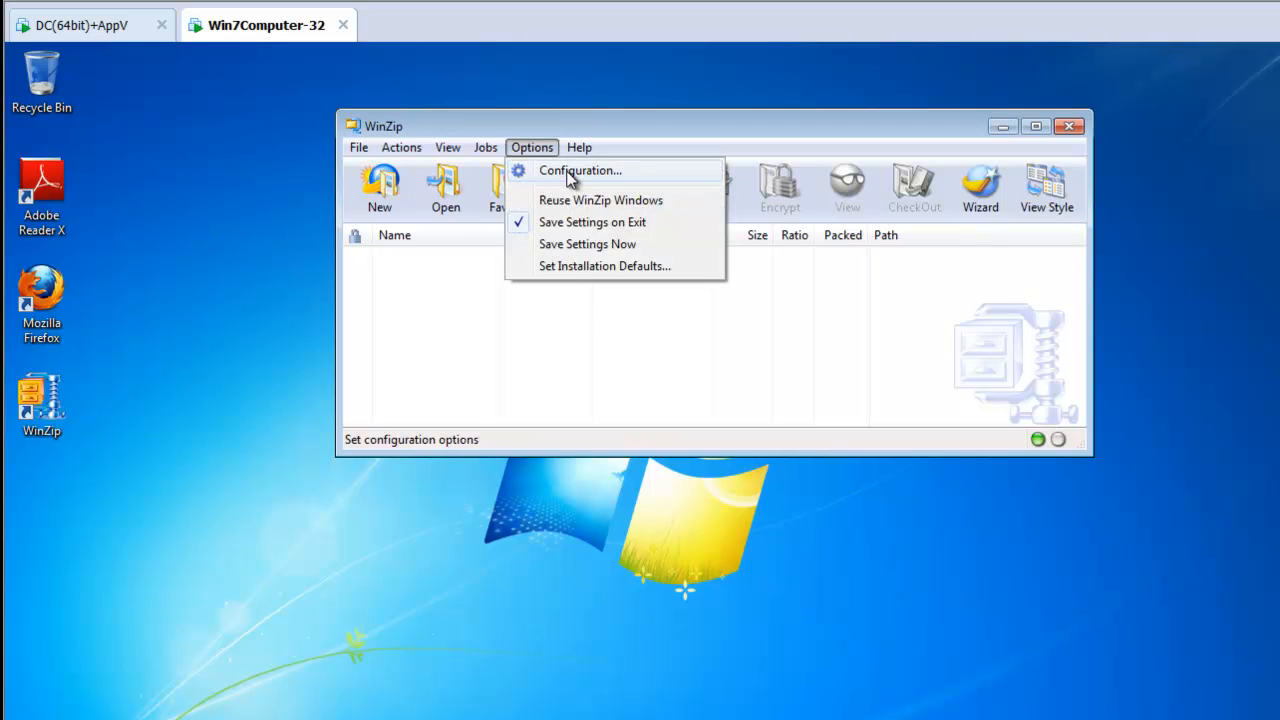
left_click(580, 170)
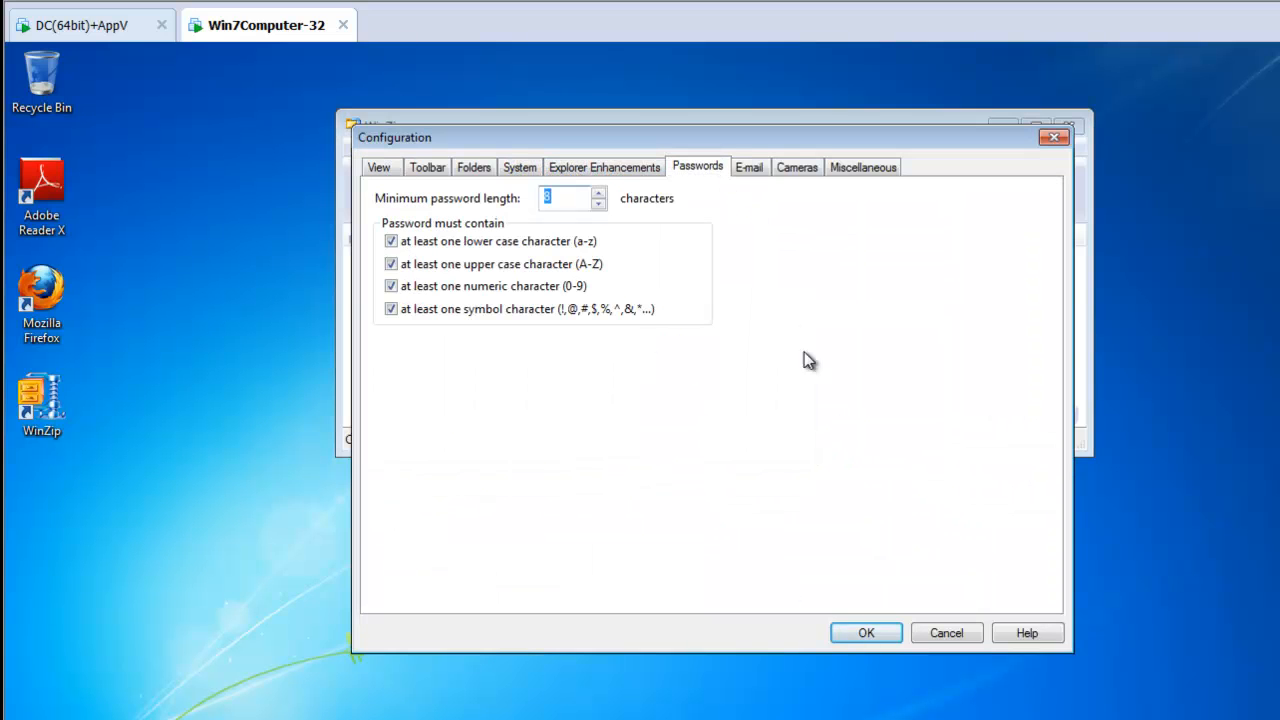
mouse_move(833, 414)
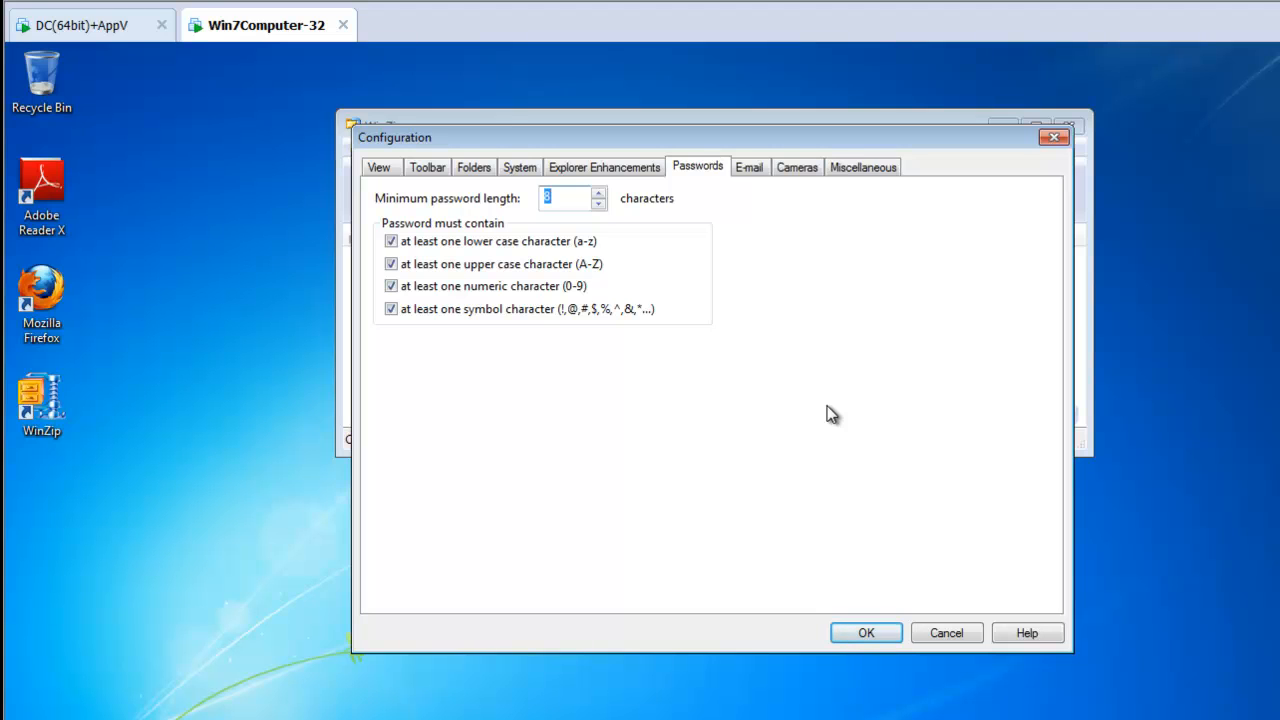
type("8")
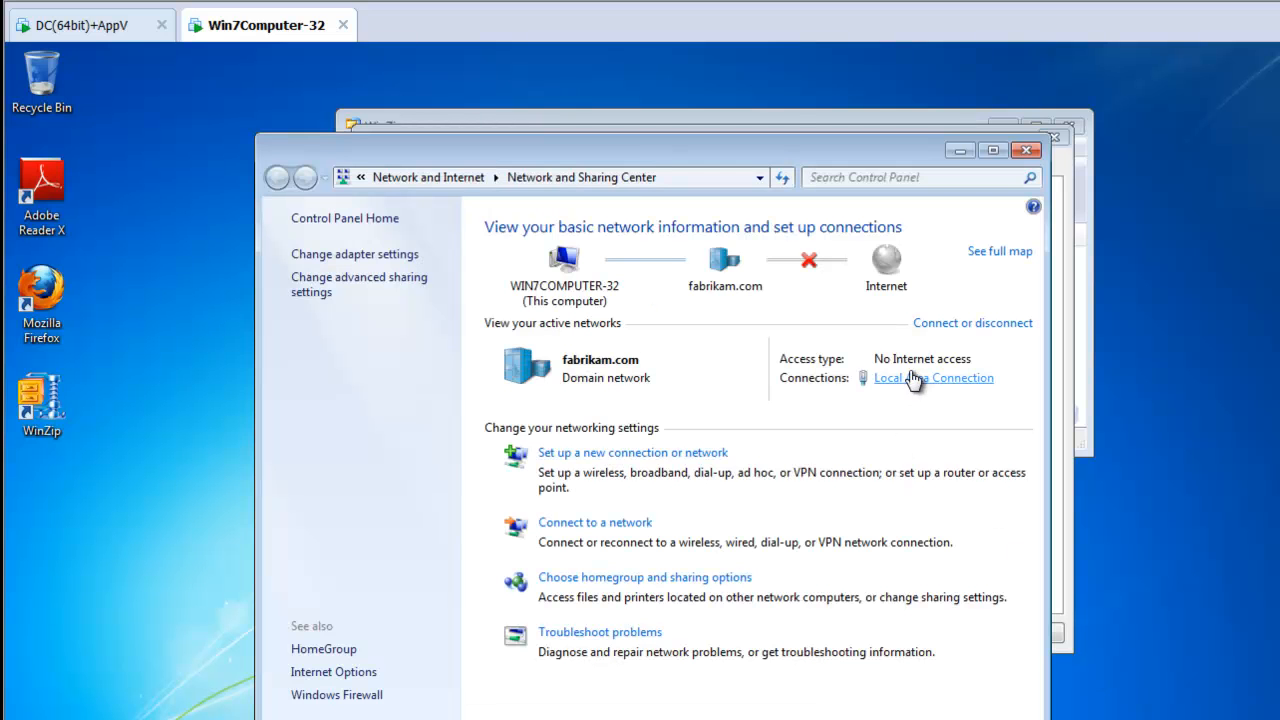
mouse_move(972, 322)
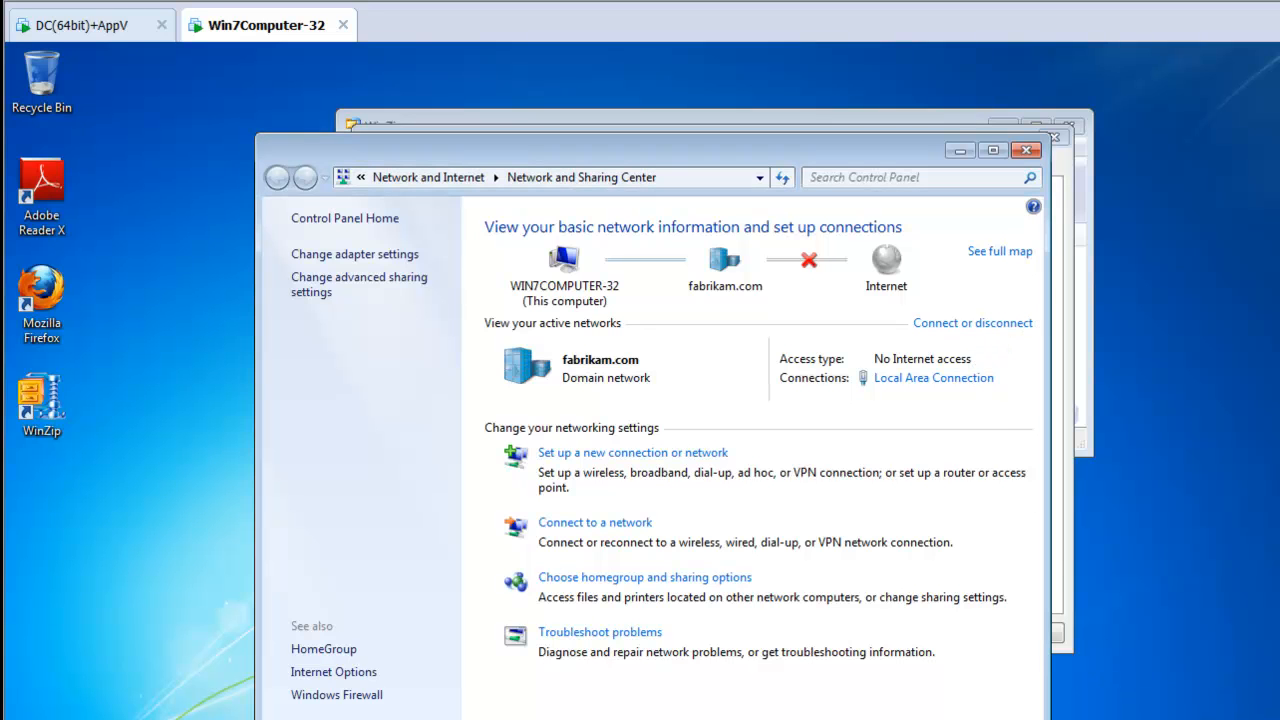
mouse_move(322, 277)
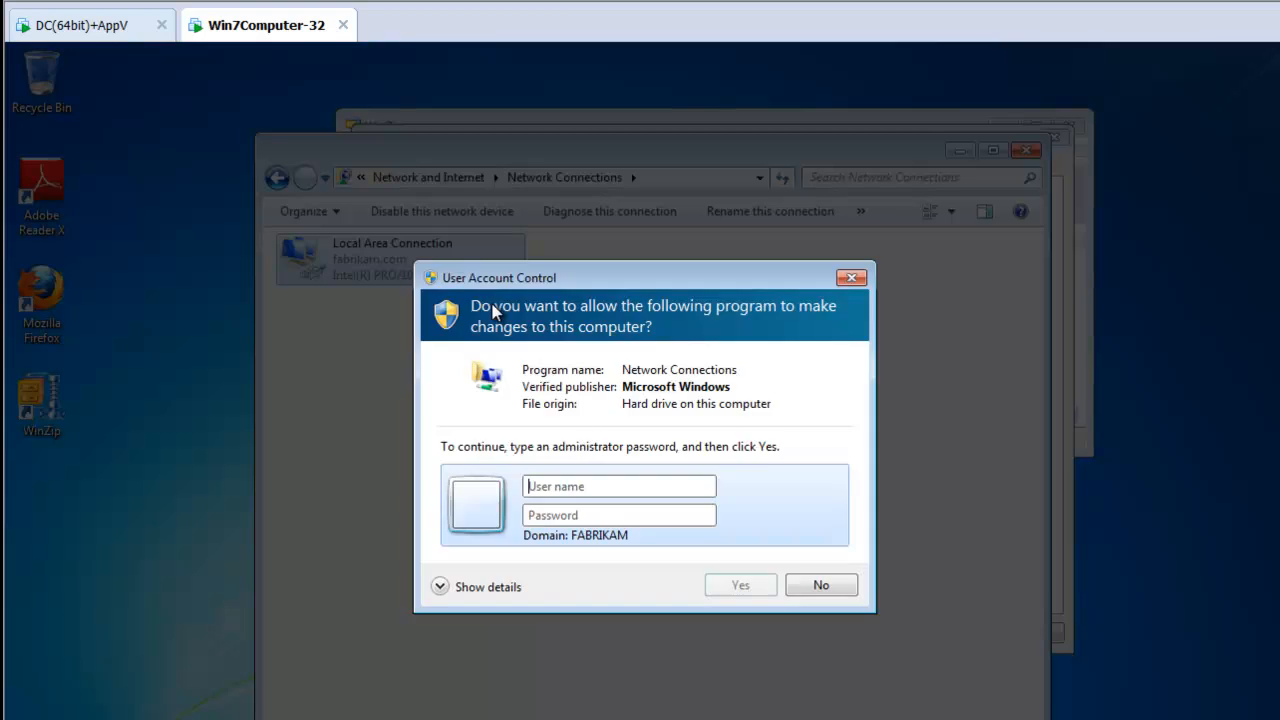
Step: Disable the Local Area Connection in Network Connections to take the client offline
left_click(820, 585)
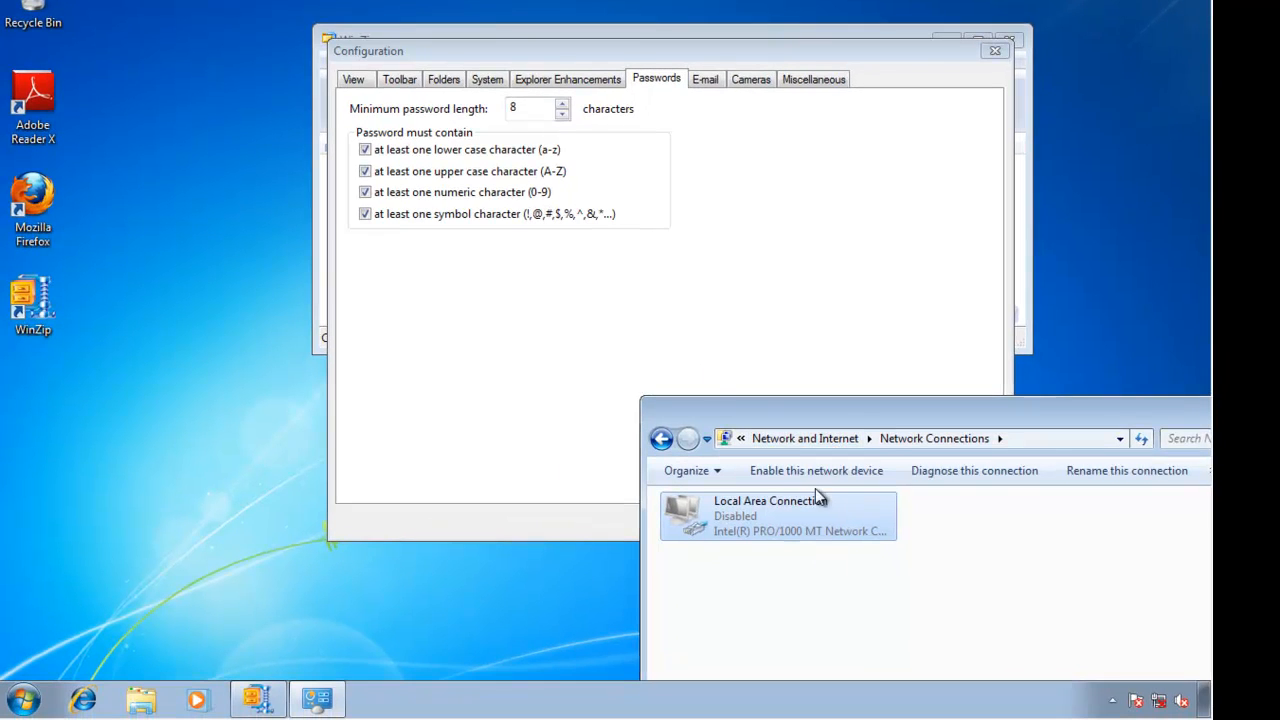
mouse_move(1128, 685)
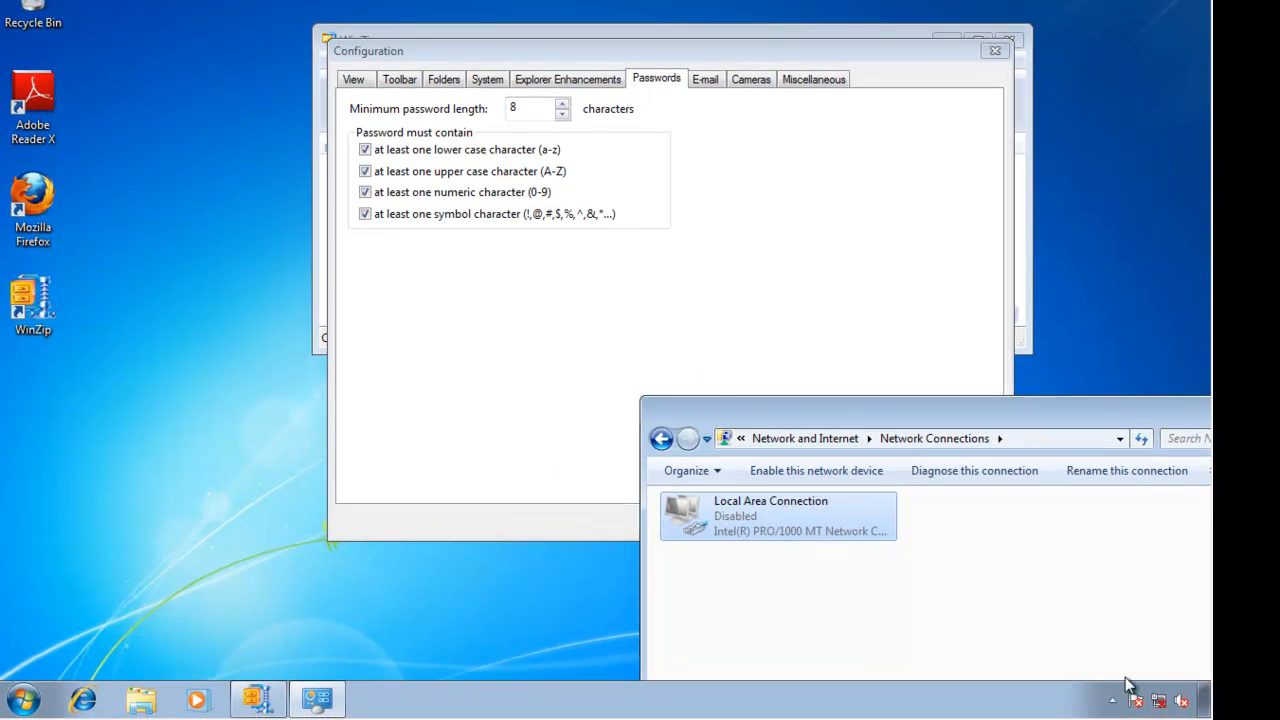
mouse_move(485, 185)
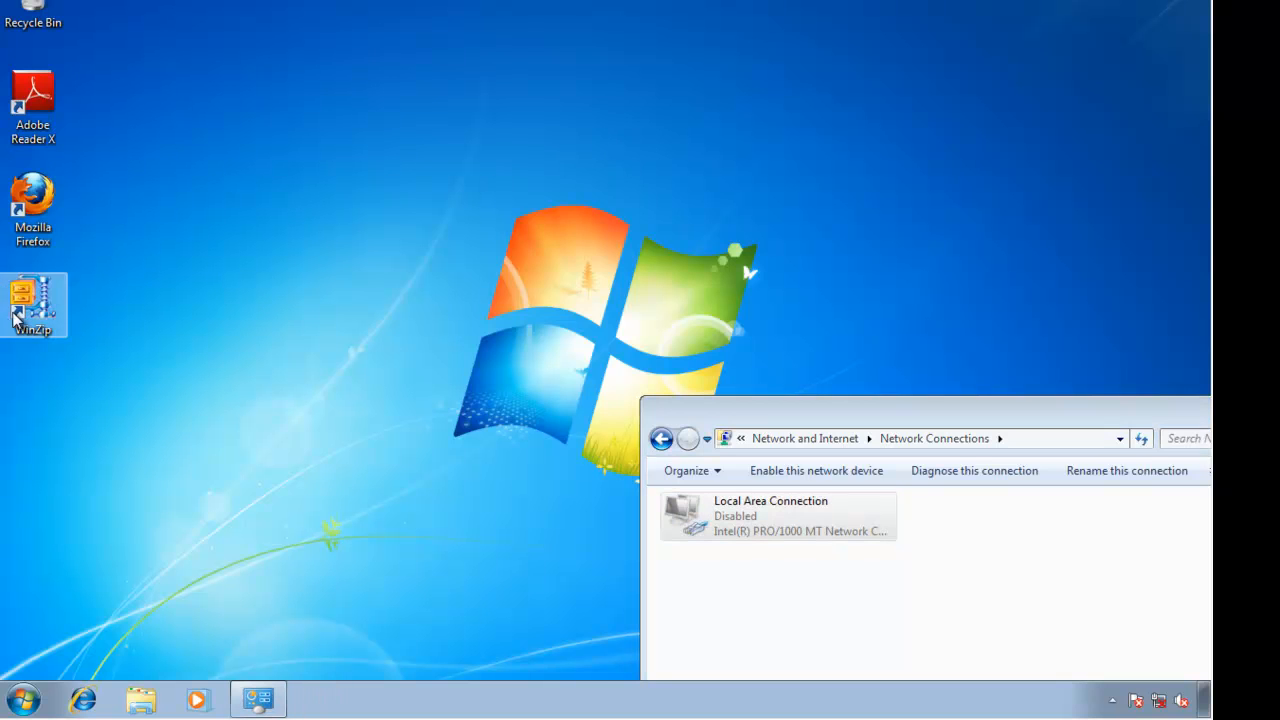
Step: Relaunch WinZip offline, then re-enable the network device with administrator credentials
double_click(33, 305)
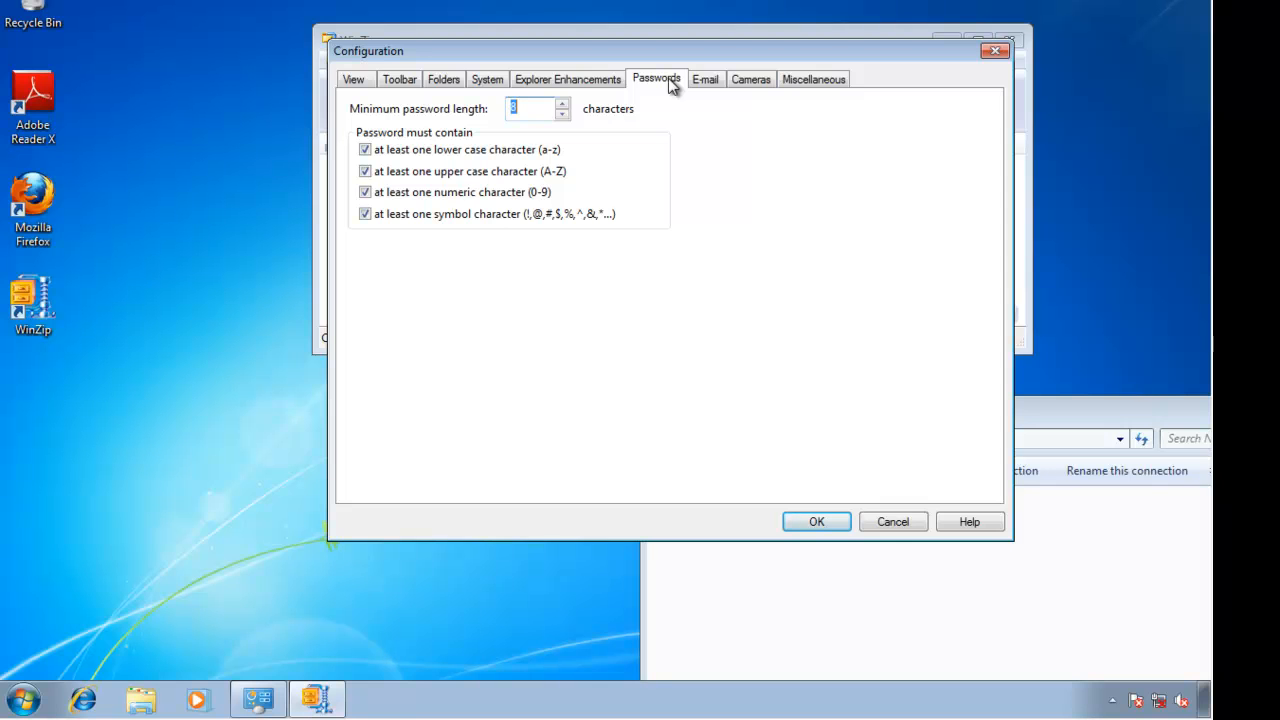
mouse_move(1118, 637)
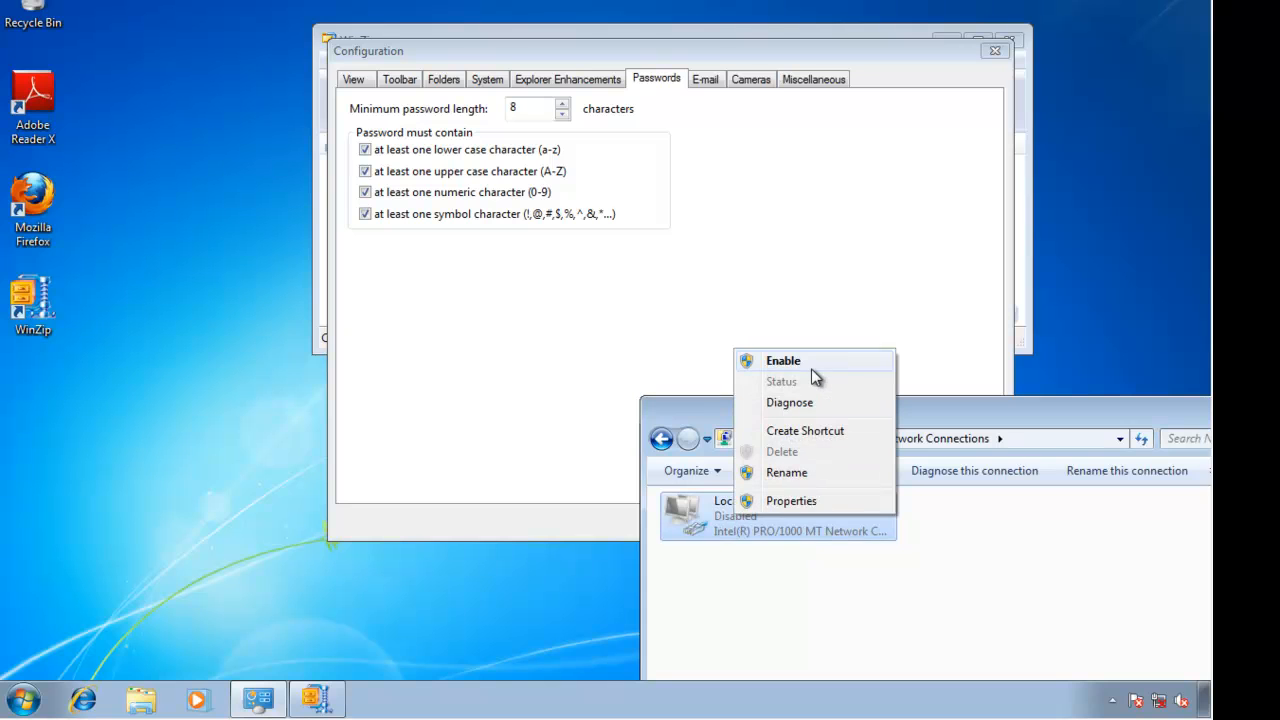
left_click(783, 360)
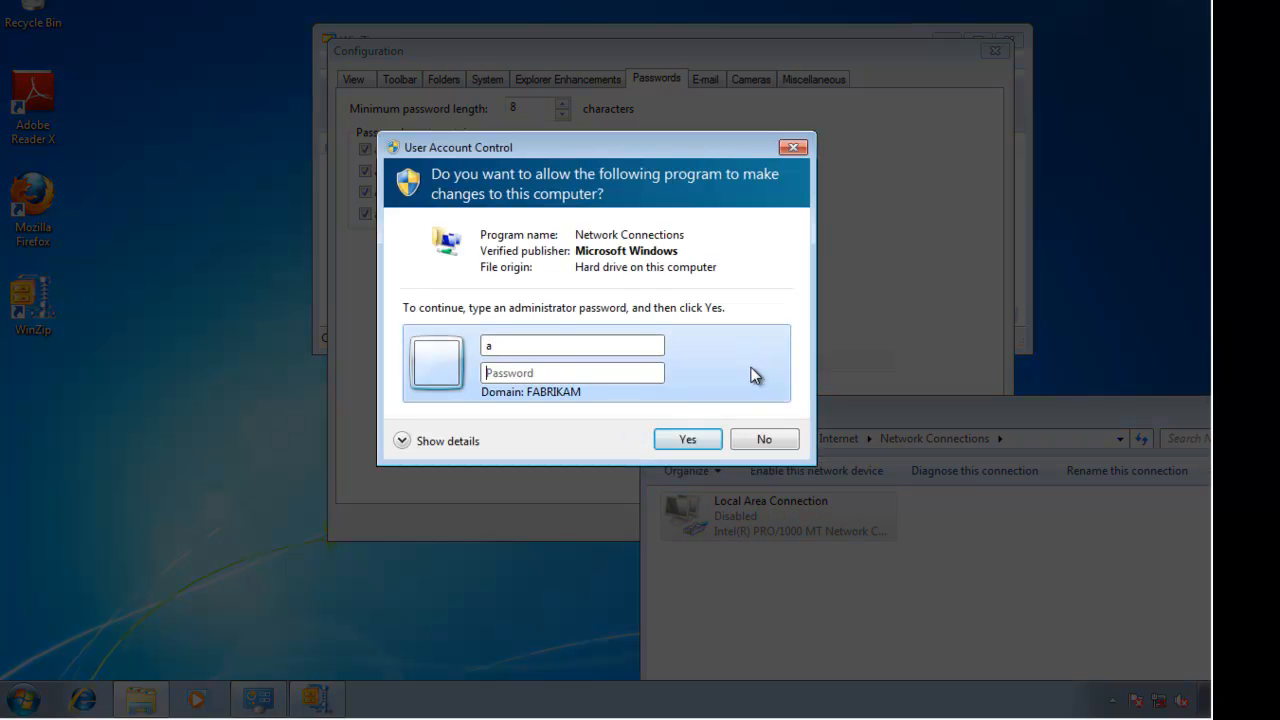
left_click(687, 439)
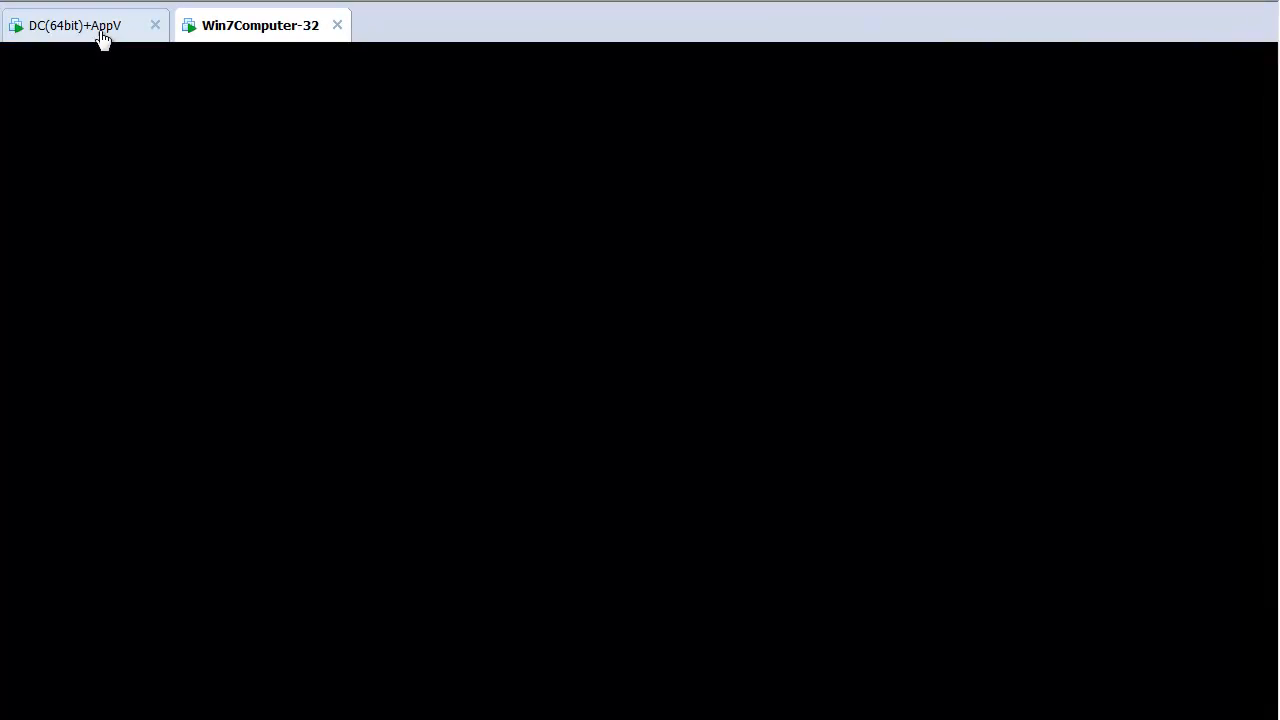
Step: On the domain controller, disable the WinZip policy's numeric-character control, then return to the client
left_click(80, 25)
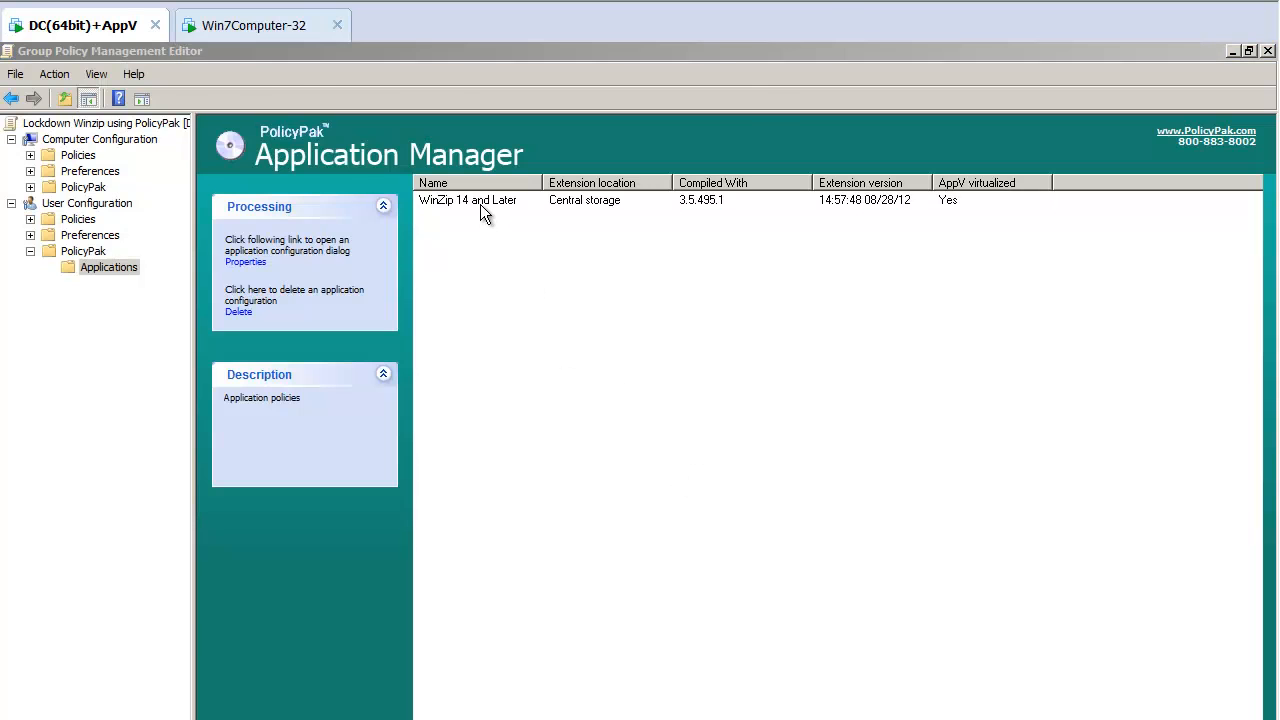
left_click(245, 261)
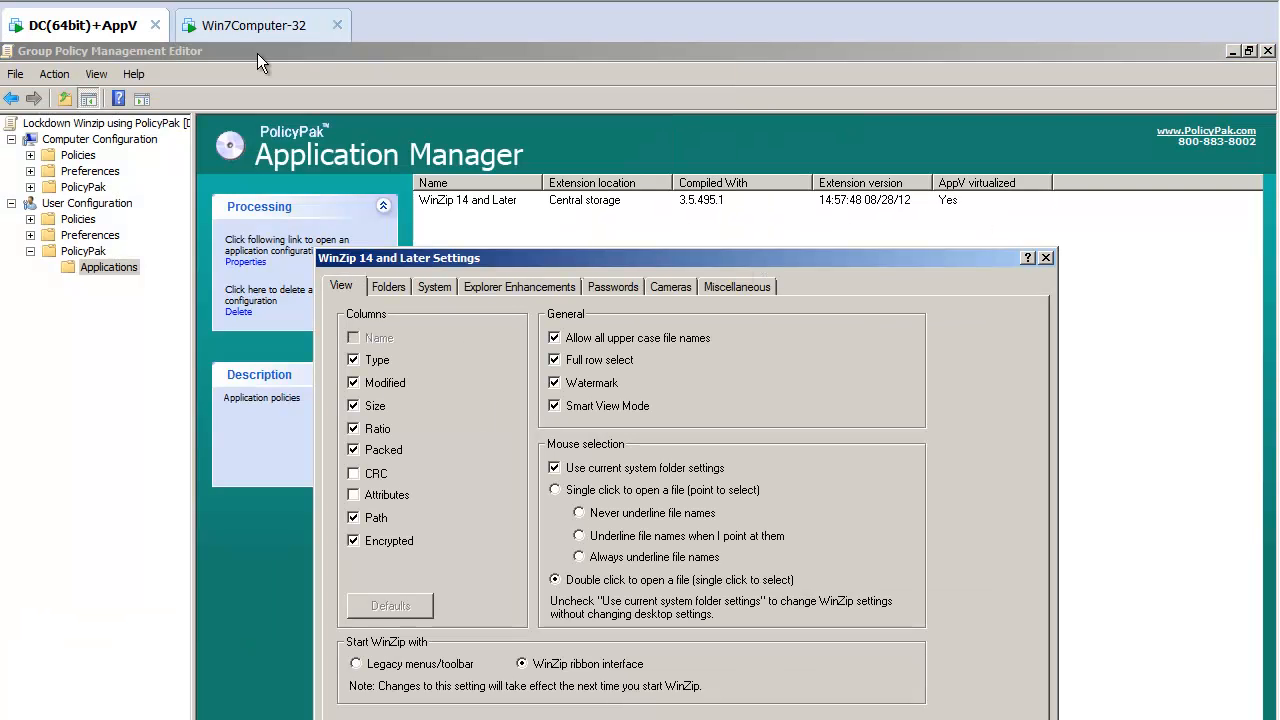
left_click(612, 287)
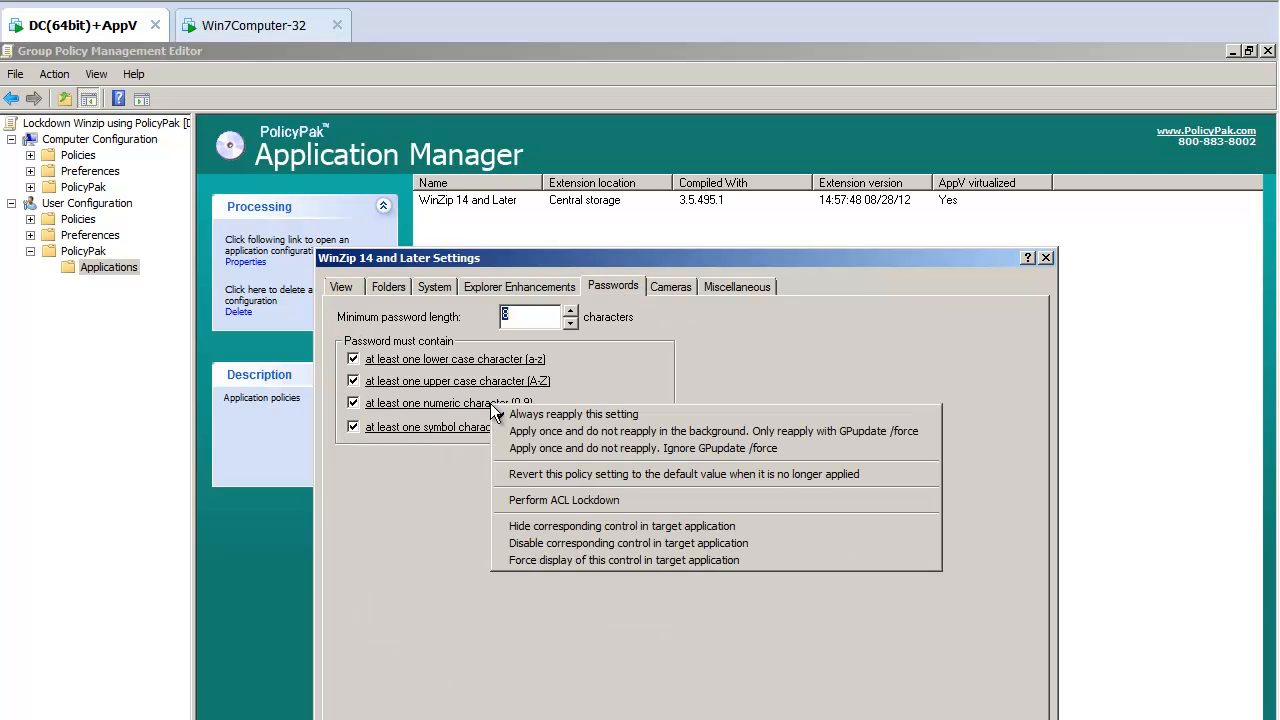
mouse_move(698, 543)
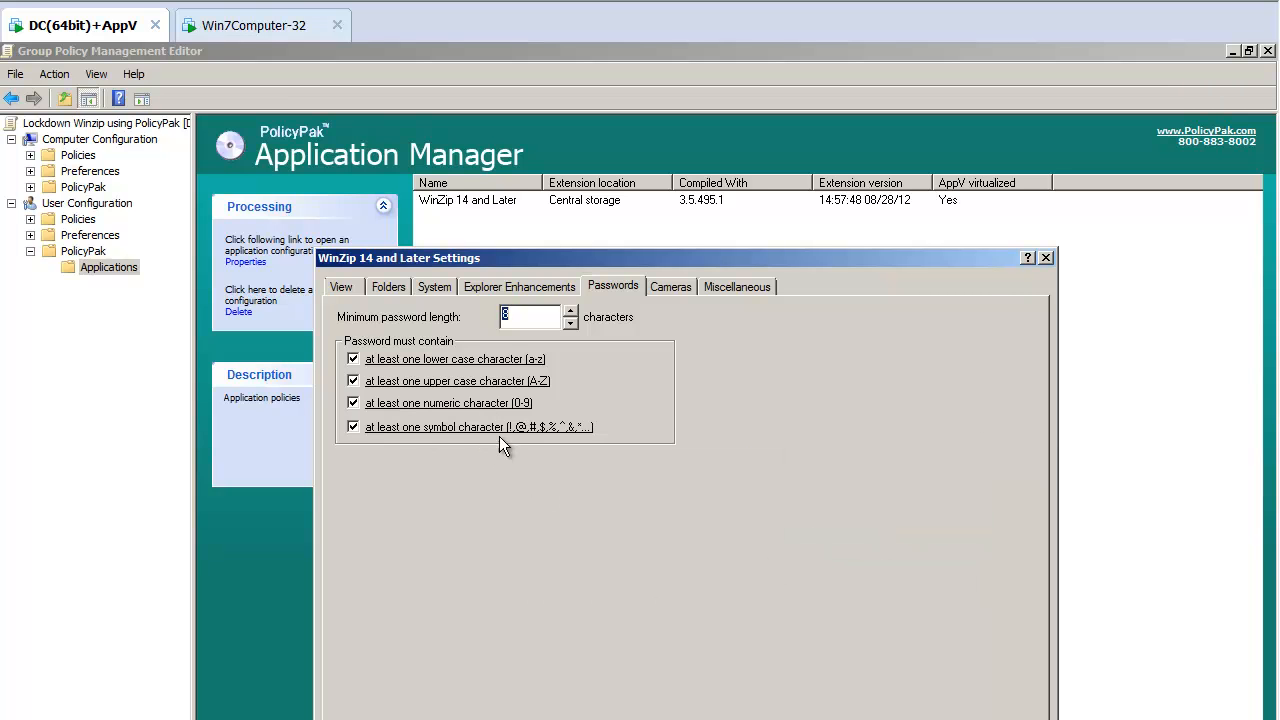
mouse_move(558, 442)
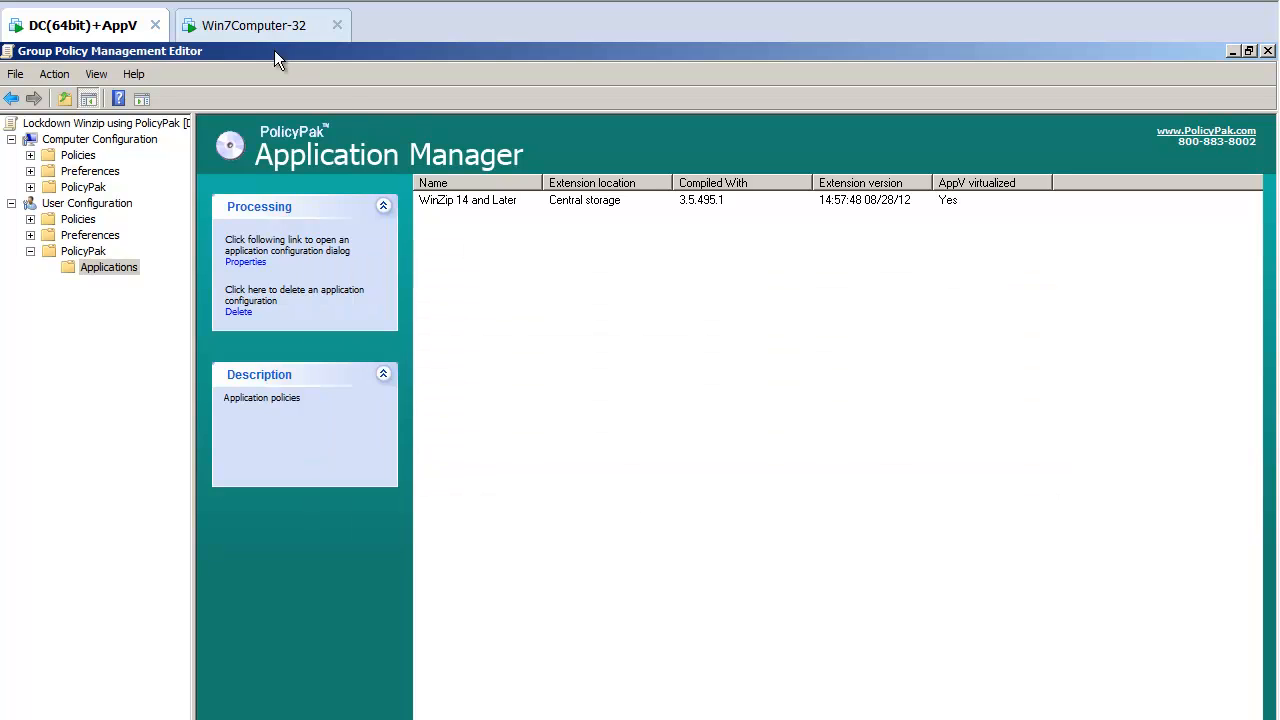
left_click(253, 25)
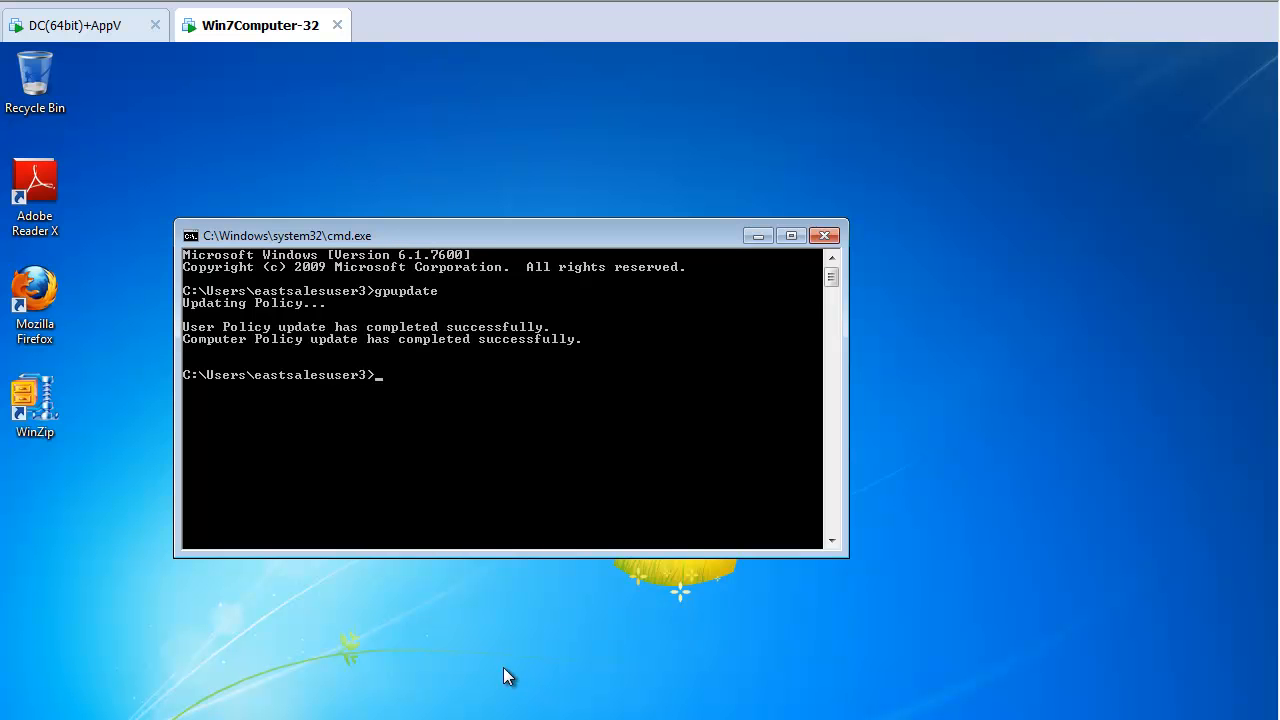
Step: Uncheck WinZip's lower- and upper-case password requirements, change minimum length, and save
double_click(34, 405)
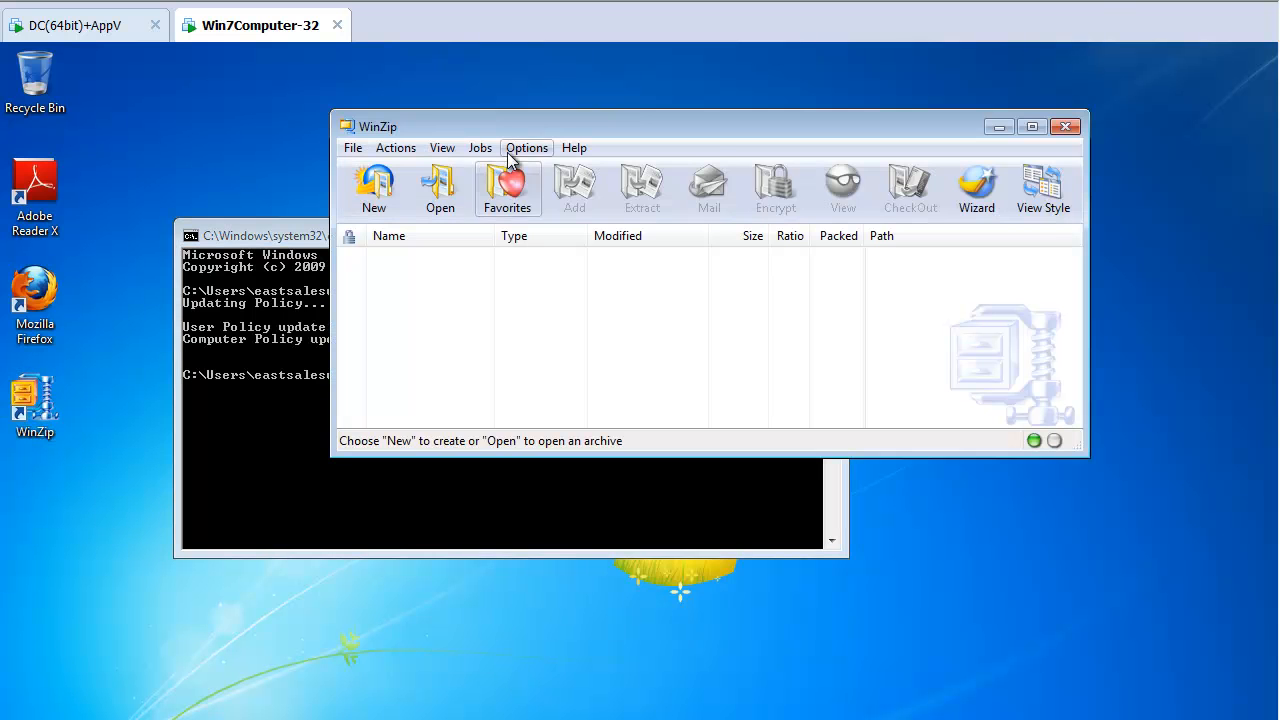
left_click(526, 147)
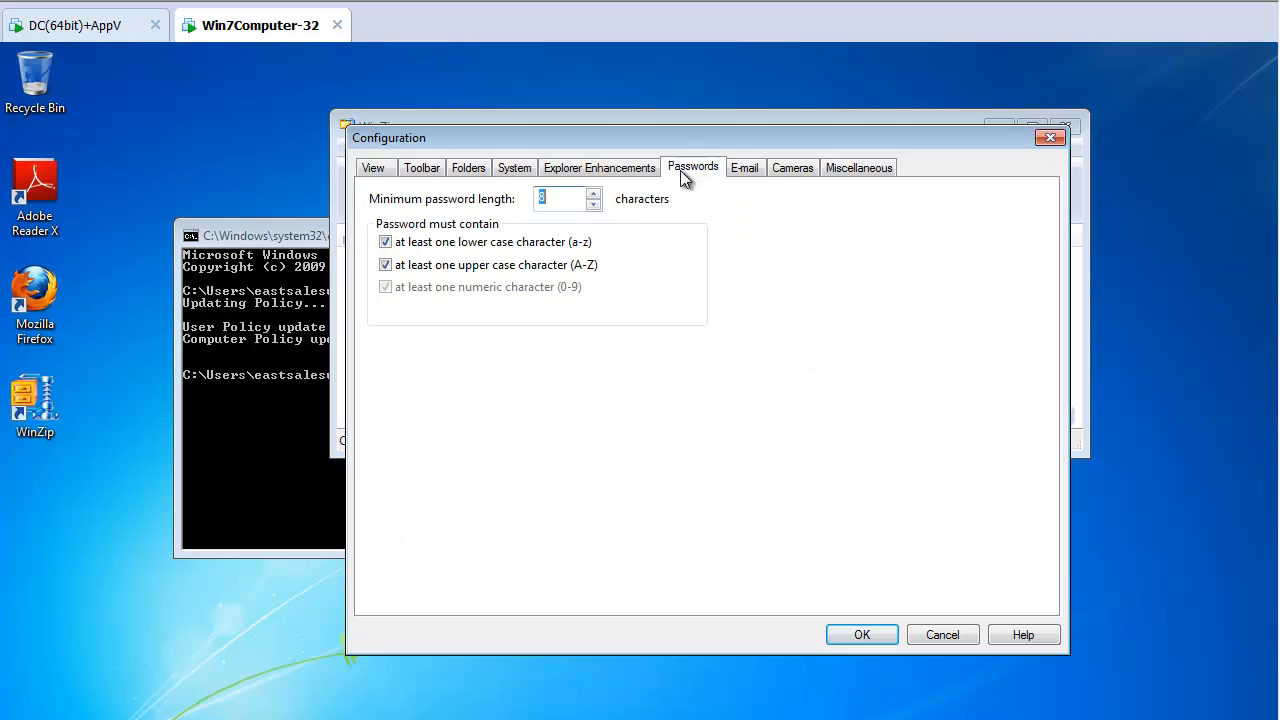
mouse_move(405, 320)
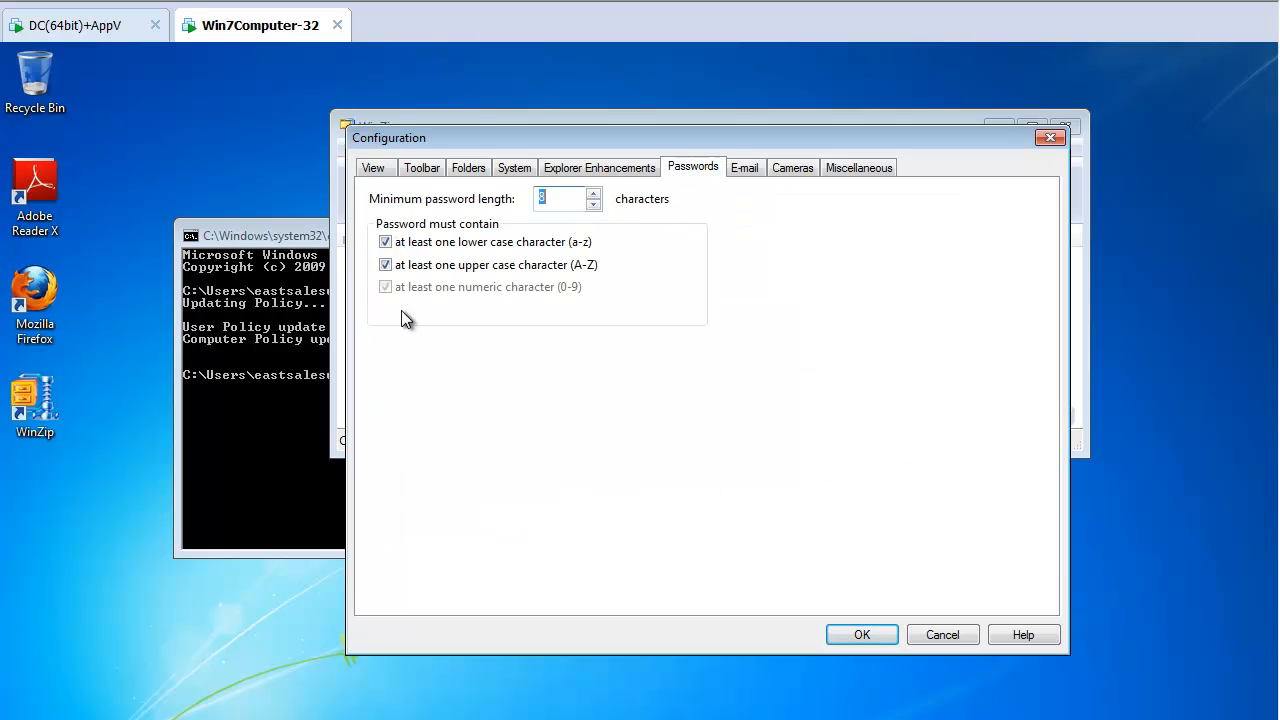
mouse_move(389, 325)
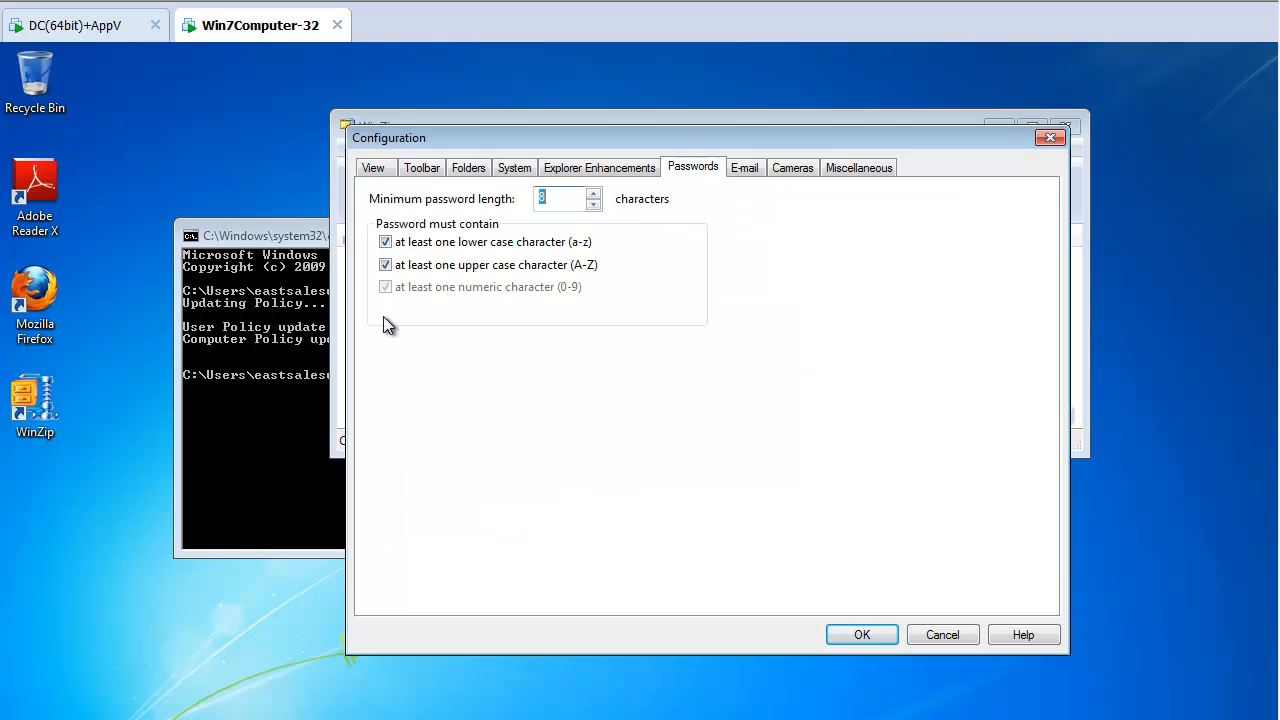
mouse_move(452, 335)
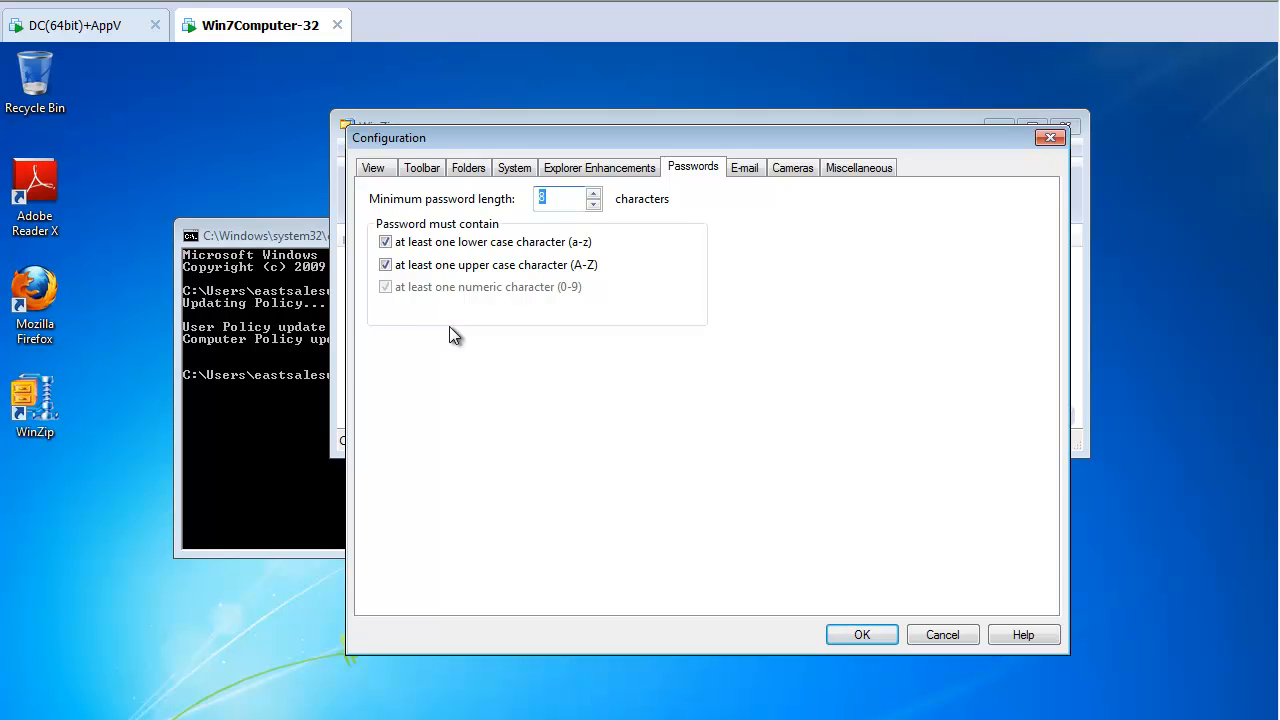
mouse_move(510, 347)
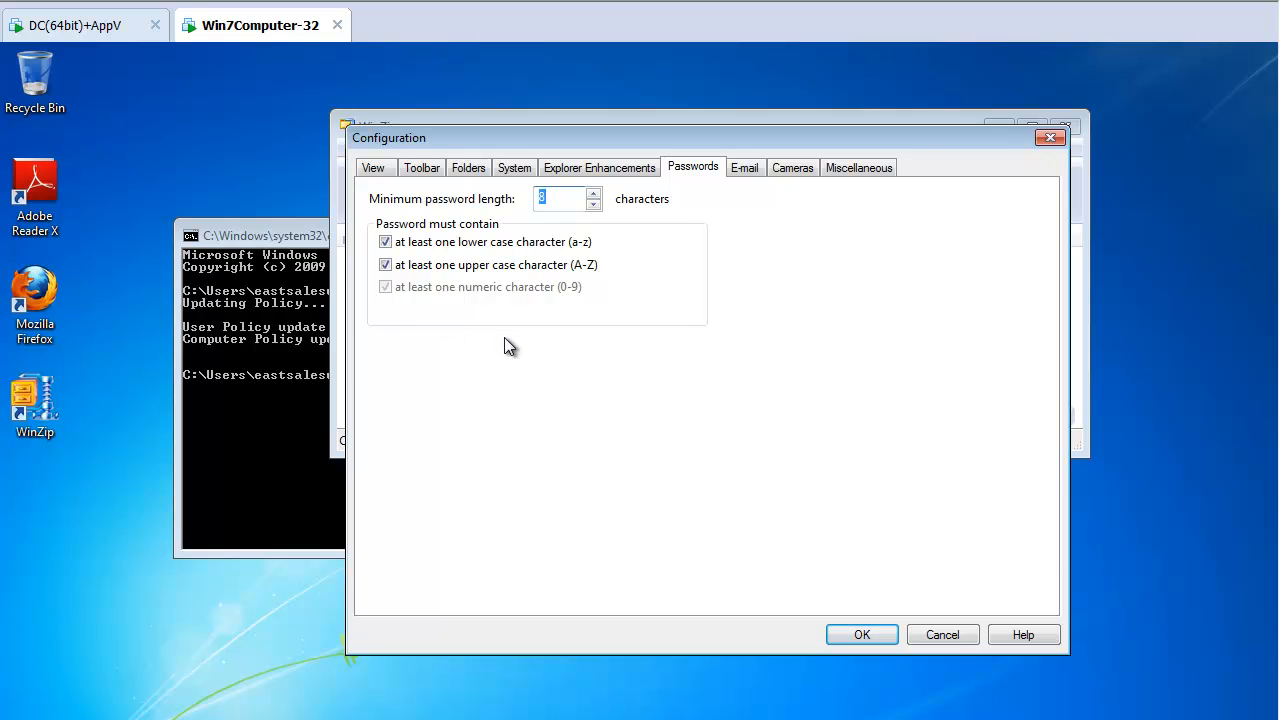
mouse_move(575, 322)
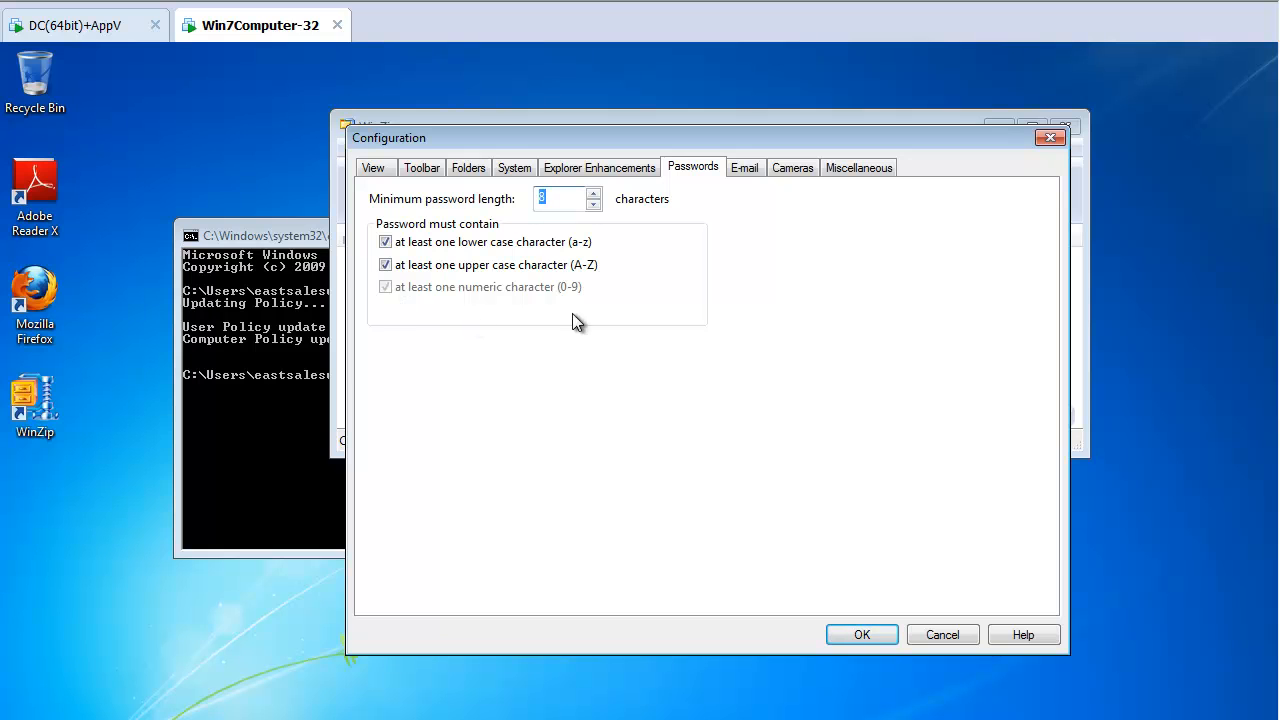
mouse_move(618, 364)
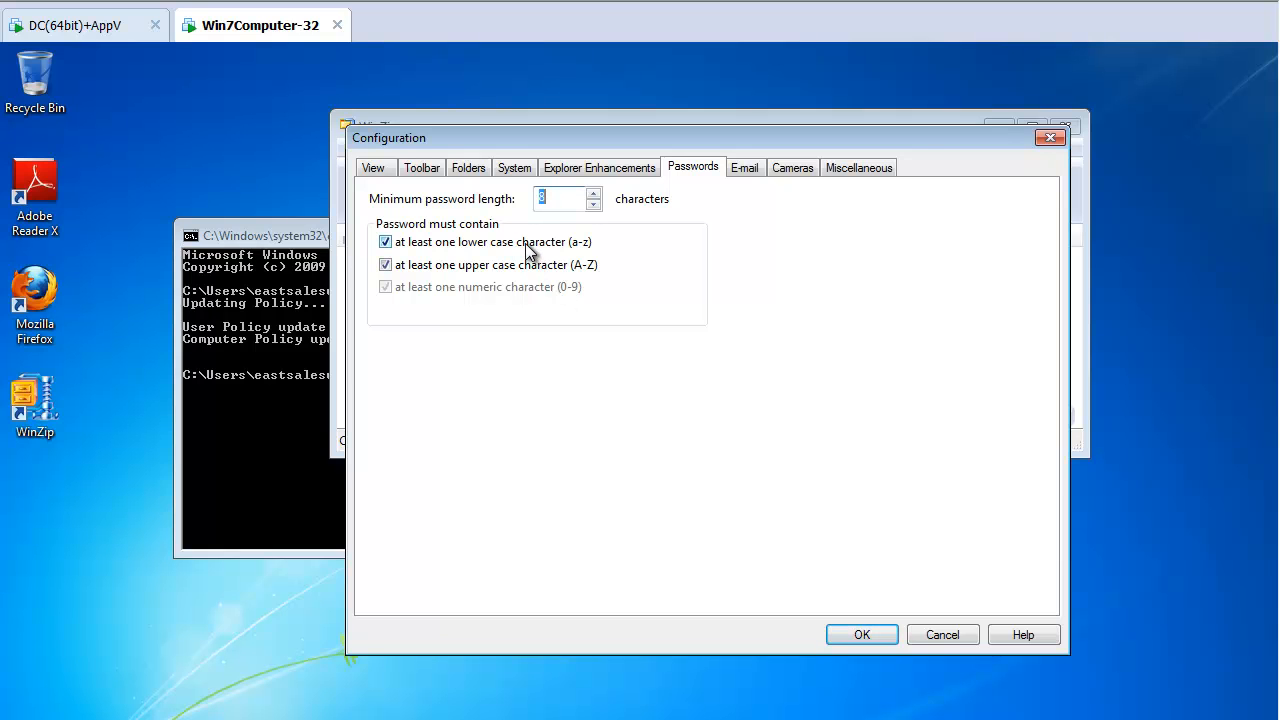
left_click(385, 242)
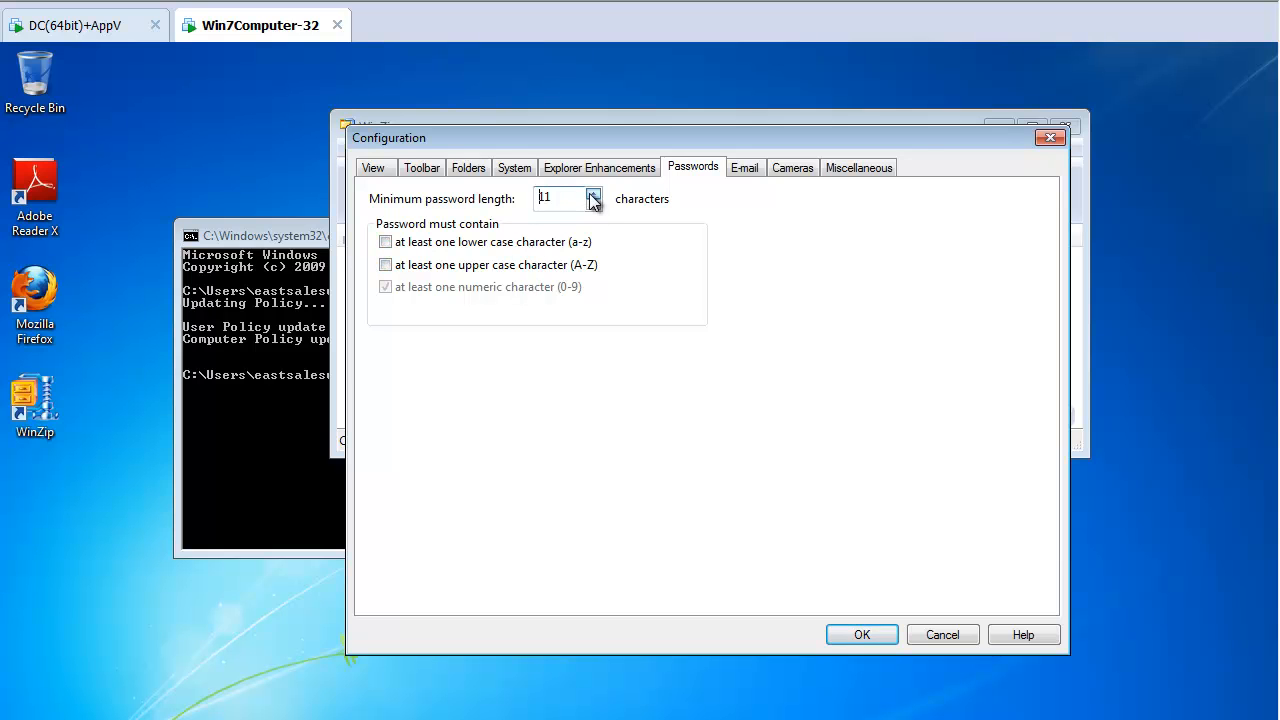
left_click(593, 205)
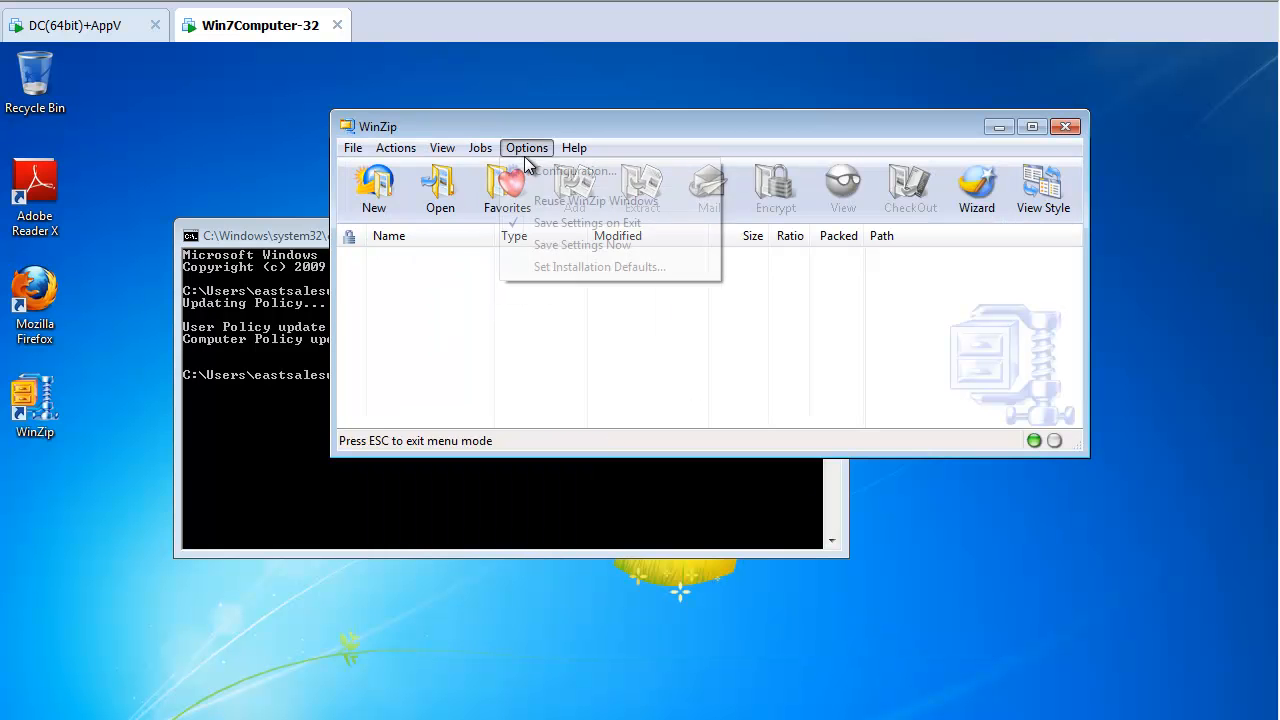
left_click(576, 170)
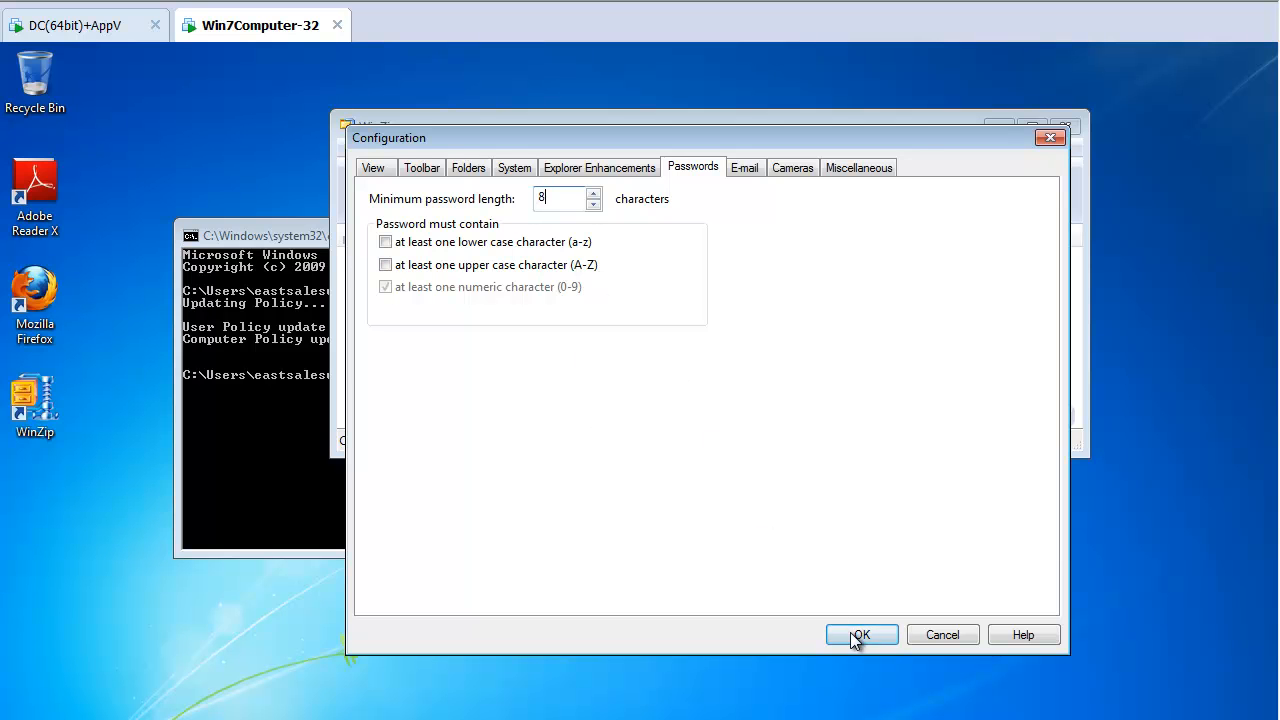
mouse_move(842, 650)
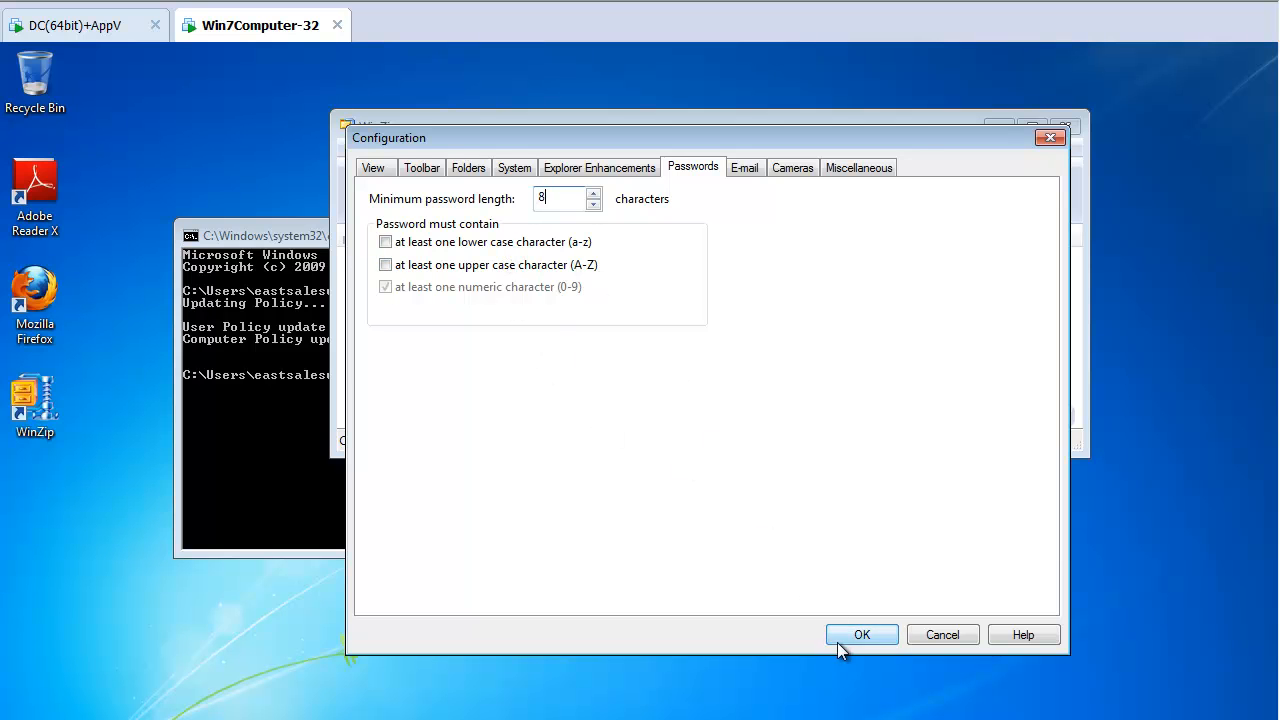
left_click(861, 634)
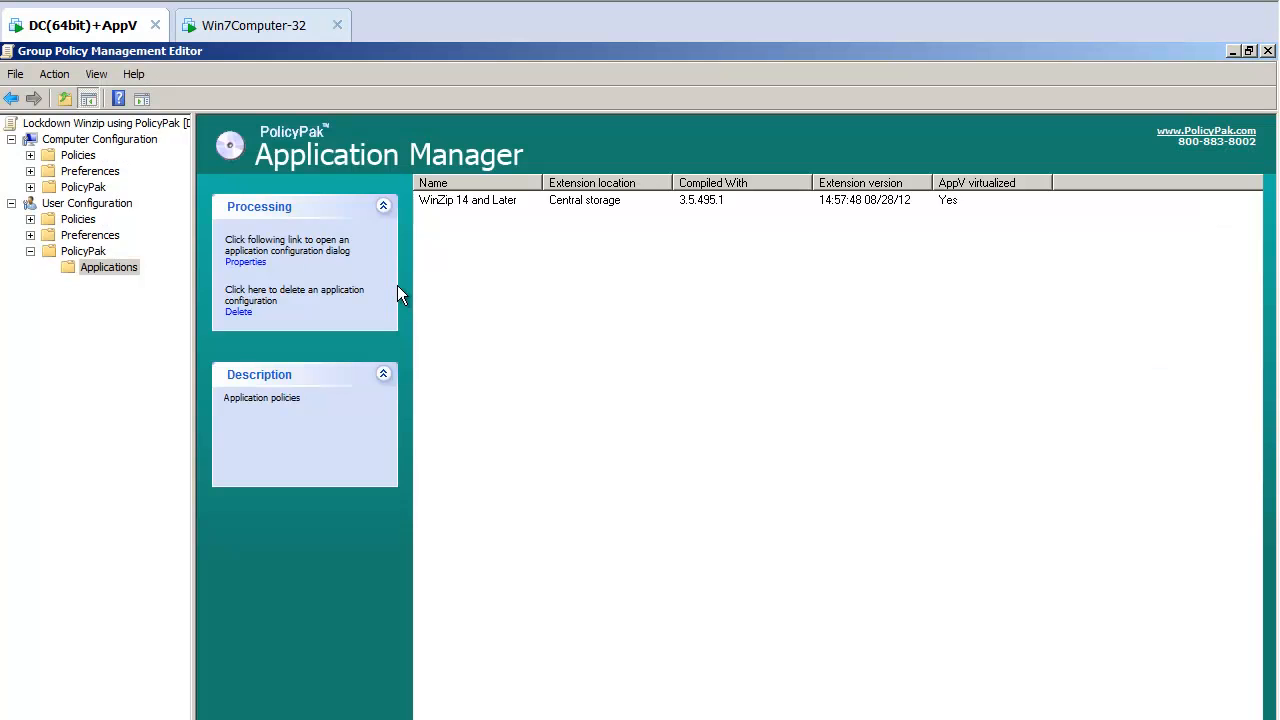
Step: In the WinZip policy's Passwords page, apply ACL Lockdown to the numeric-character option
left_click(245, 261)
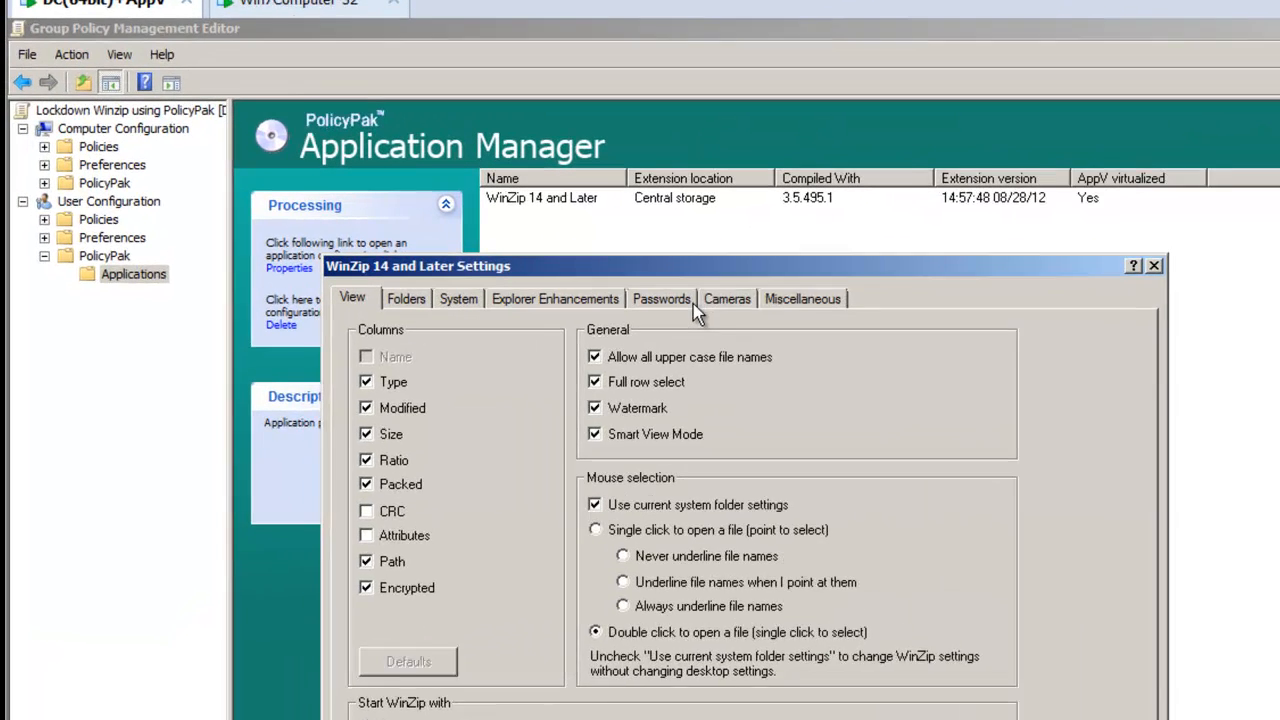
left_click(661, 298)
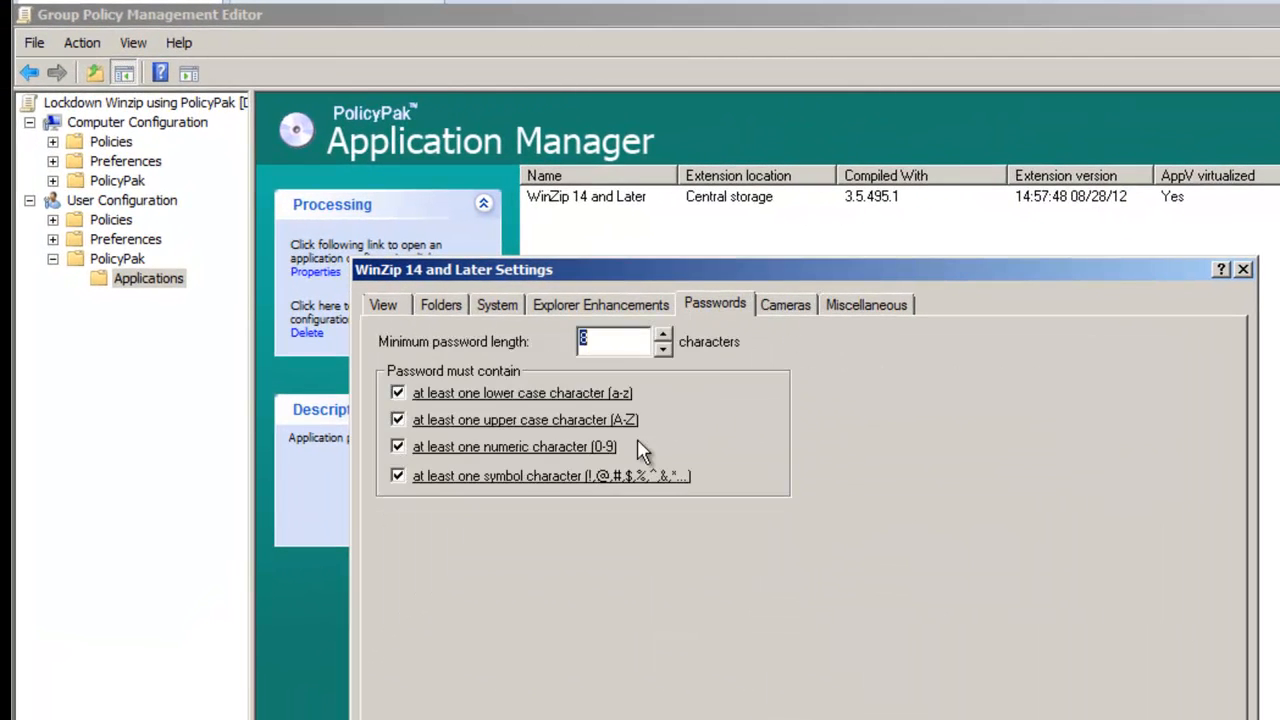
right_click(522, 392)
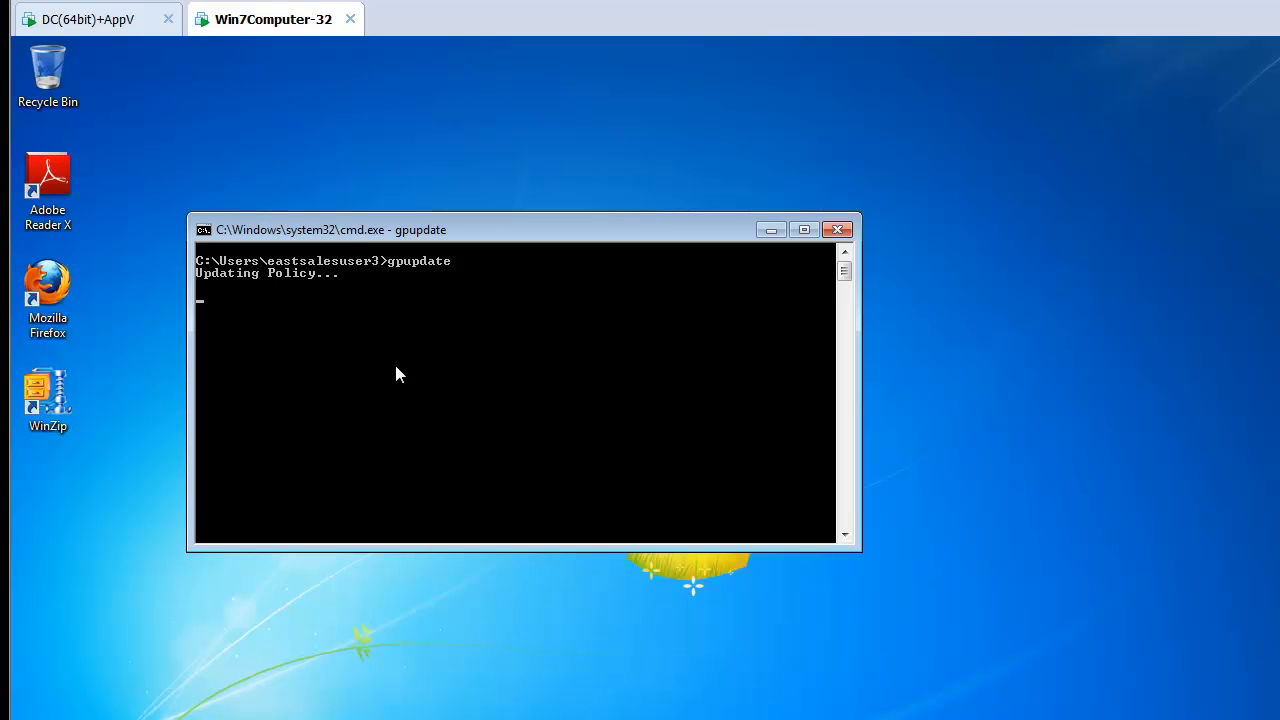
mouse_move(728, 479)
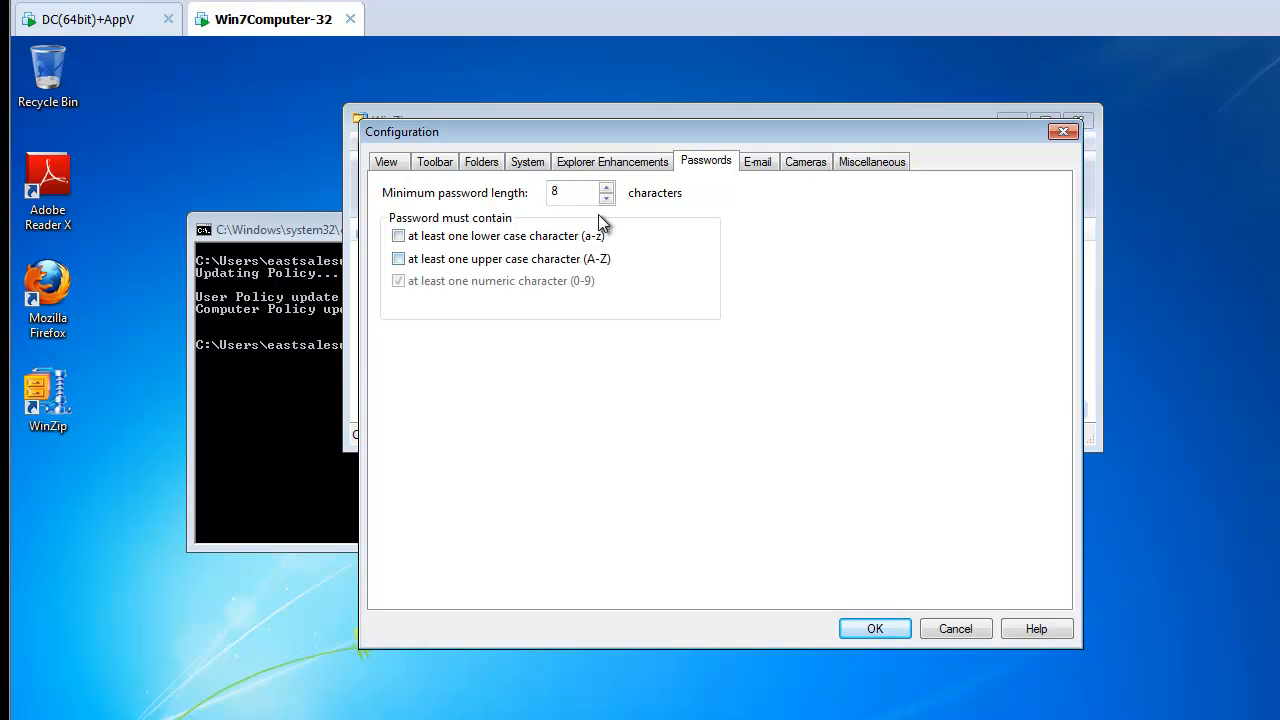
Step: Check that lower- and upper-case requirements are re-applied, then cancel WinZip Configuration
left_click(606, 198)
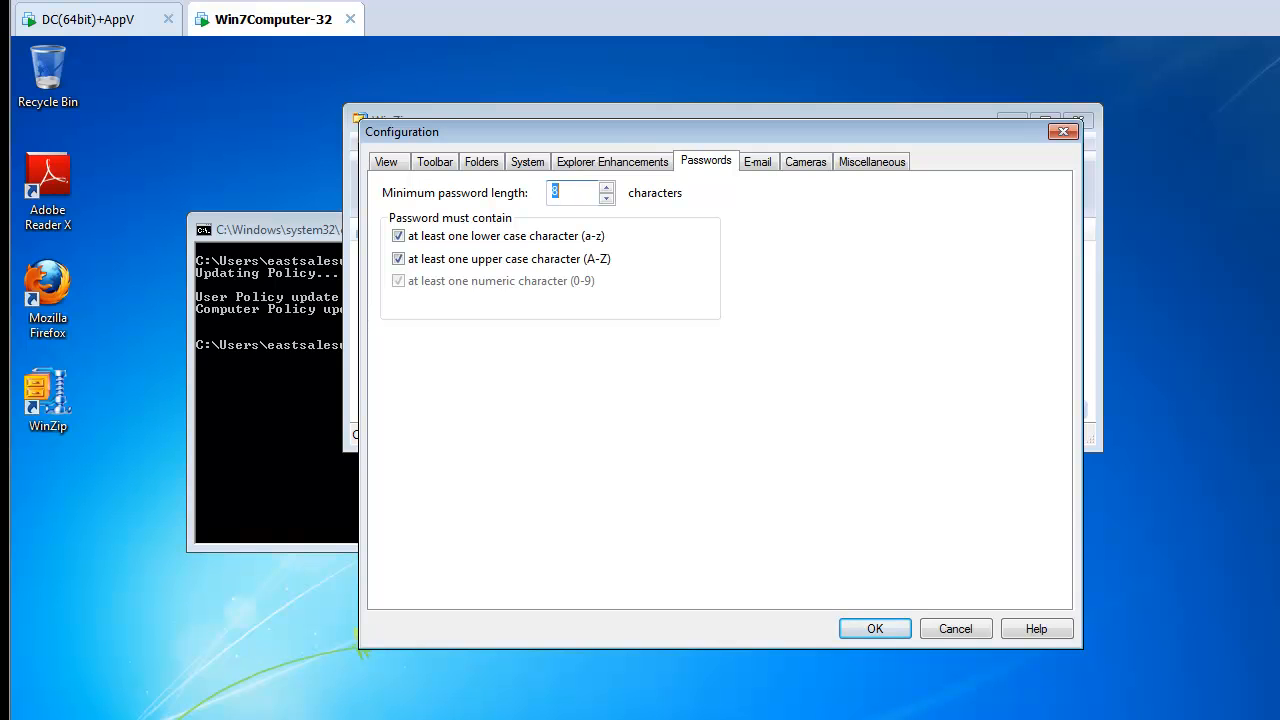
mouse_move(332, 278)
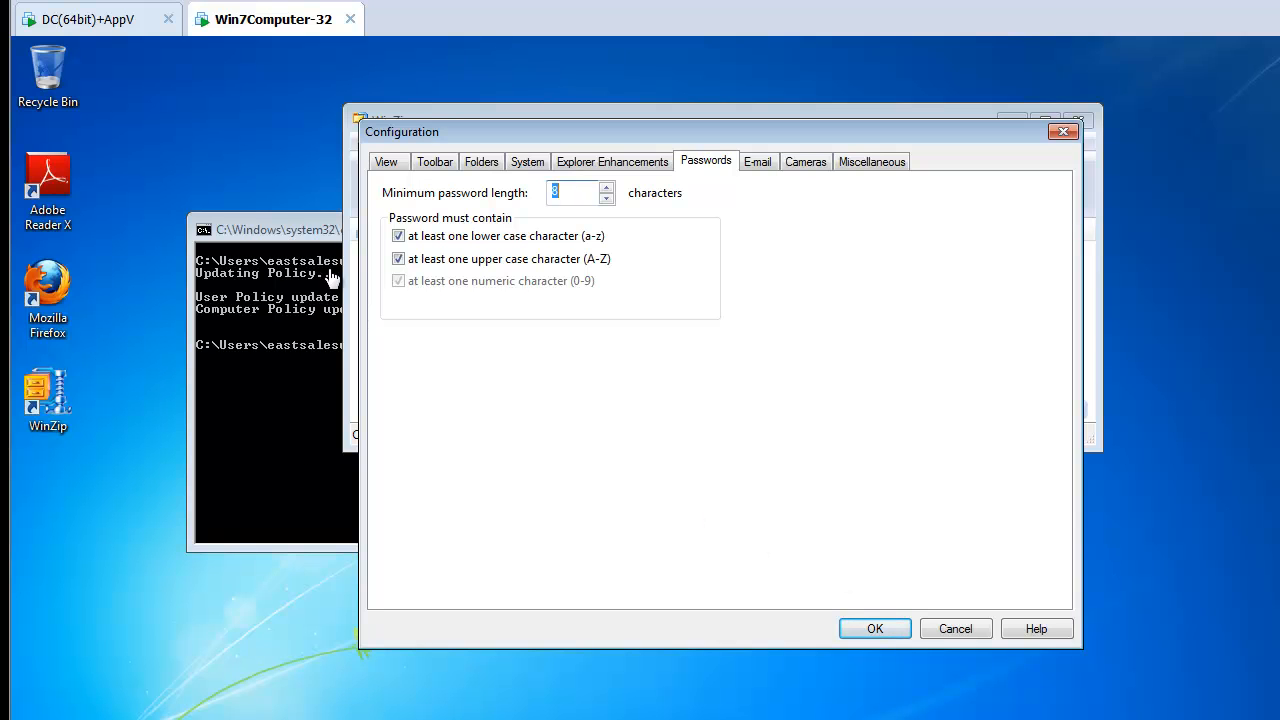
mouse_move(400, 310)
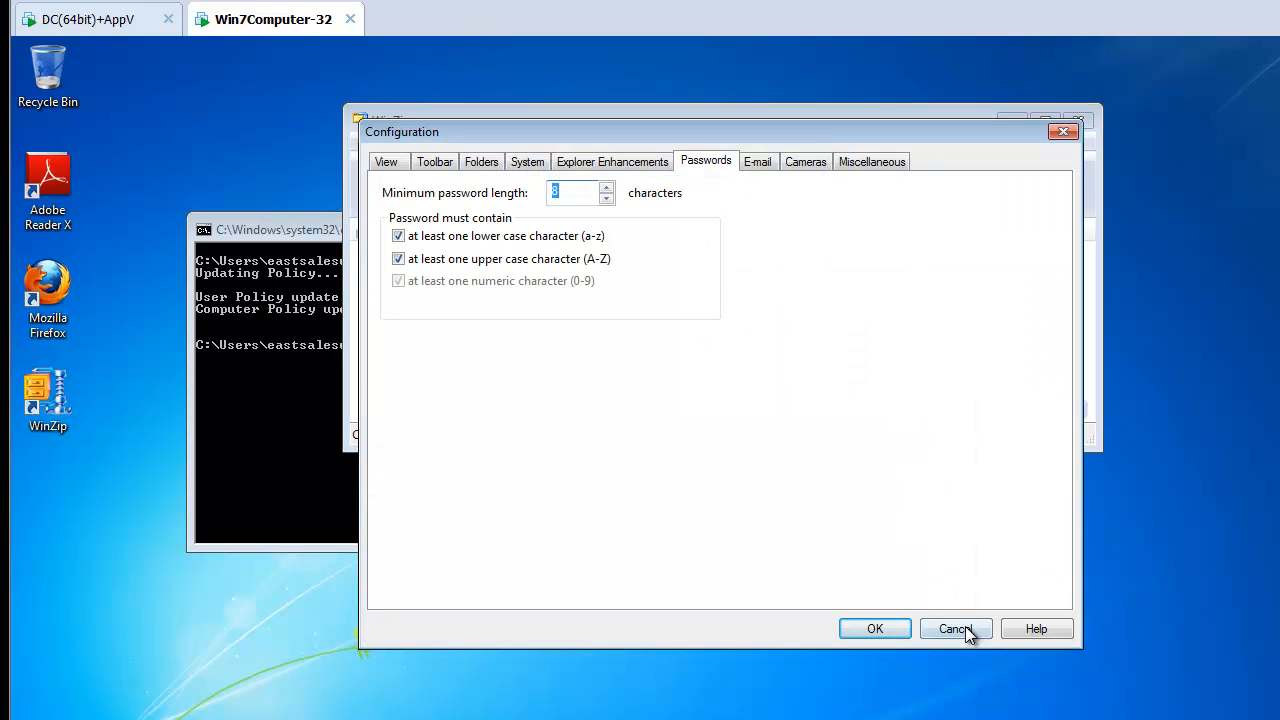
left_click(955, 628)
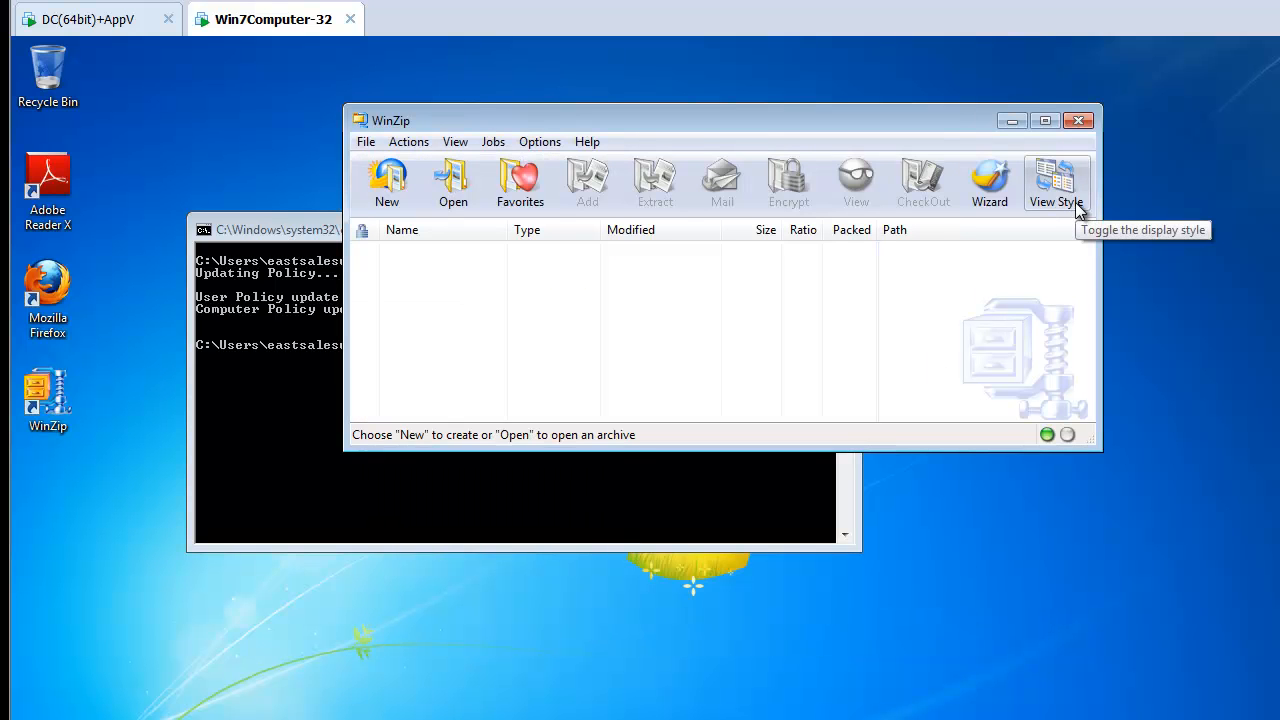